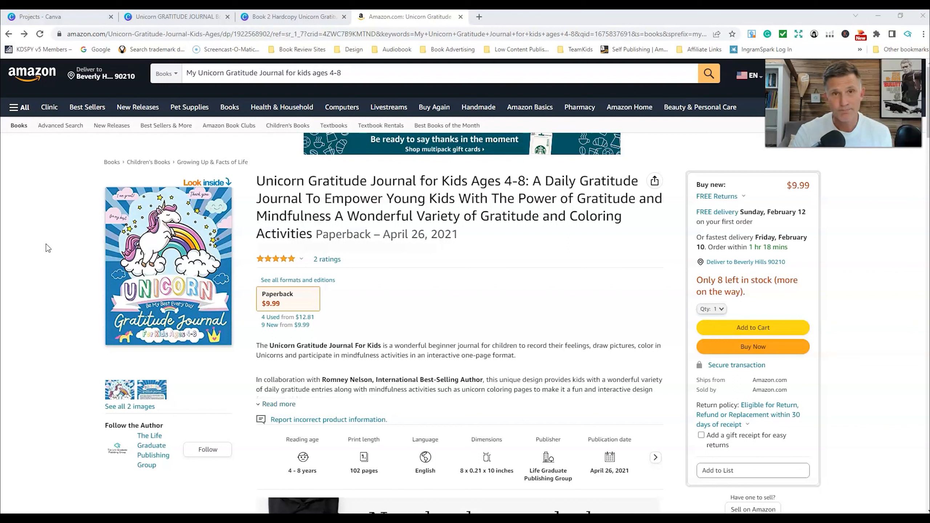
mouse_move(386, 259)
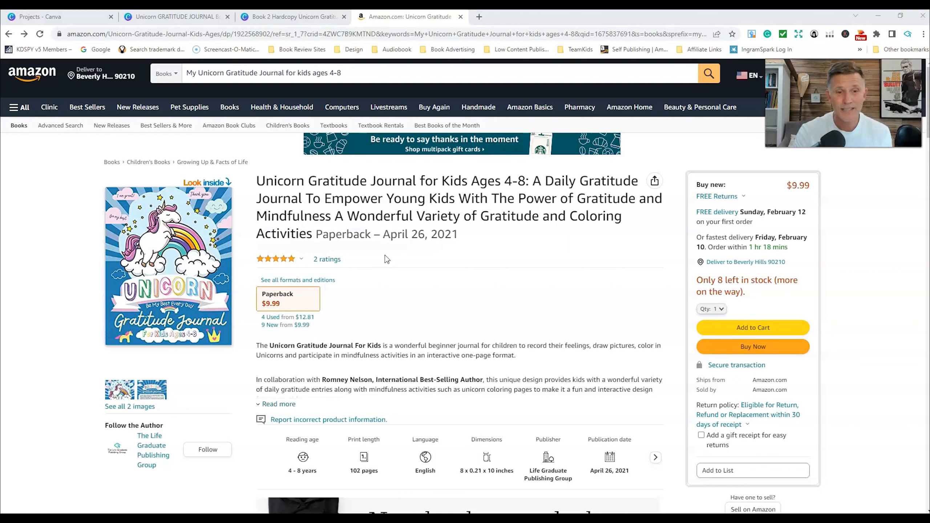
mouse_move(327, 228)
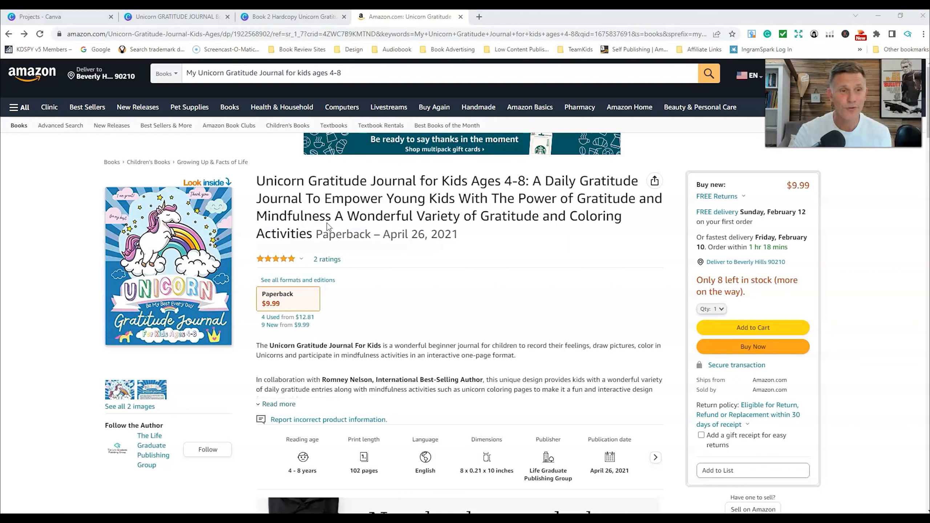
Step: View the Look Inside sample through the cover, name page and daily journal pages
click(206, 182)
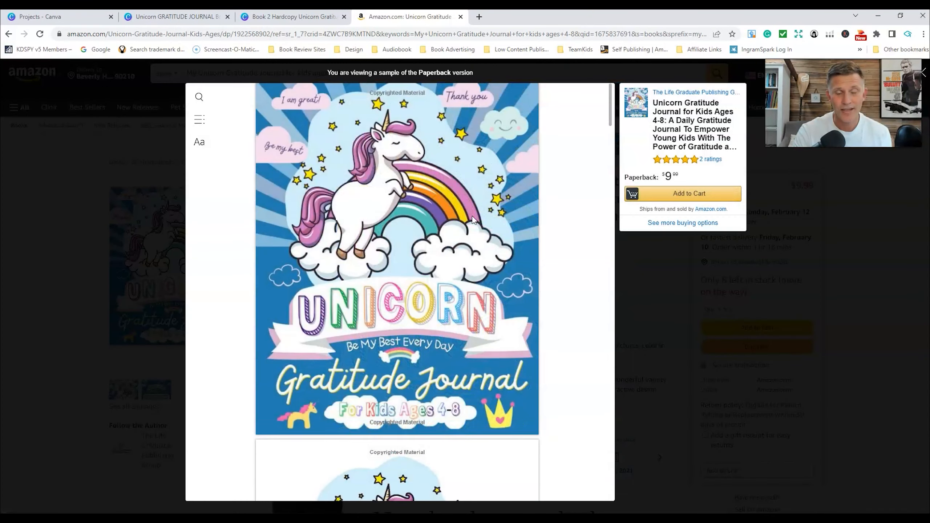
scroll(down, 3)
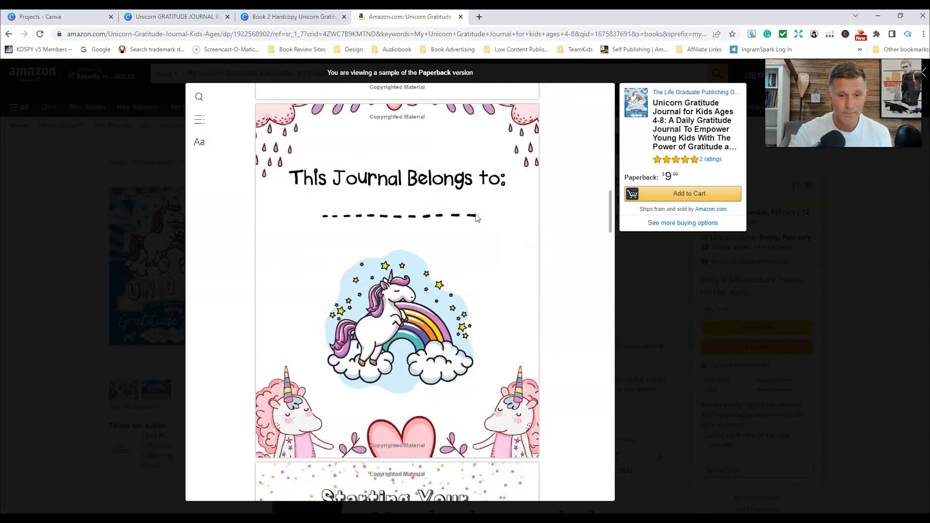
scroll(down, 3)
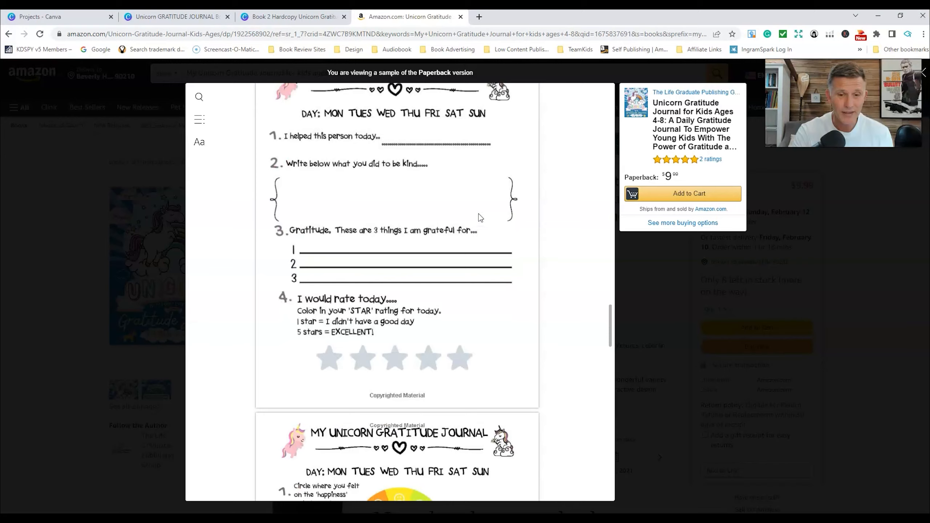
scroll(down, 3)
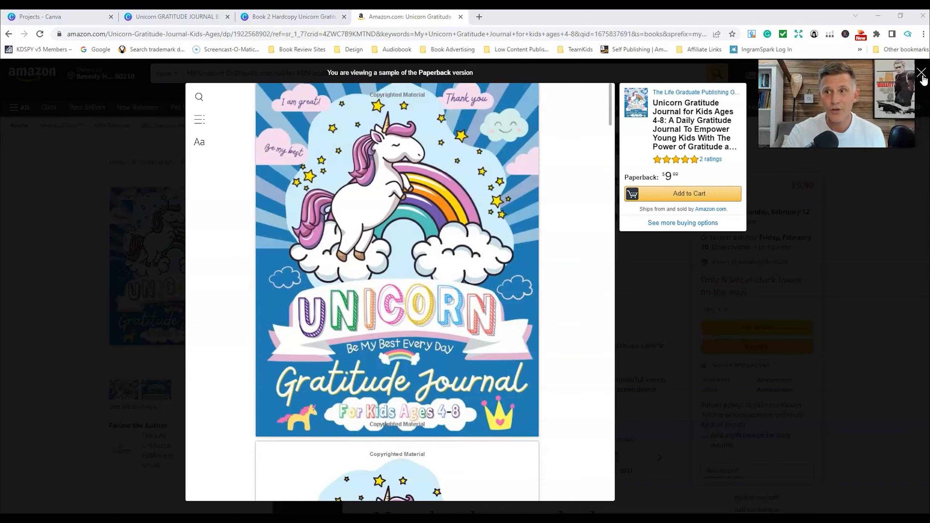
Step: Close the sample viewer and expand the listing's full product description via Read more
click(921, 72)
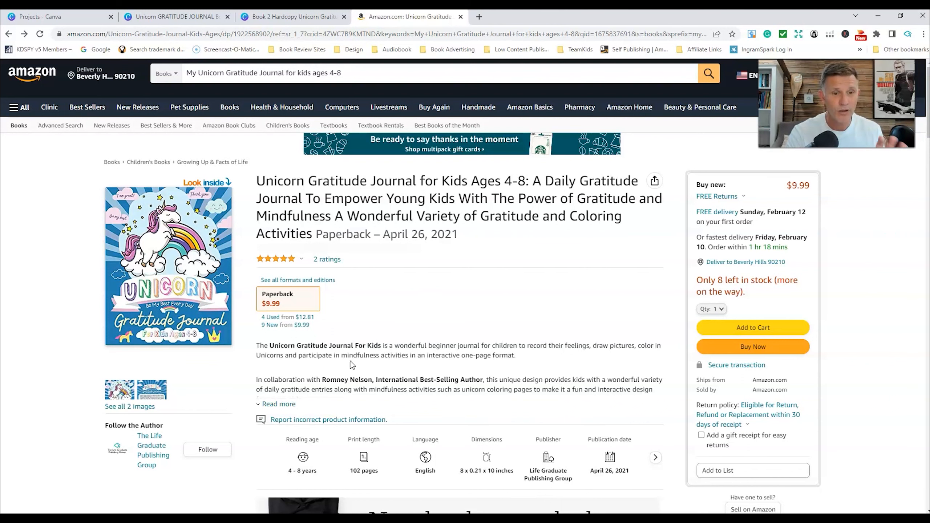
click(278, 404)
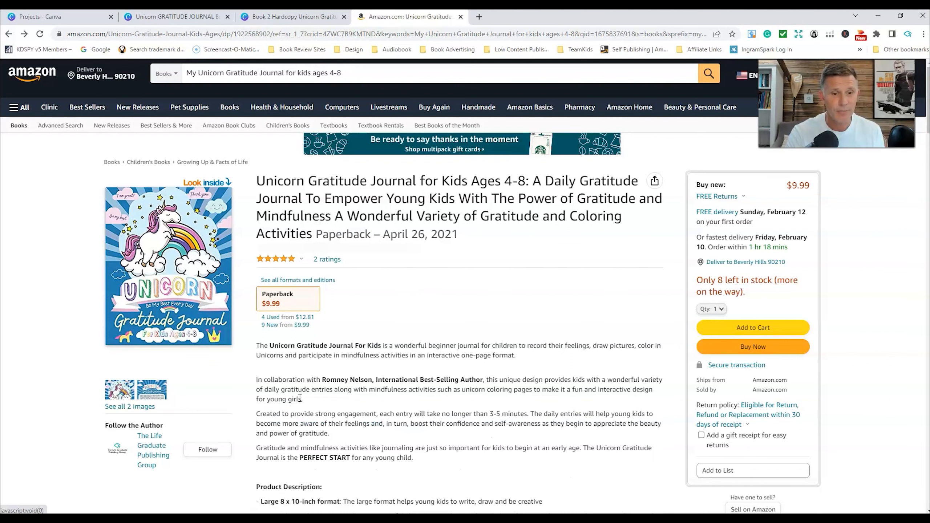
scroll(down, 3)
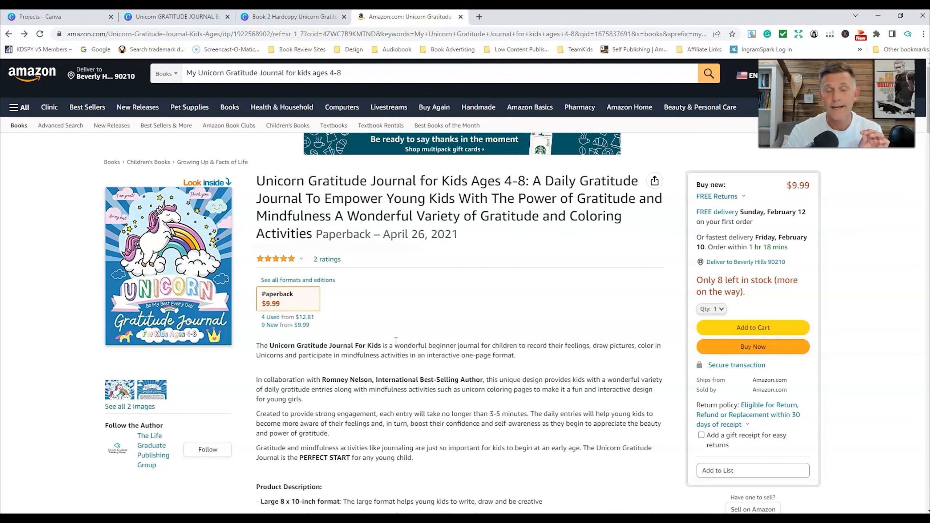
mouse_move(579, 290)
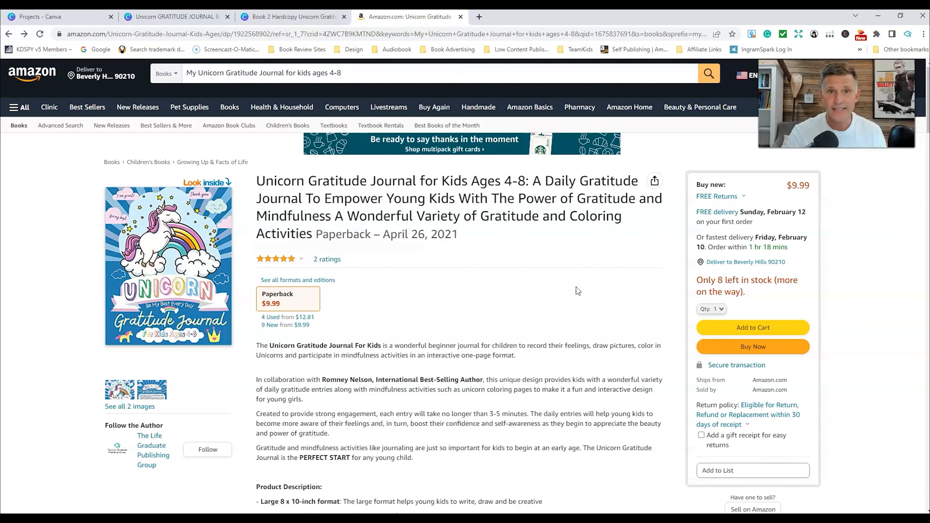
mouse_move(417, 308)
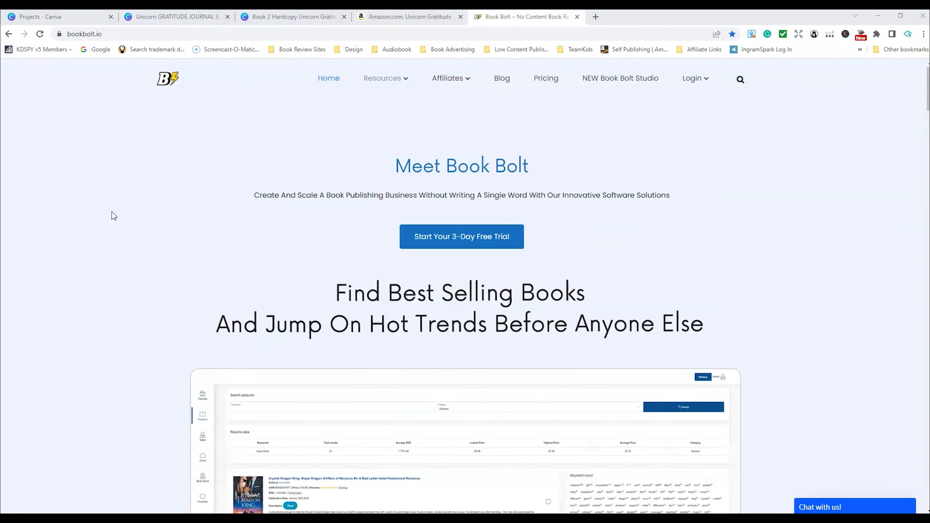
mouse_move(134, 194)
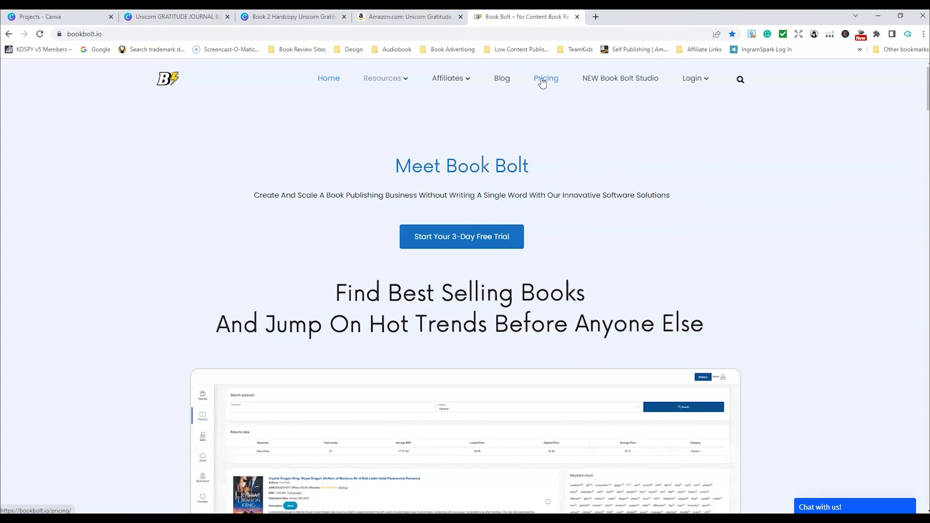
Step: Review the Newbie and Pro monthly plans, then reach the members area tutorials page
click(545, 78)
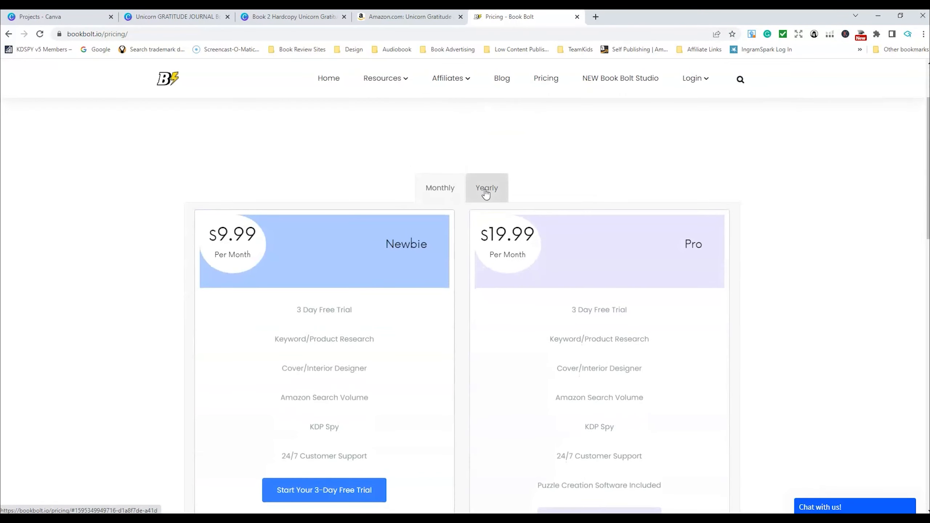
click(486, 188)
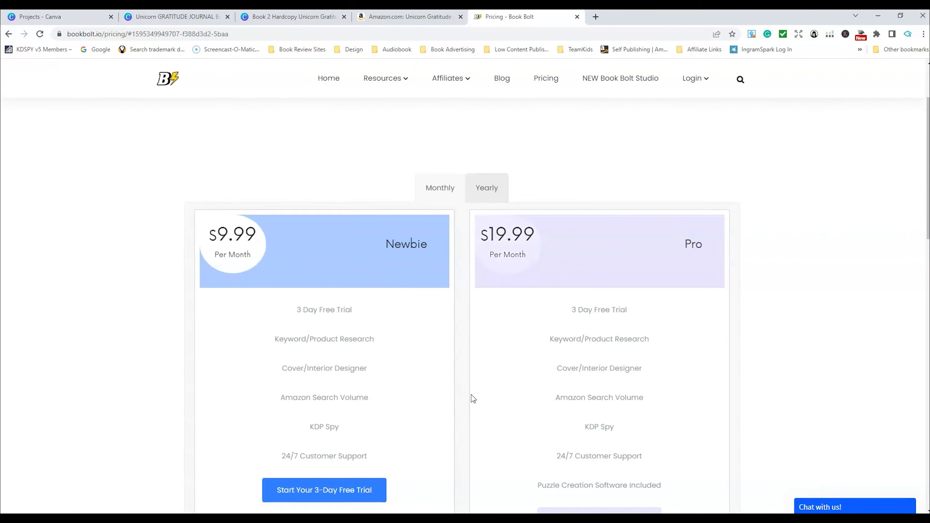
scroll(down, 3)
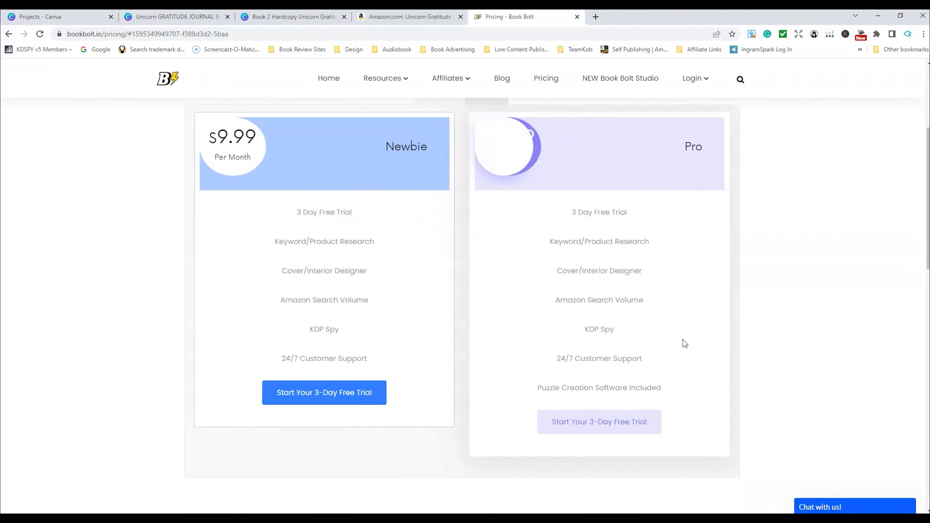
mouse_move(669, 390)
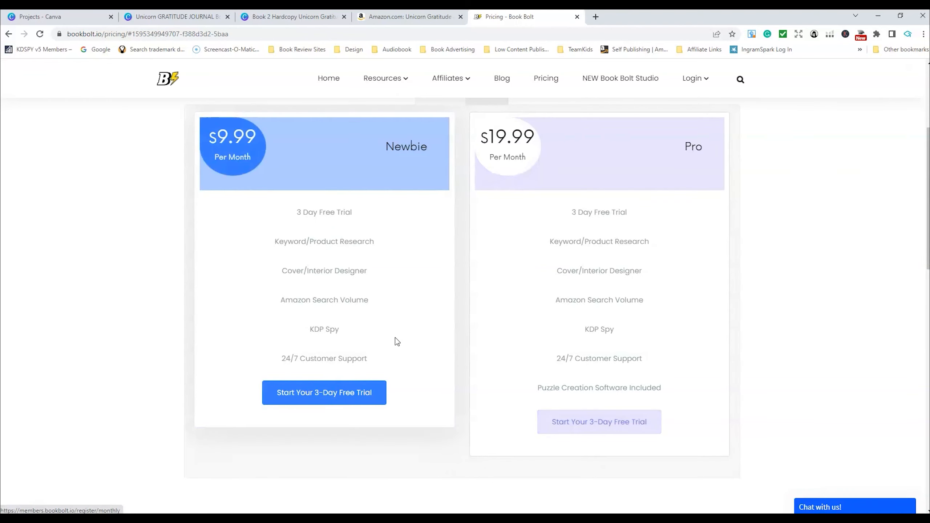
mouse_move(413, 245)
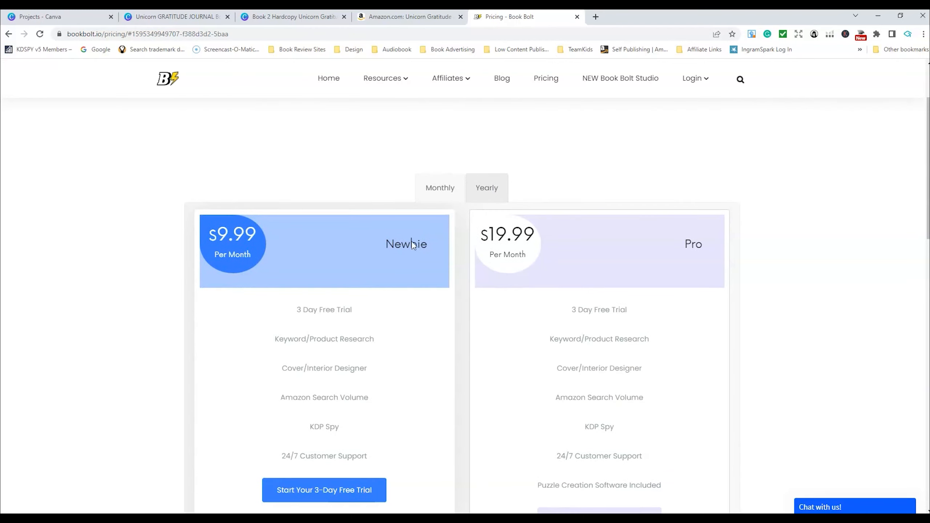
click(692, 78)
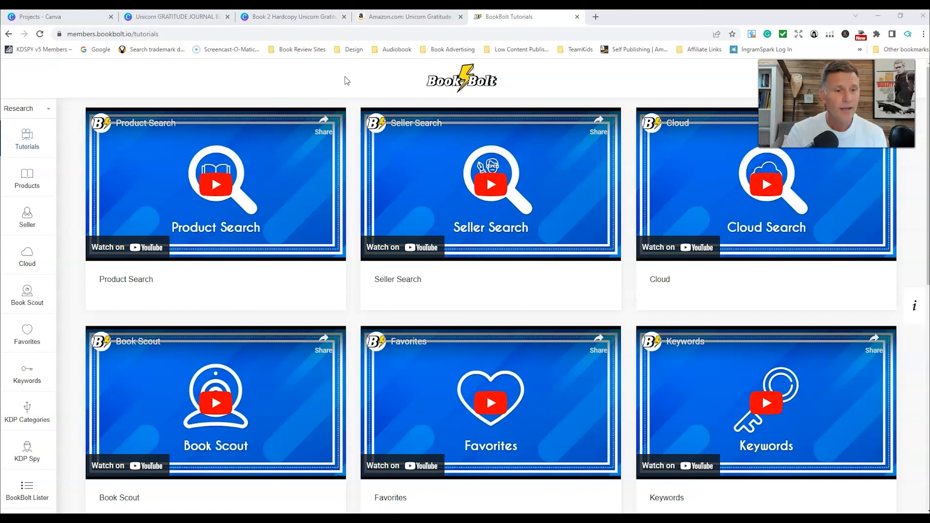
mouse_move(248, 200)
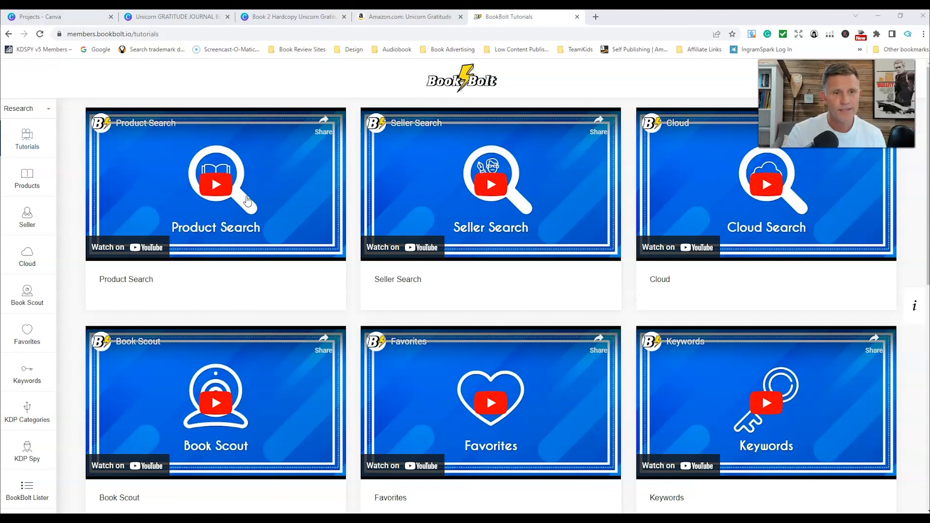
mouse_move(351, 282)
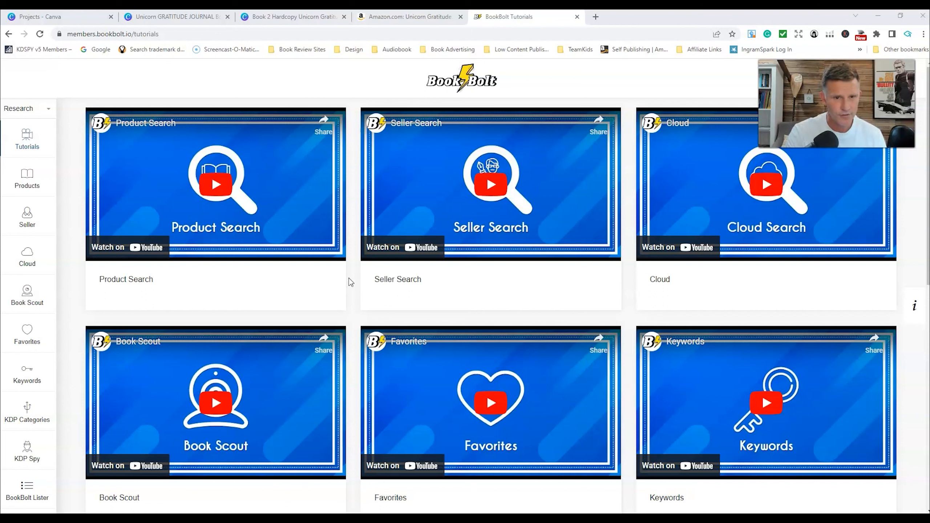
mouse_move(79, 225)
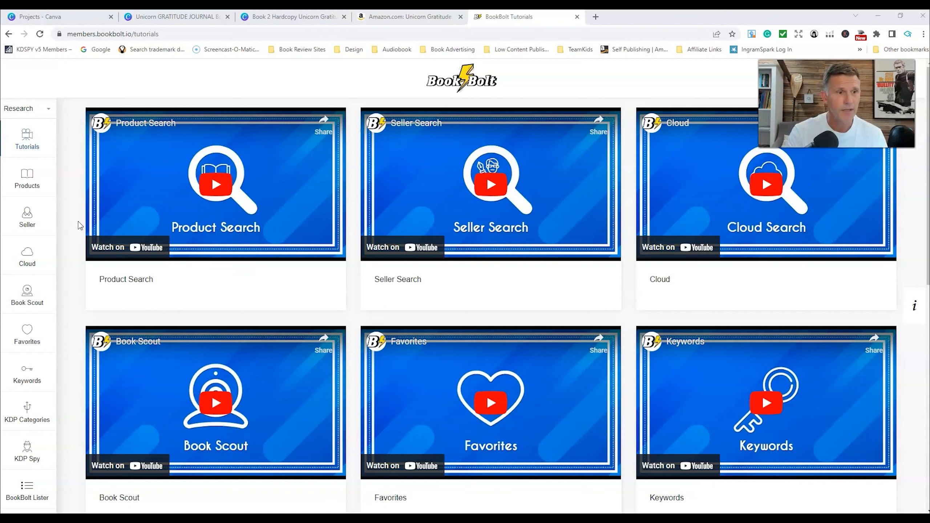
Step: Launch Cloud under Research, showing the Top 100 Notebook bestseller search form
click(27, 256)
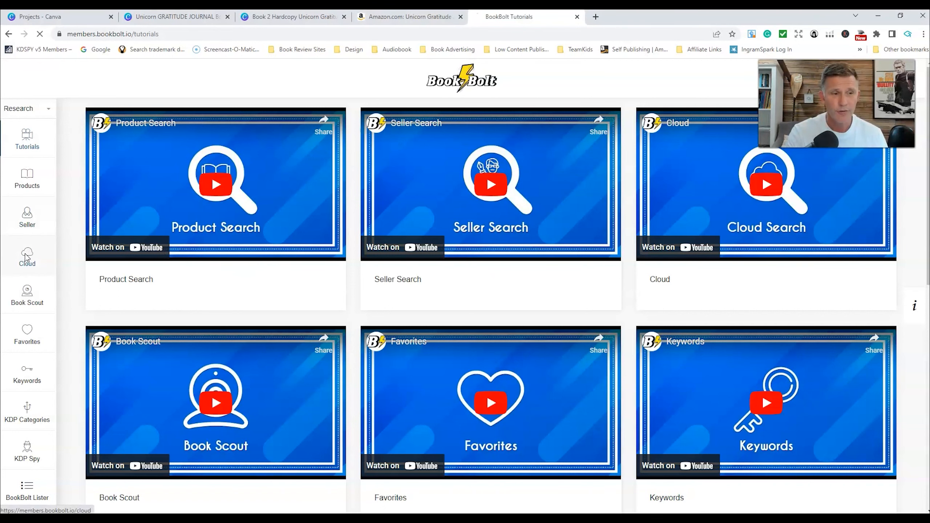
click(27, 257)
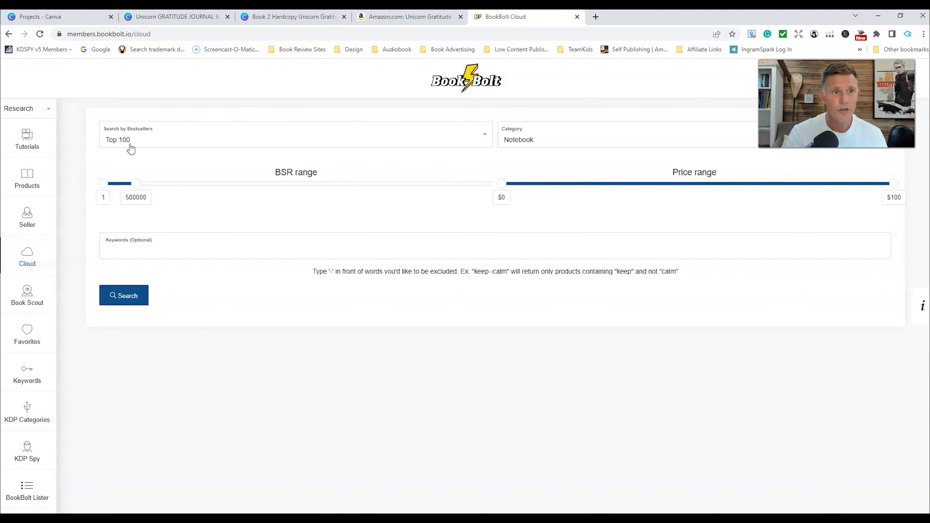
Step: Set the category to Journal and cap the maximum BSR at about 276398
click(626, 139)
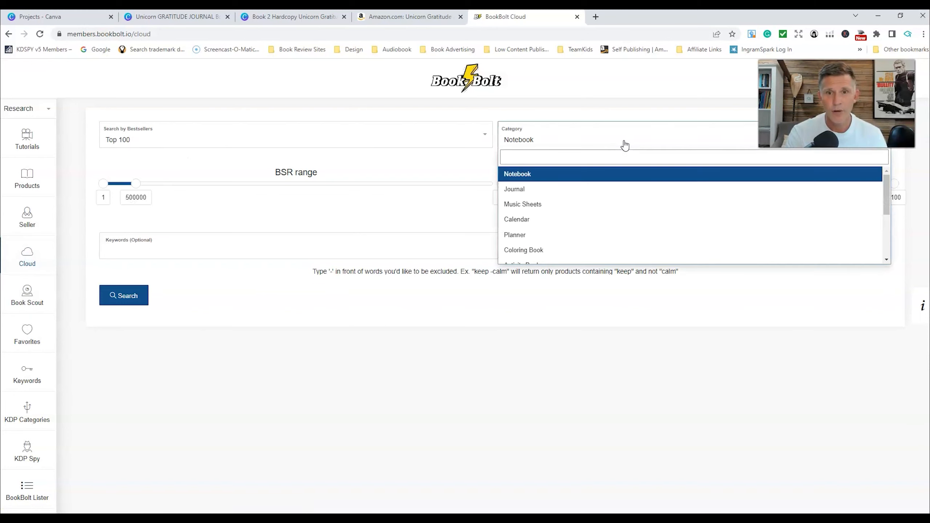
click(513, 189)
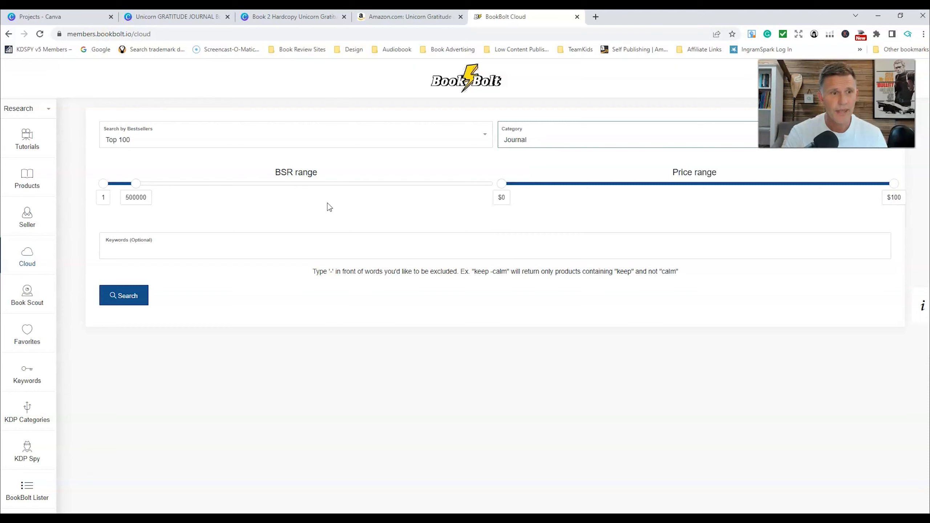
drag(137, 183, 133, 183)
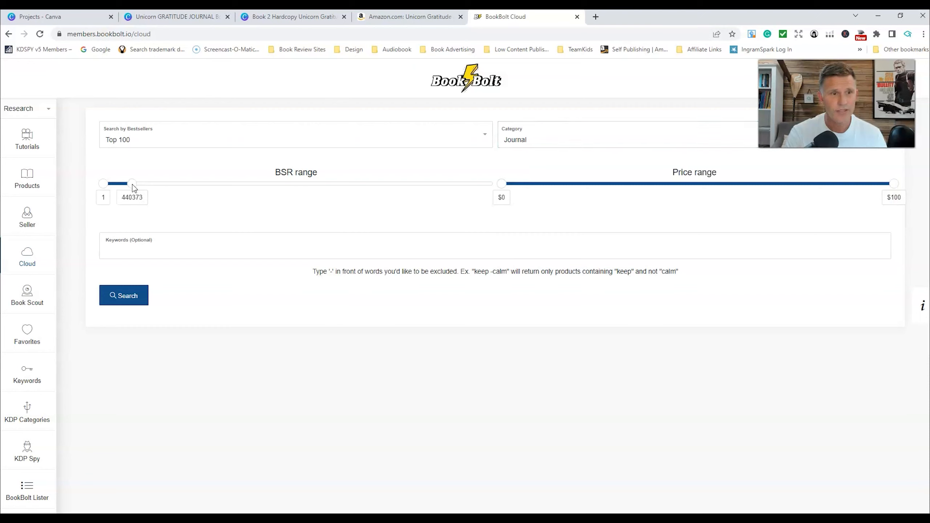
drag(133, 183, 127, 183)
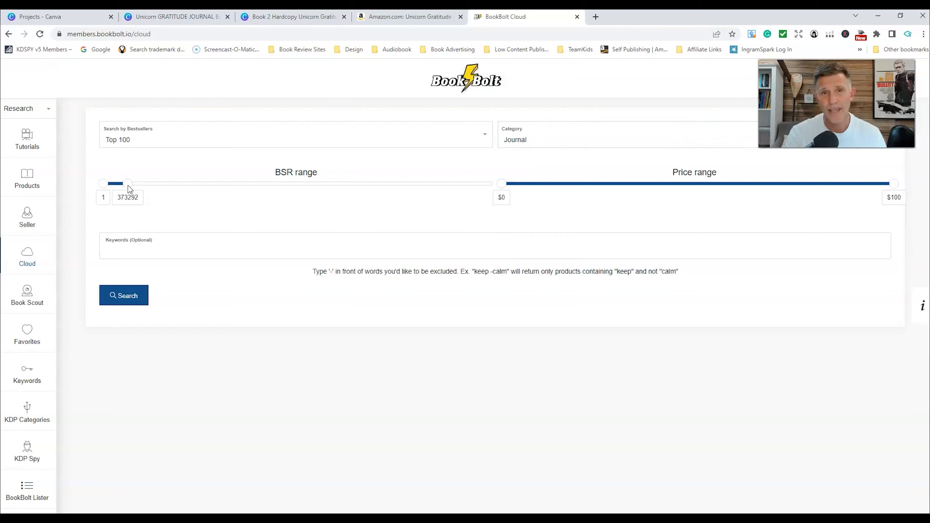
drag(128, 183, 122, 183)
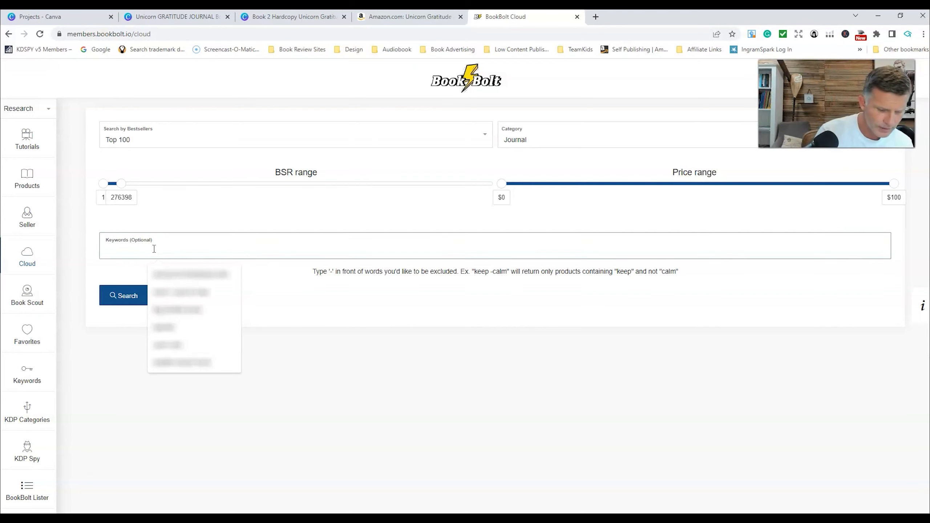
Step: Search Top 100 journals for the keywords 'Unicorn Gratitude'
text(Unicorn Gratitu)
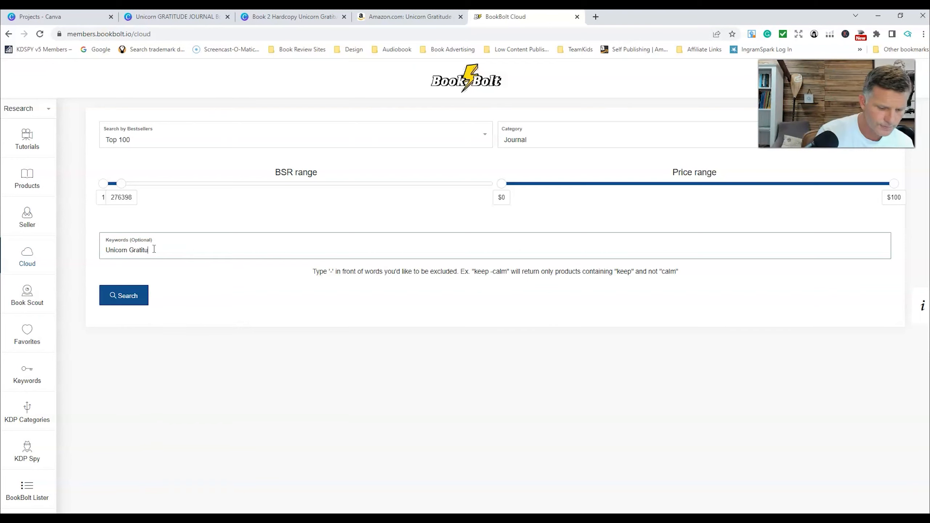
click(123, 296)
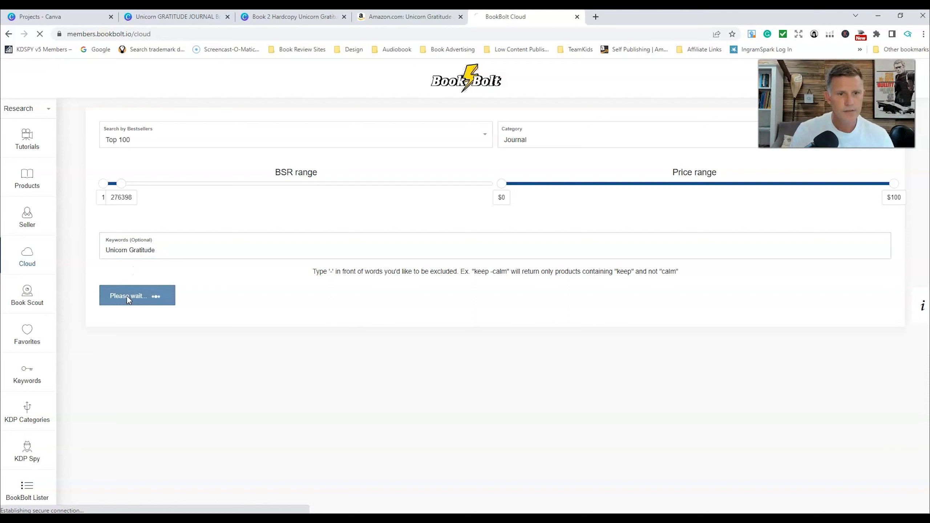
click(137, 296)
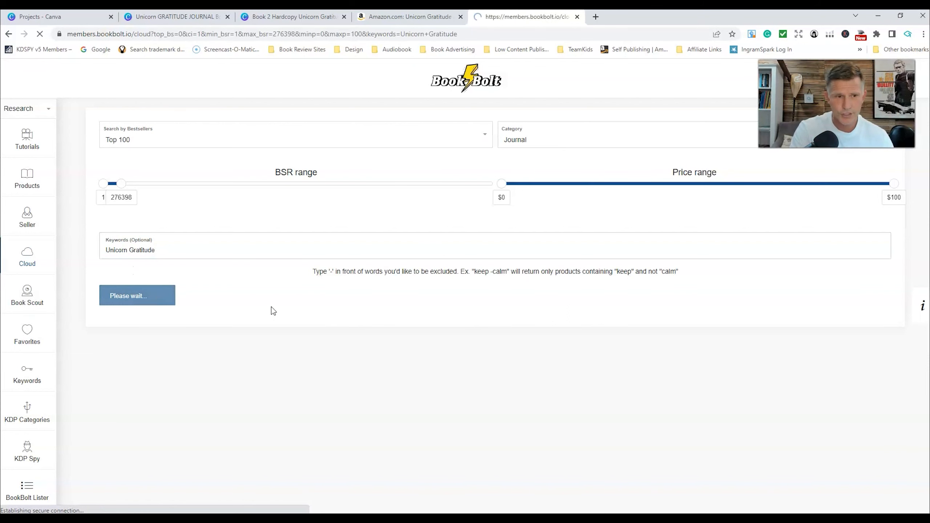
Step: Browse the results' BSR and sales, then request the Unicorn Journal and Sketchbook's rank history
click(136, 296)
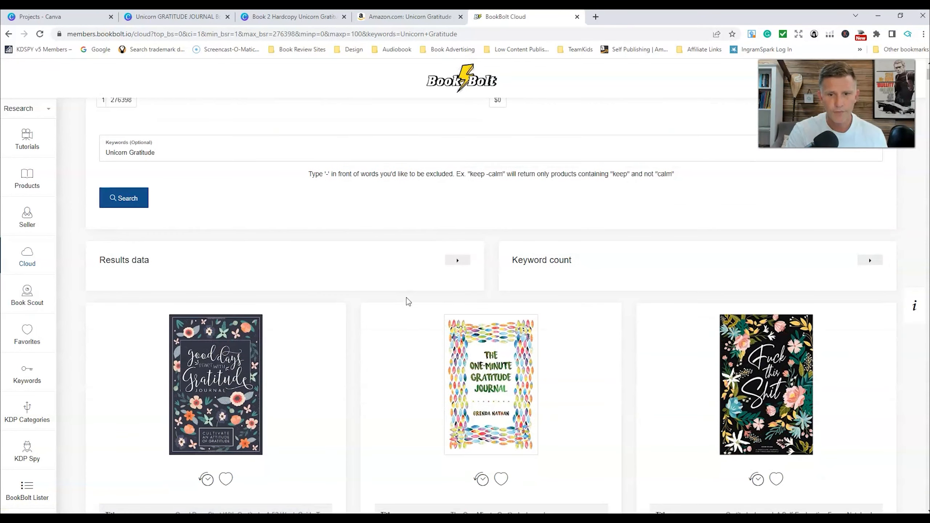
scroll(down, 3)
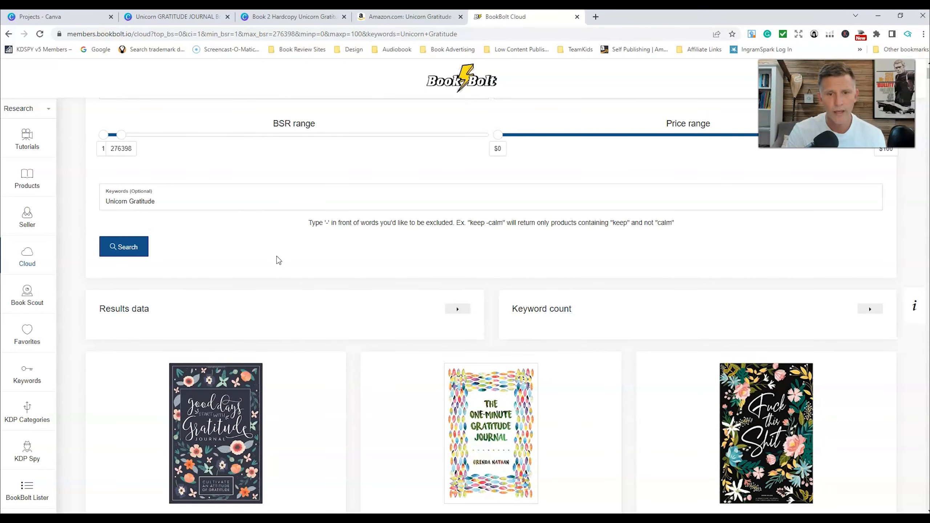
scroll(down, 3)
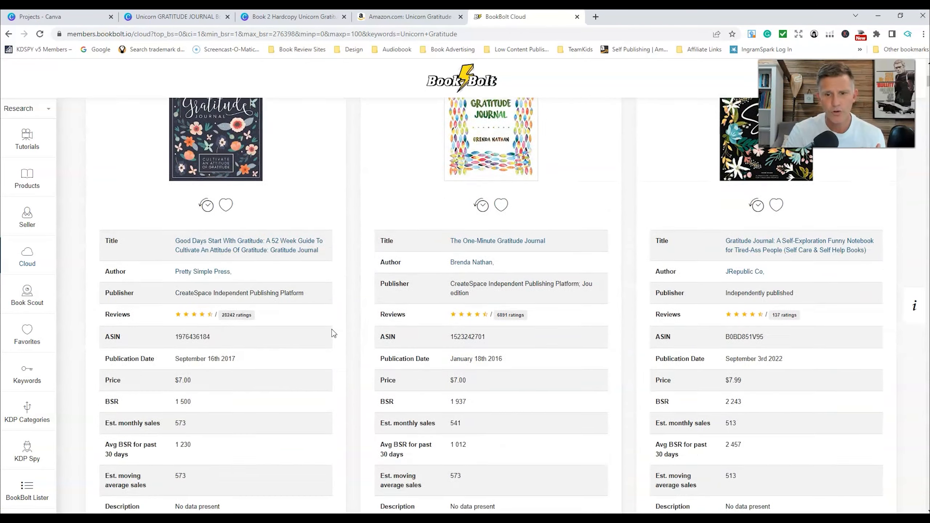
scroll(down, 3)
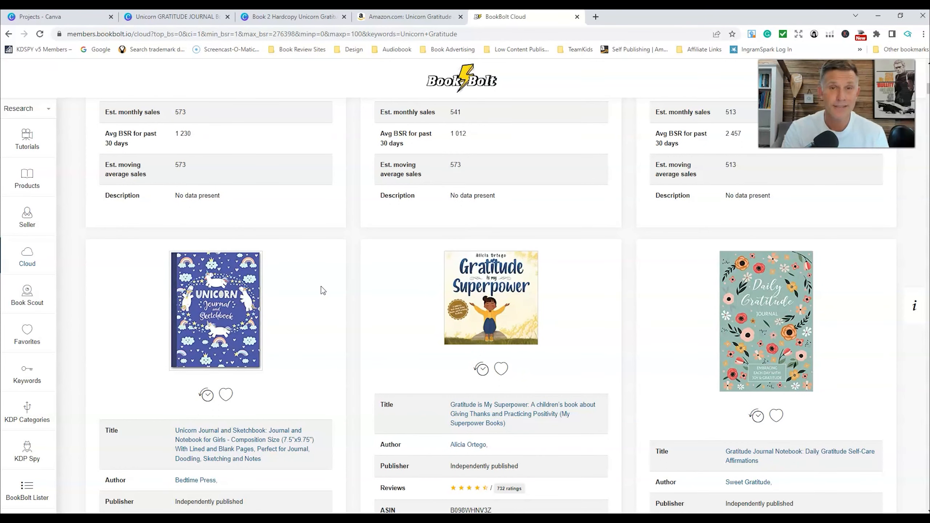
scroll(down, 3)
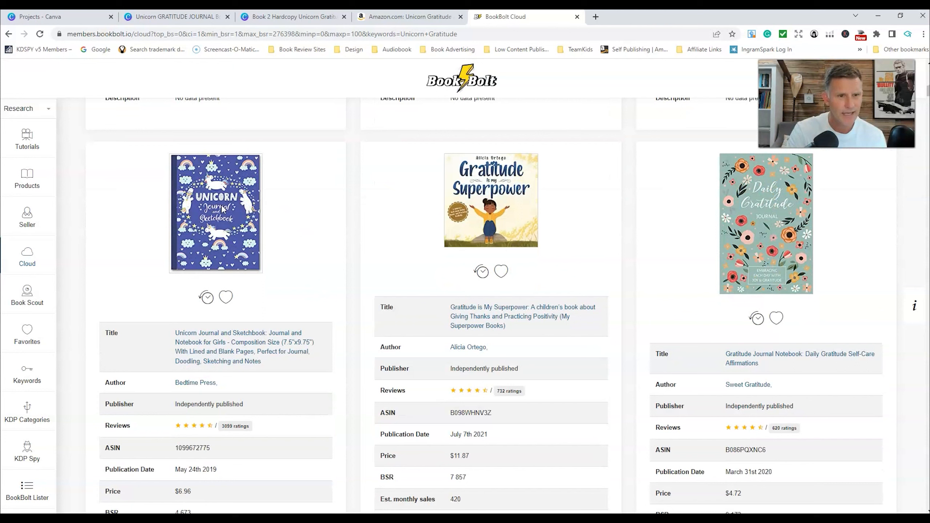
scroll(down, 3)
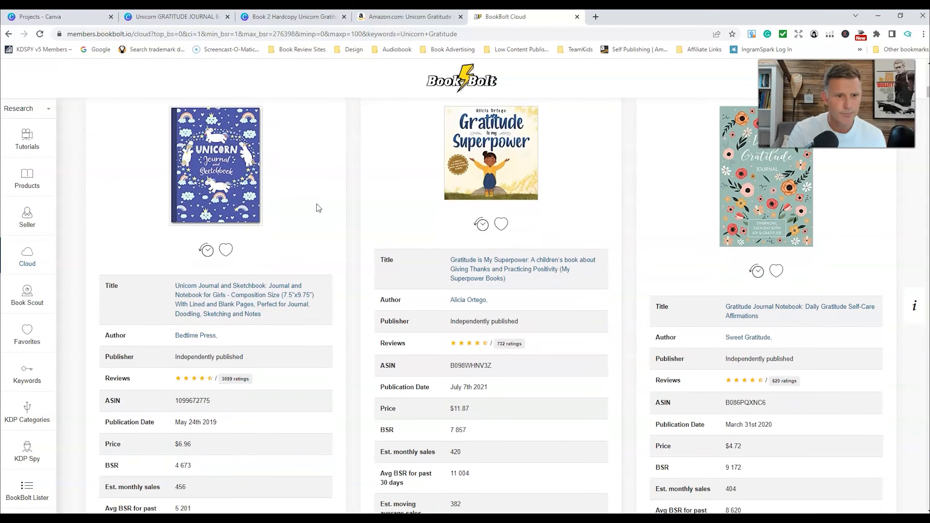
scroll(down, 3)
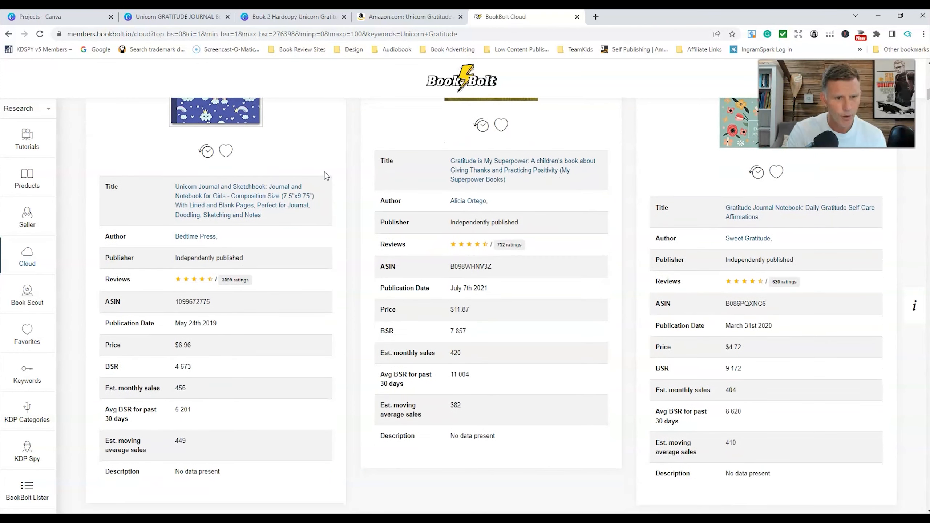
mouse_move(274, 284)
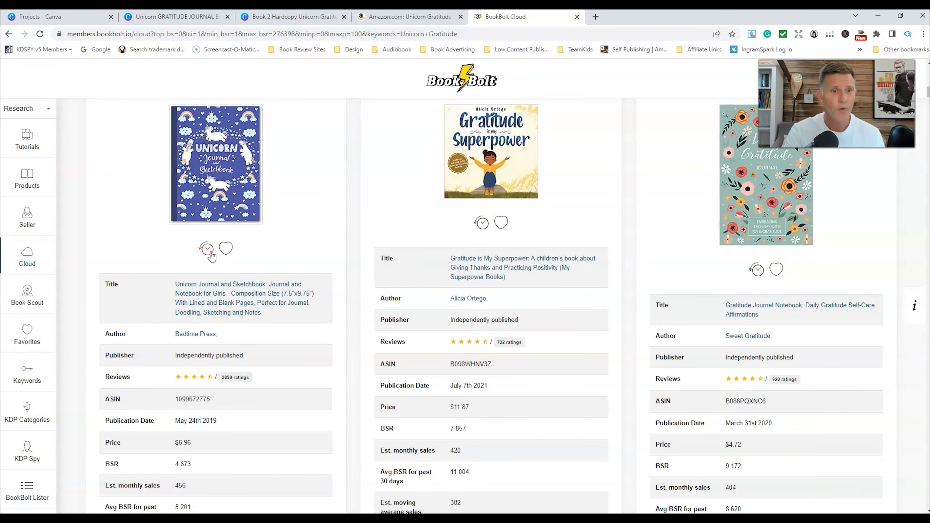
click(207, 248)
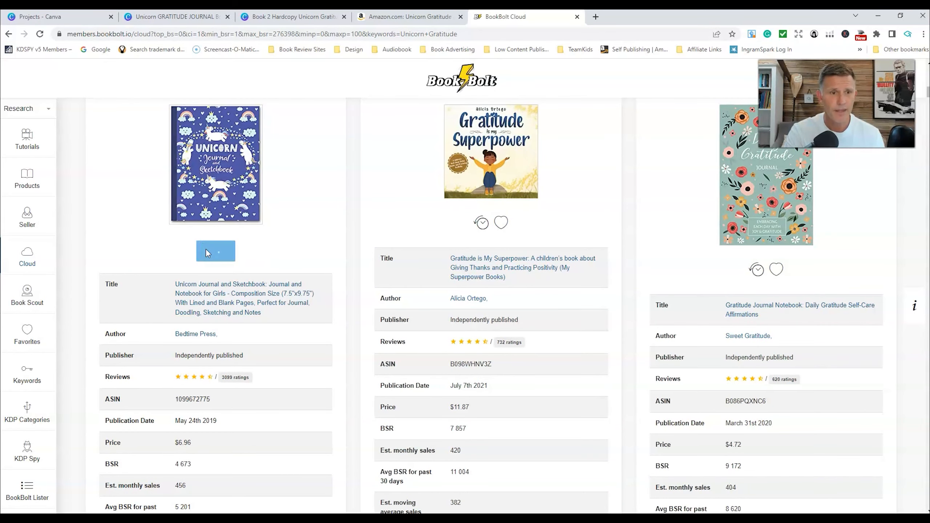
click(215, 251)
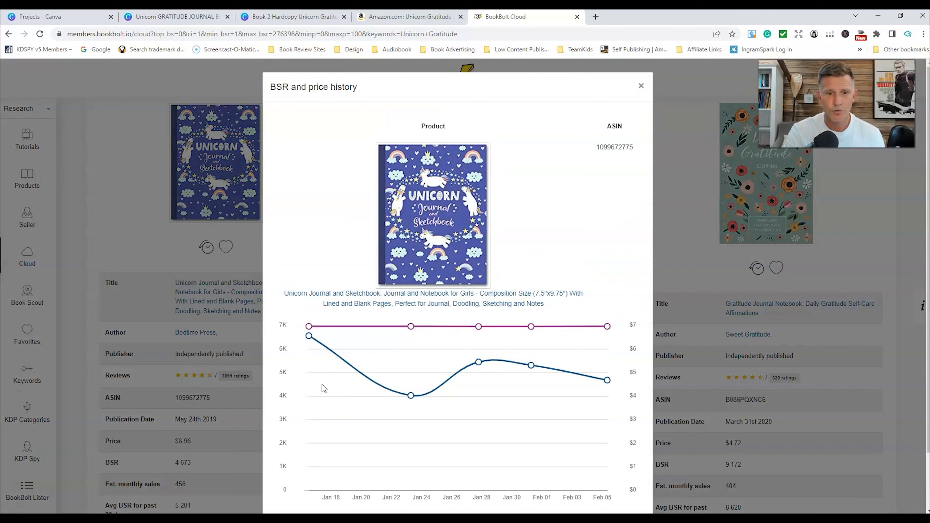
mouse_move(615, 337)
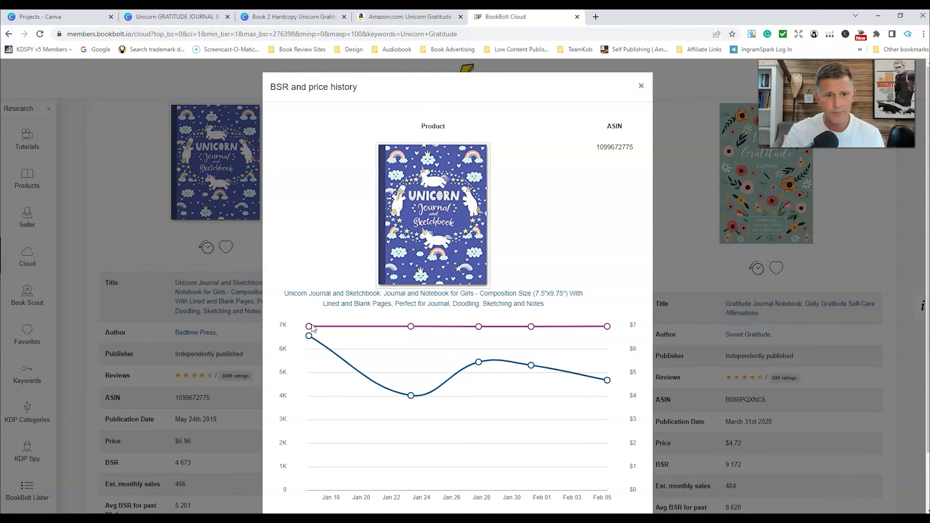
mouse_move(606, 325)
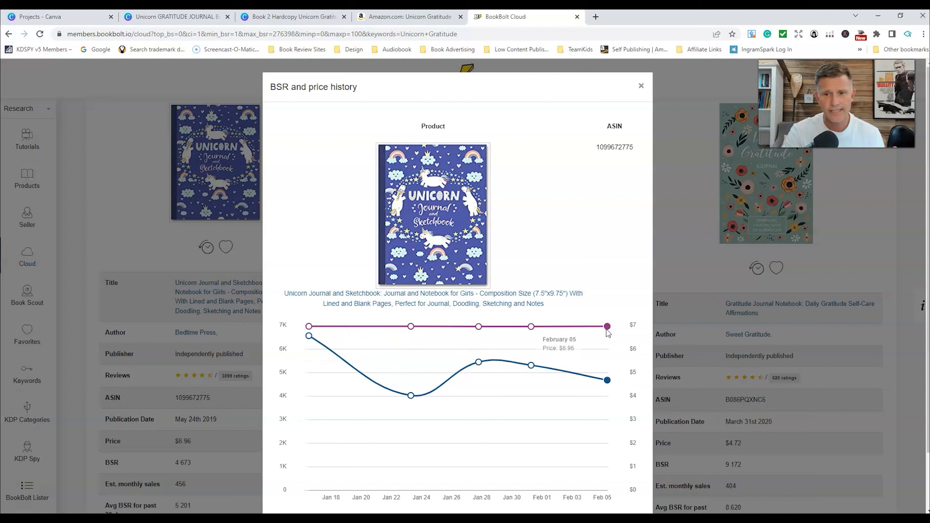
mouse_move(308, 336)
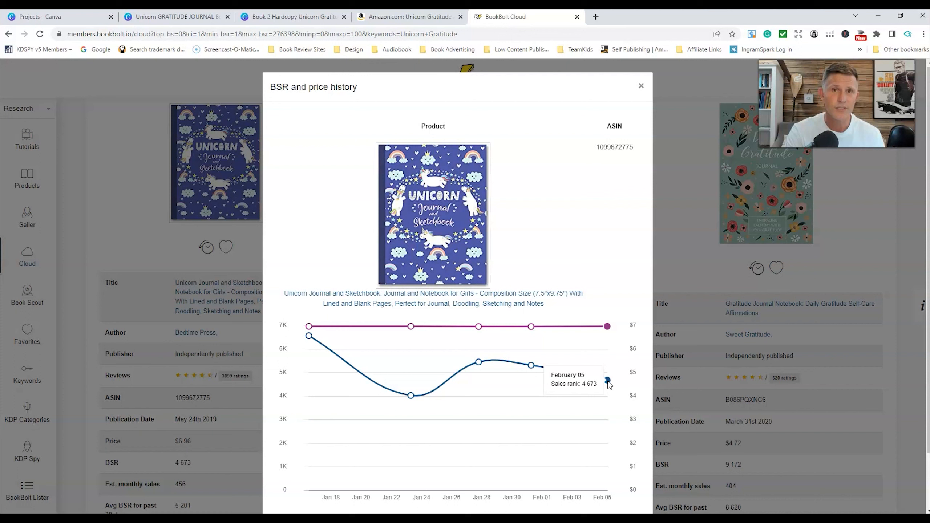
mouse_move(631, 122)
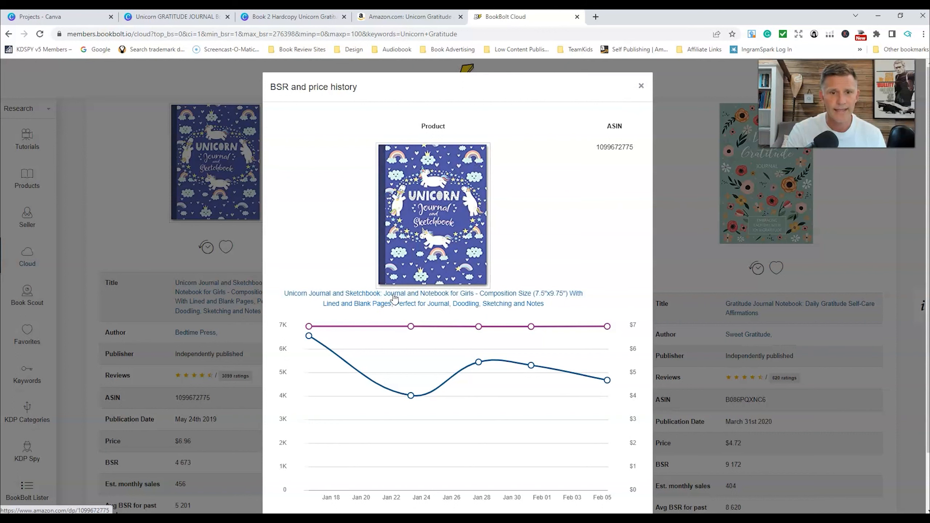
mouse_move(650, 129)
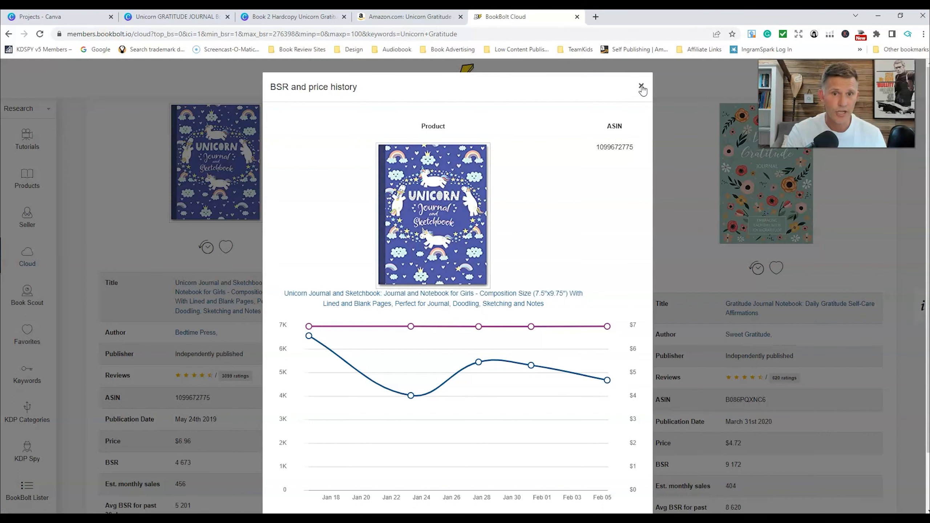
click(641, 88)
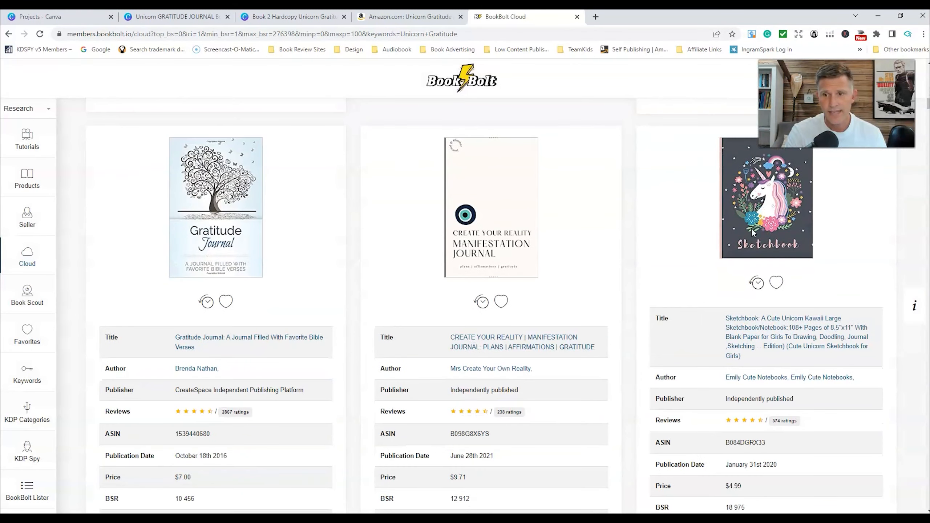
scroll(down, 3)
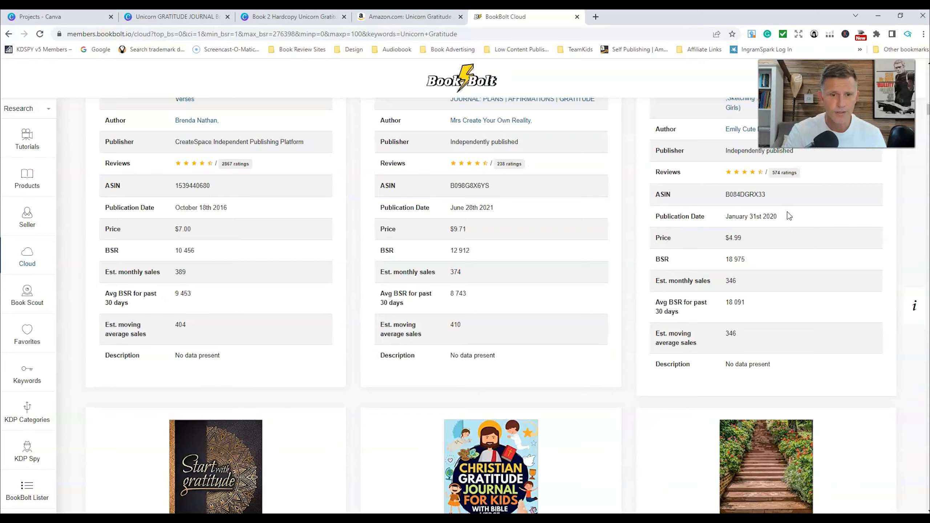
scroll(down, 3)
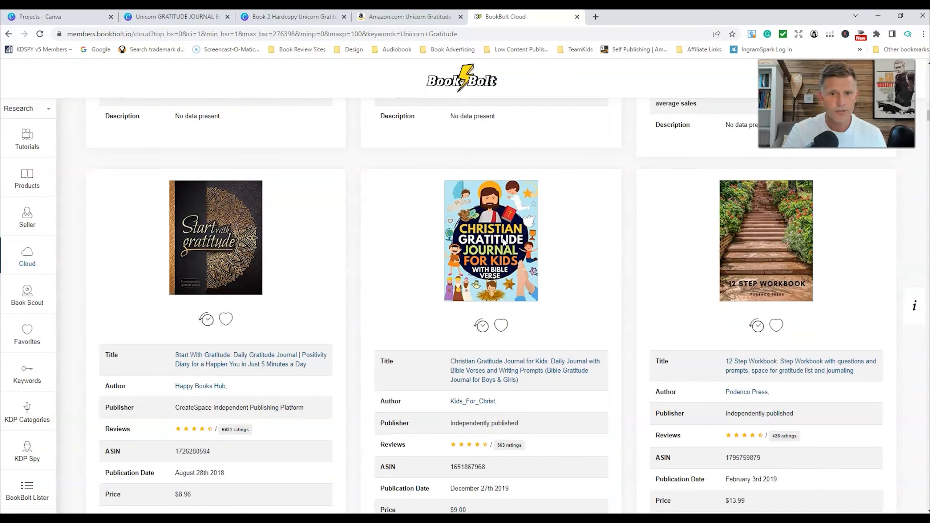
scroll(down, 3)
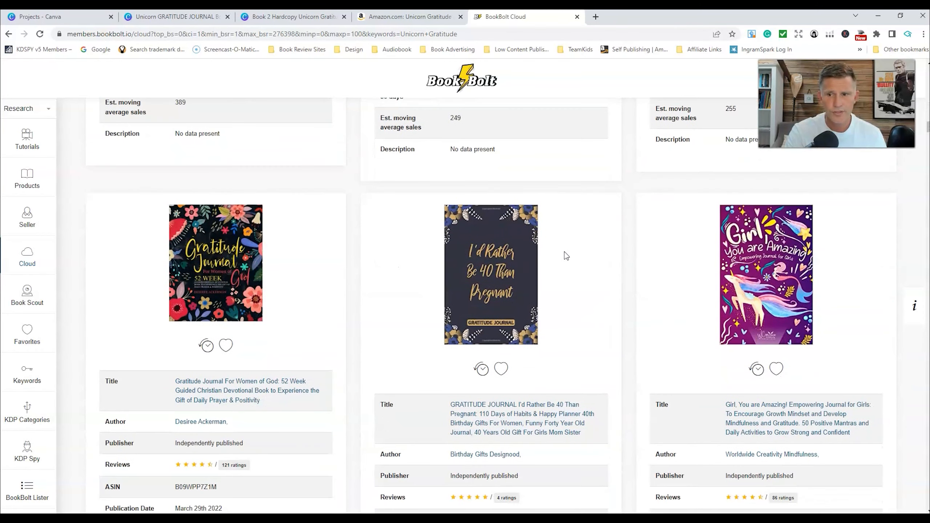
scroll(down, 3)
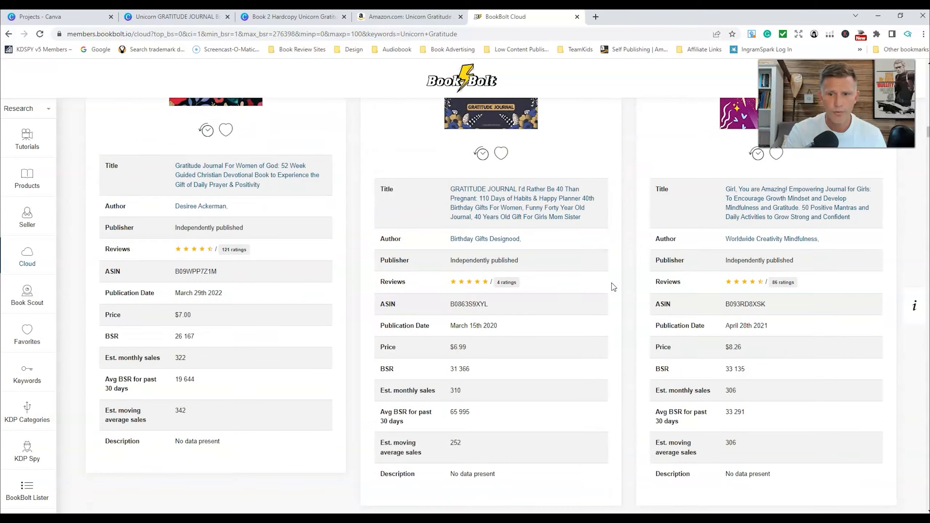
scroll(down, 3)
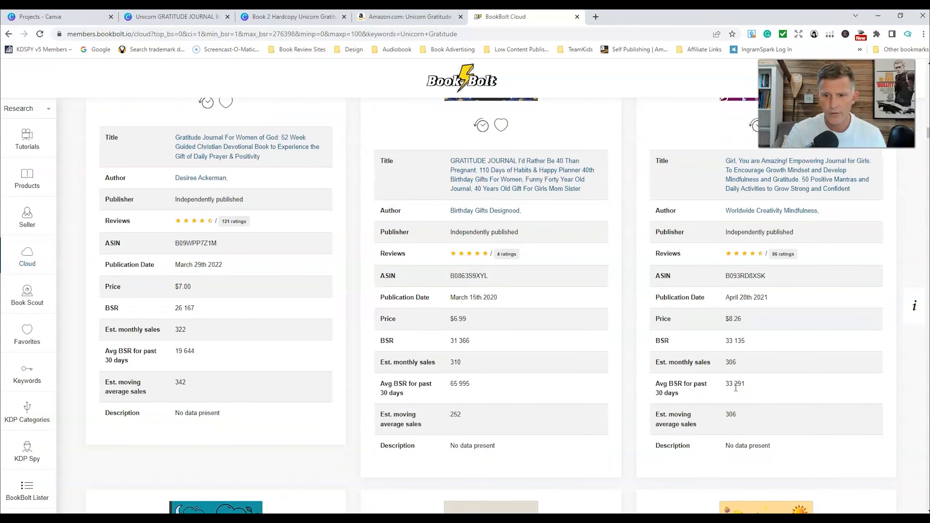
scroll(down, 3)
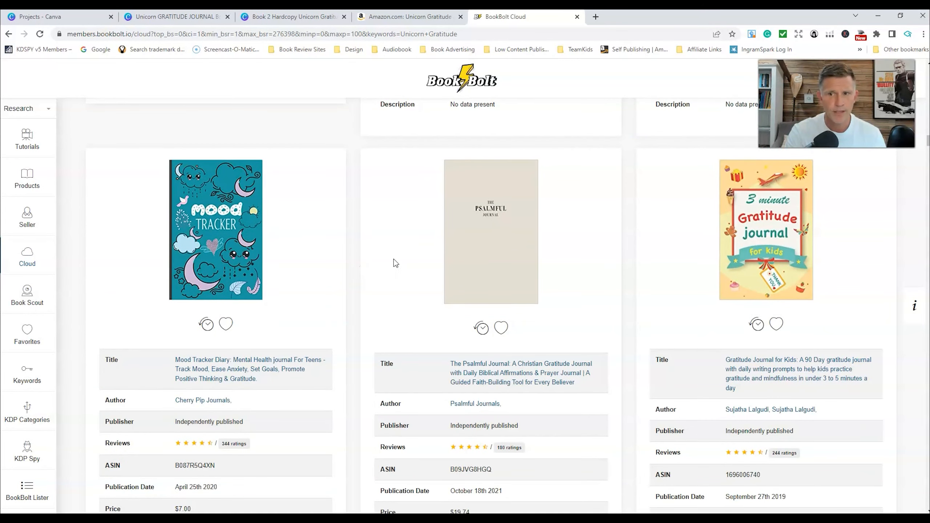
scroll(down, 3)
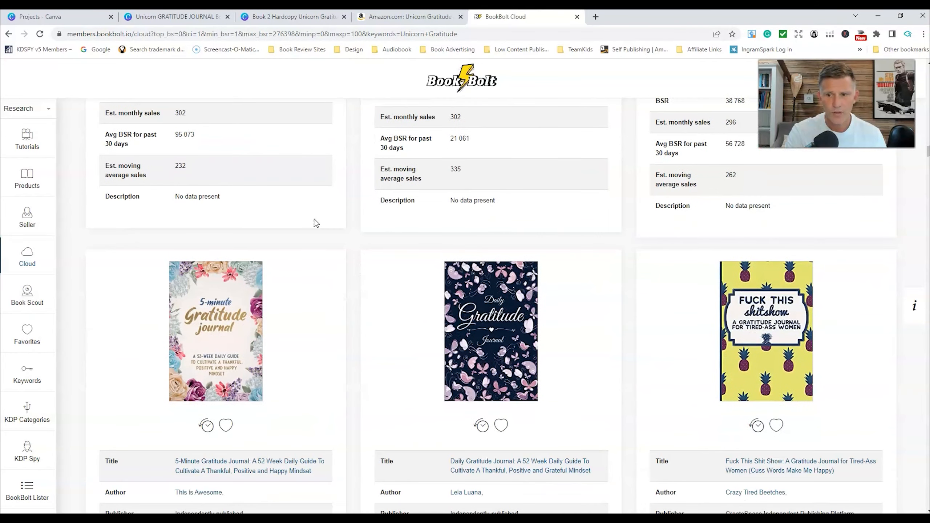
scroll(down, 3)
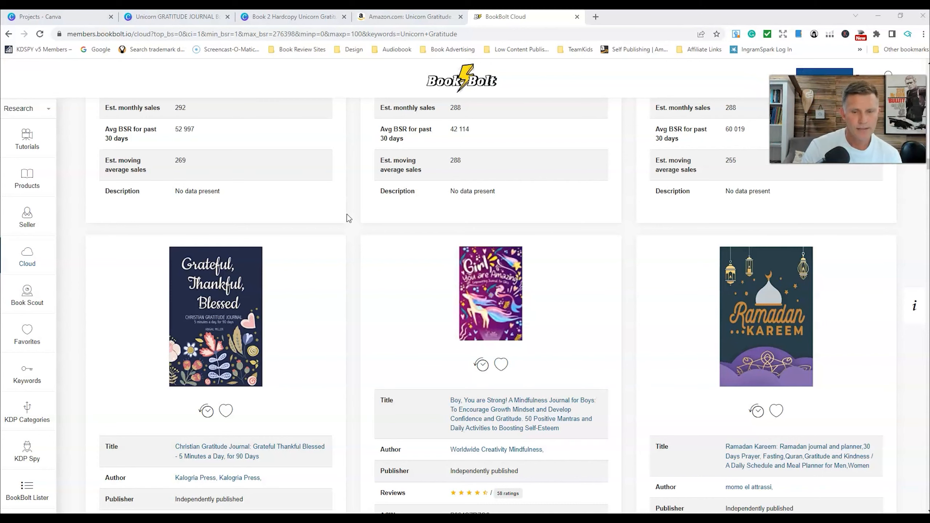
scroll(down, 3)
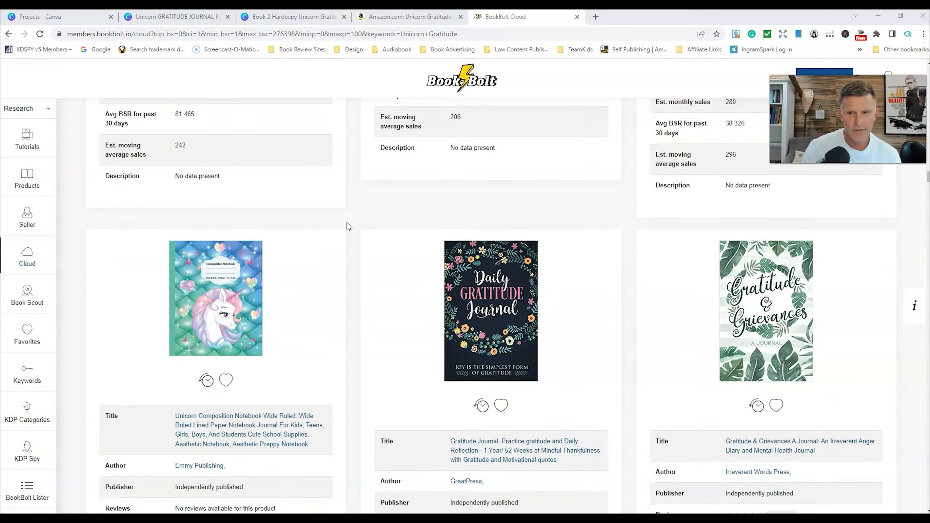
scroll(down, 3)
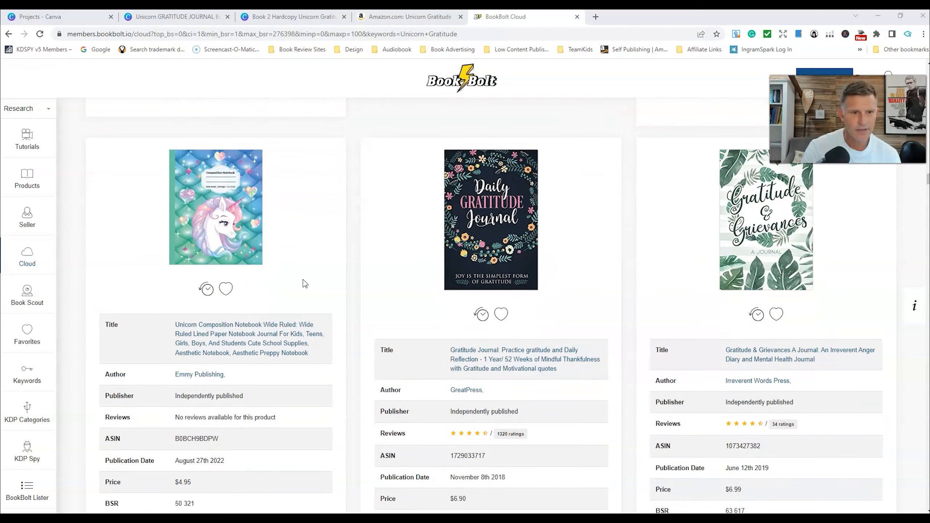
scroll(down, 3)
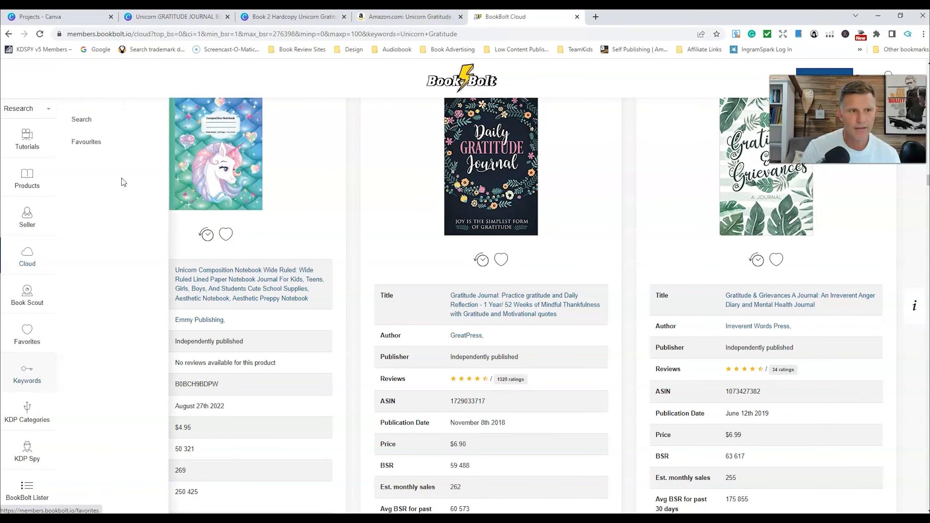
Step: Enter 'unicorn Gratitude Journal' in the keyword finder's Keywords field
click(81, 119)
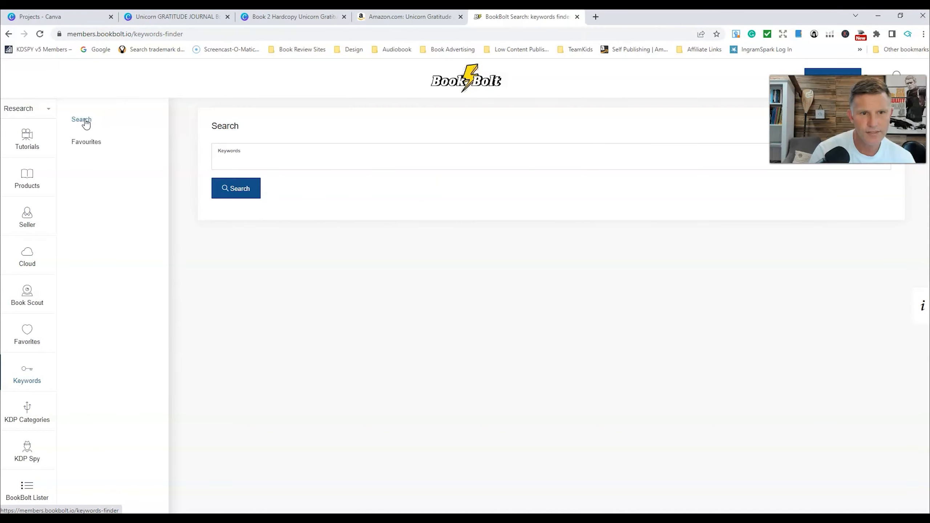
click(415, 161)
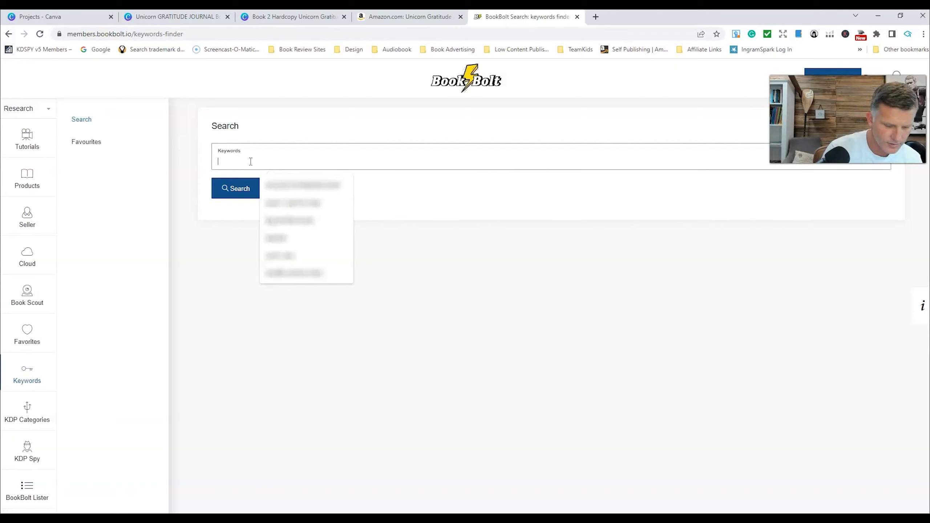
text(unicorn Gratitude Journal)
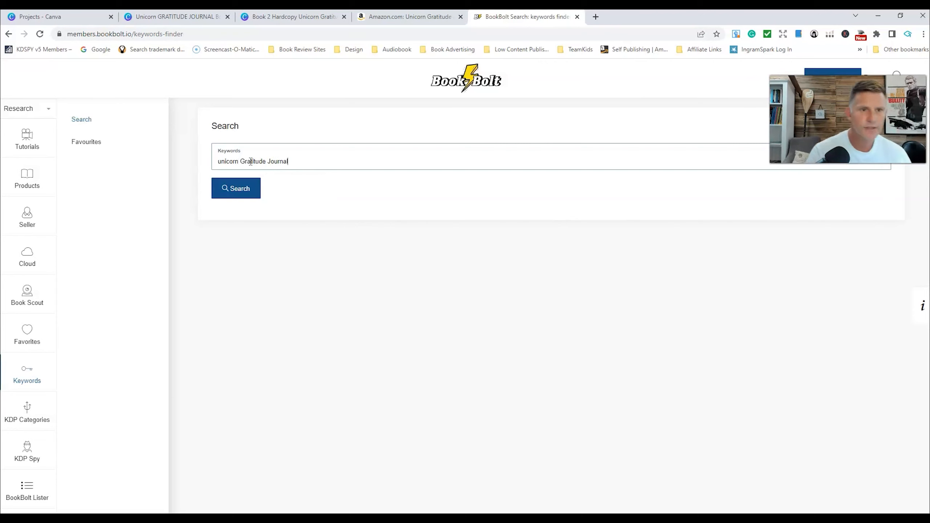
click(235, 188)
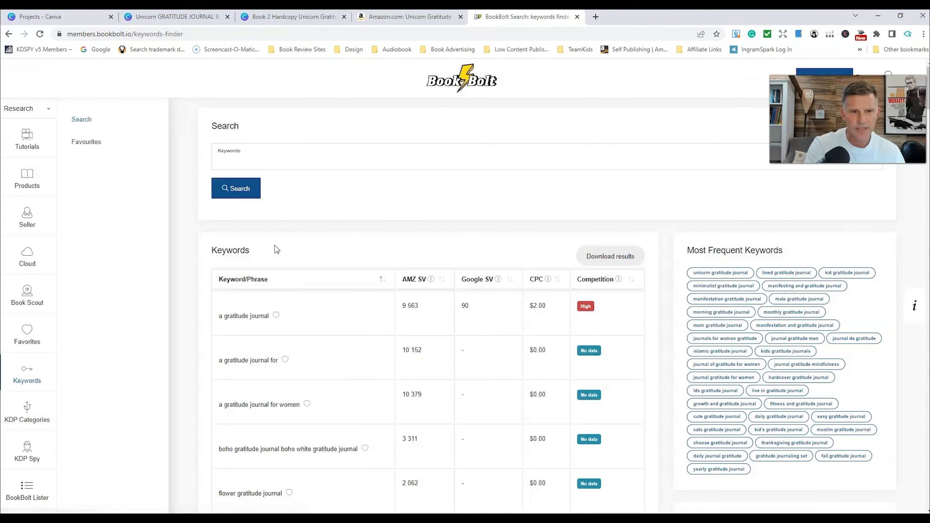
scroll(down, 3)
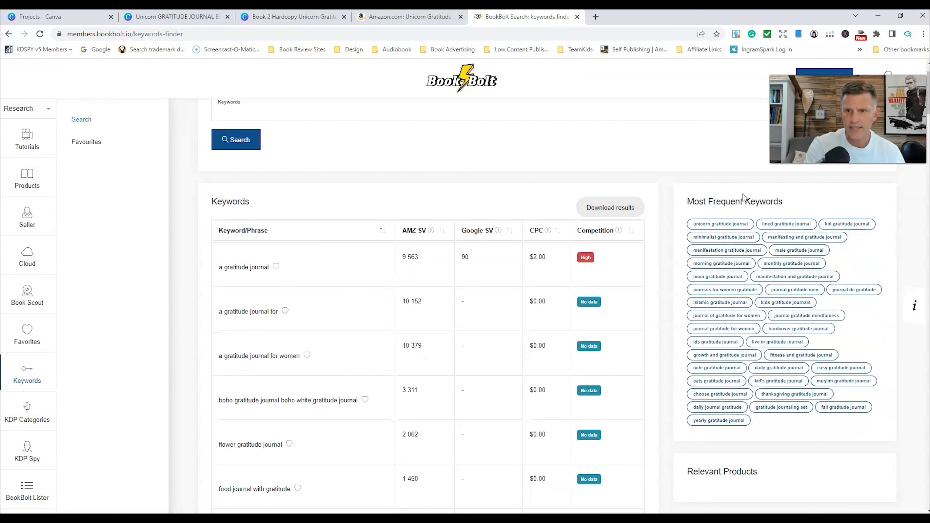
mouse_move(843, 202)
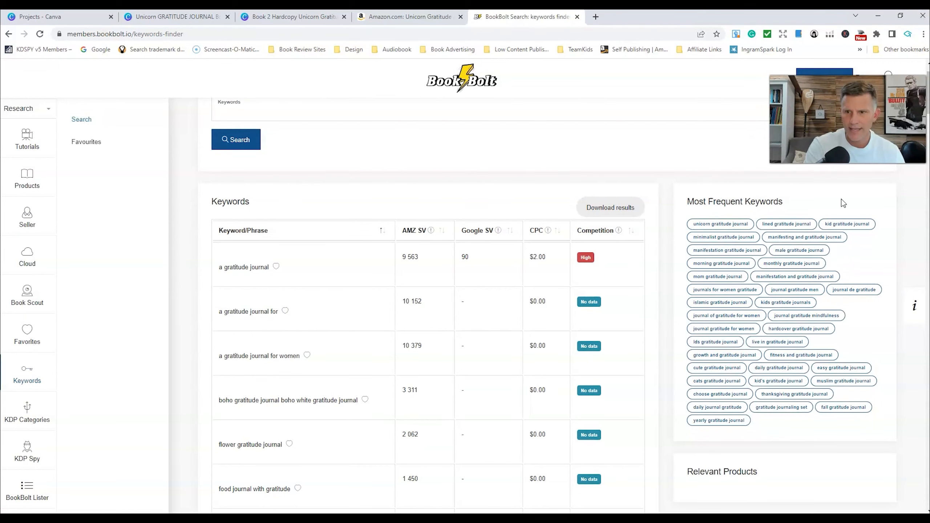
scroll(down, 3)
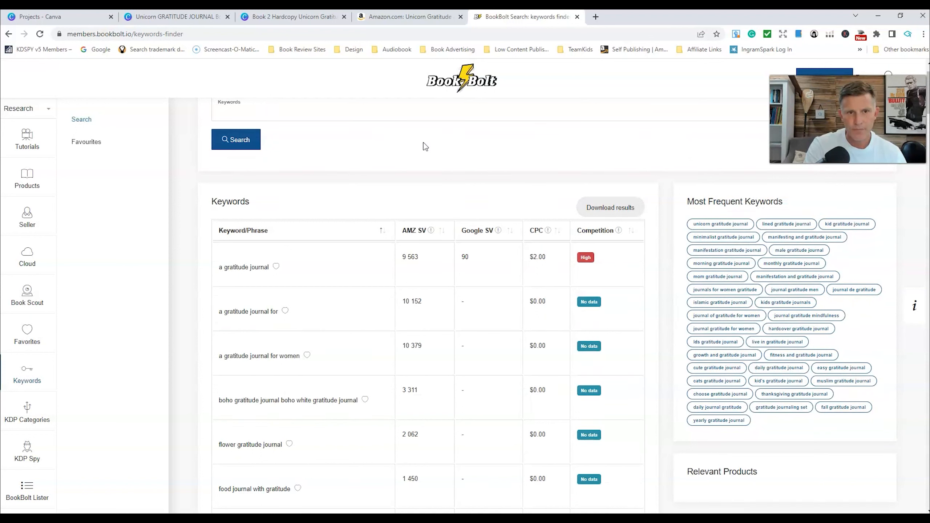
mouse_move(390, 289)
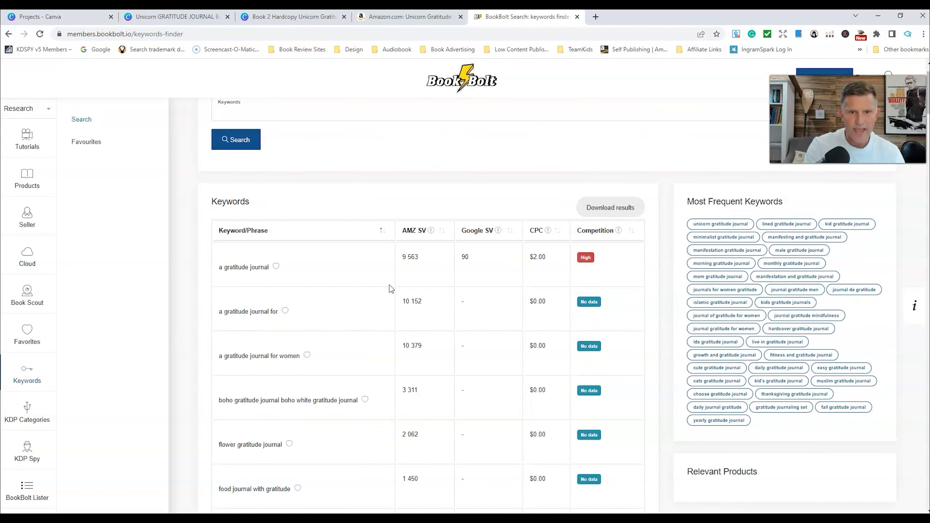
scroll(up, 3)
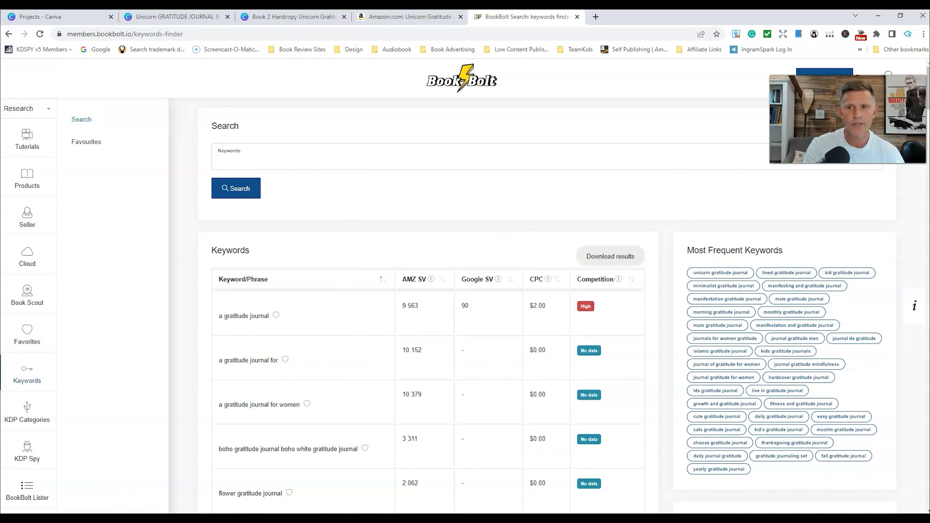
Step: Write 'List 10 prompts for kids aged 4-8 that could be used in a gratitude journal.' unsent
click(643, 17)
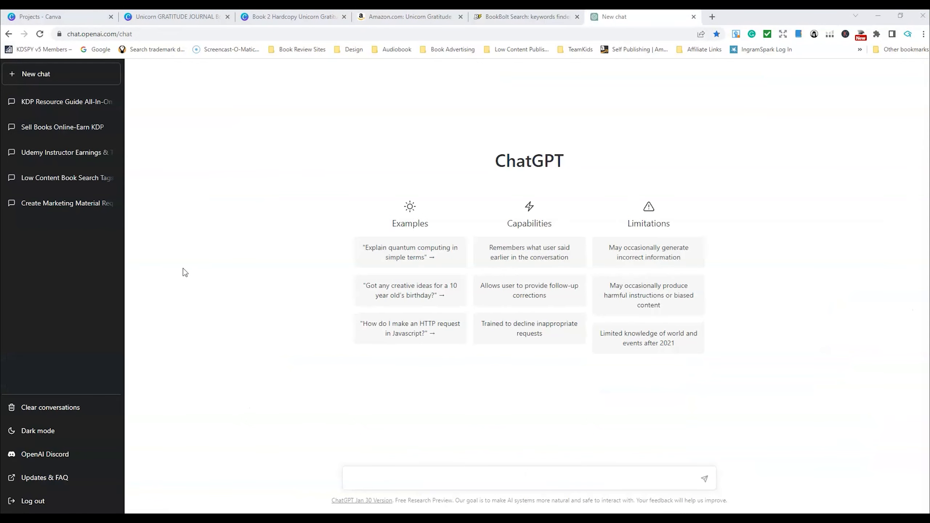
mouse_move(142, 75)
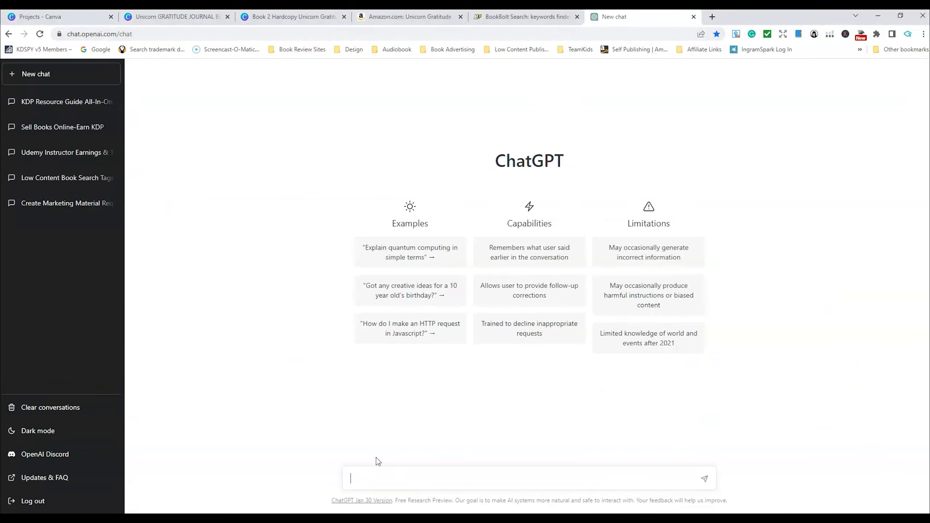
mouse_move(279, 400)
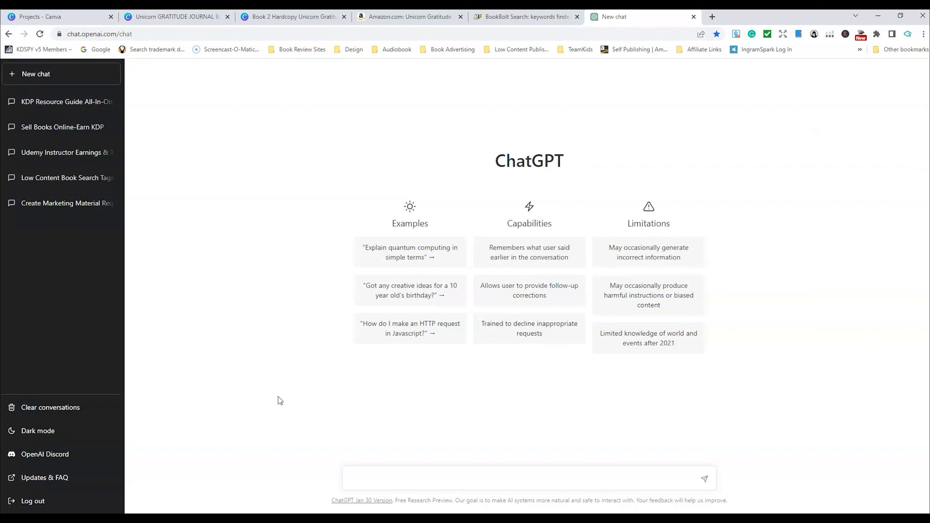
click(524, 16)
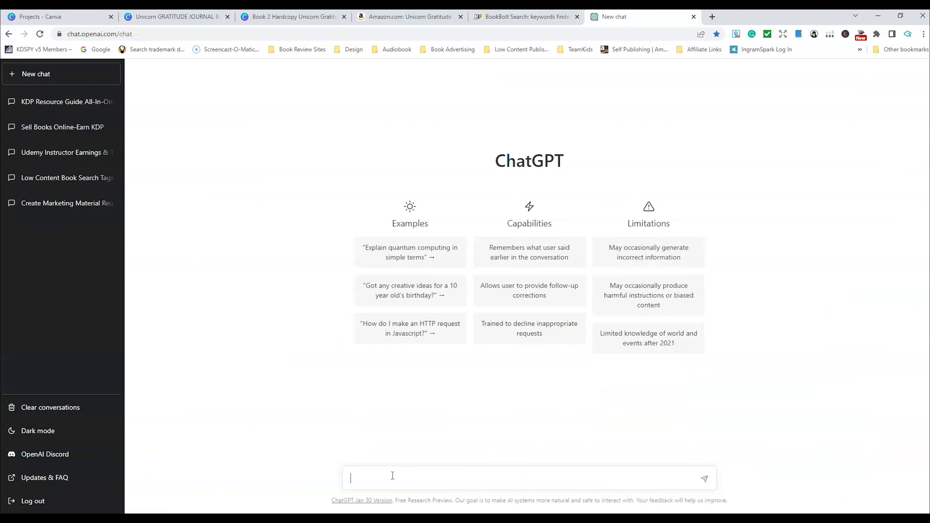
text(L)
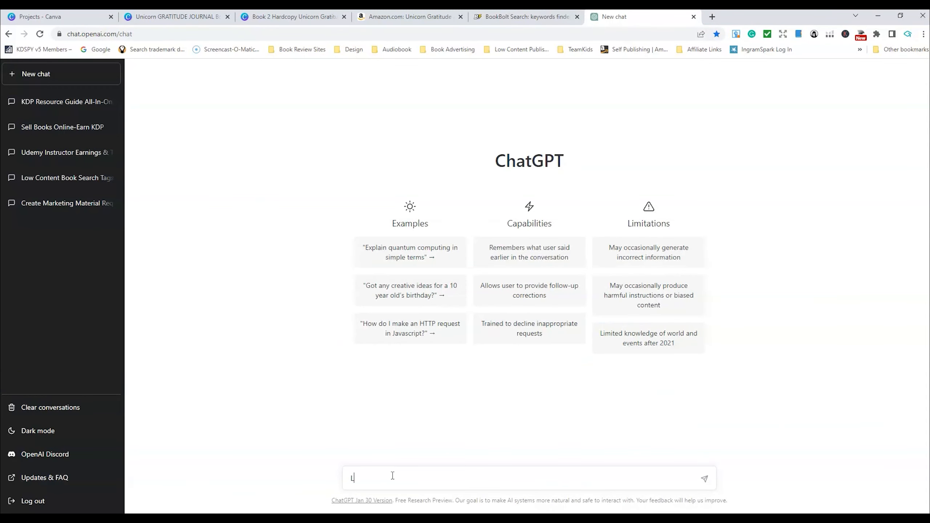
text(List 10 p)
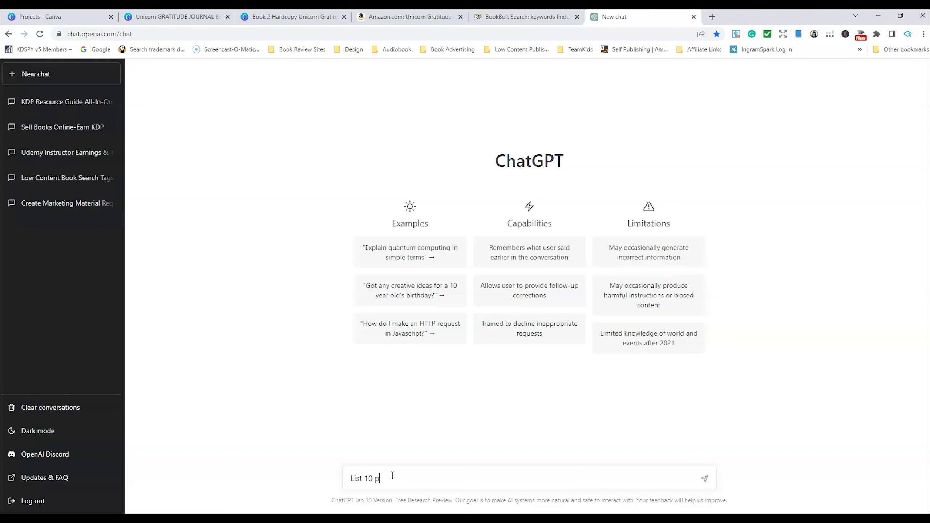
text(rompts for)
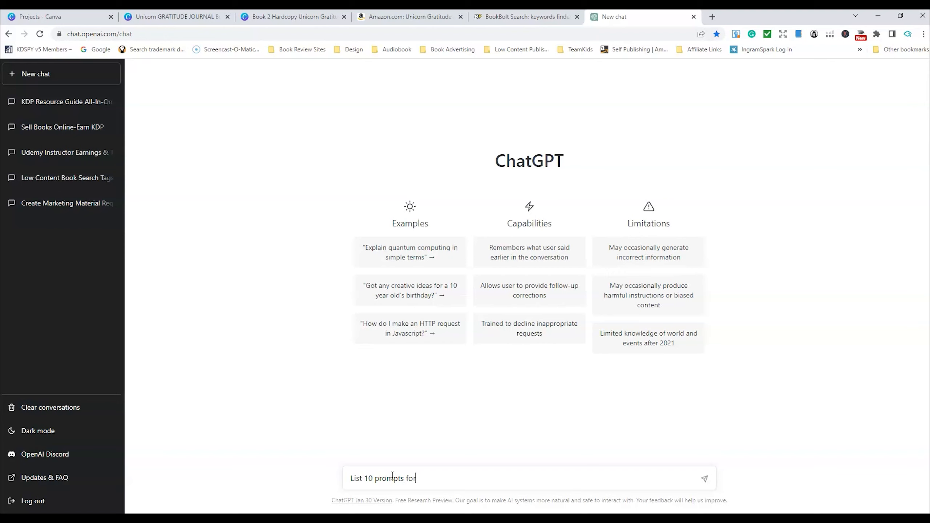
text(kids aged)
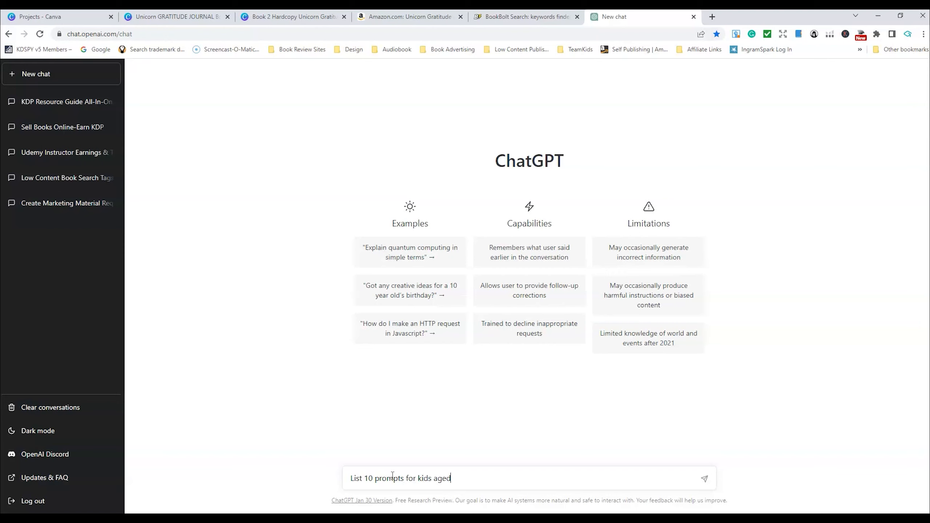
text(4-8 years t)
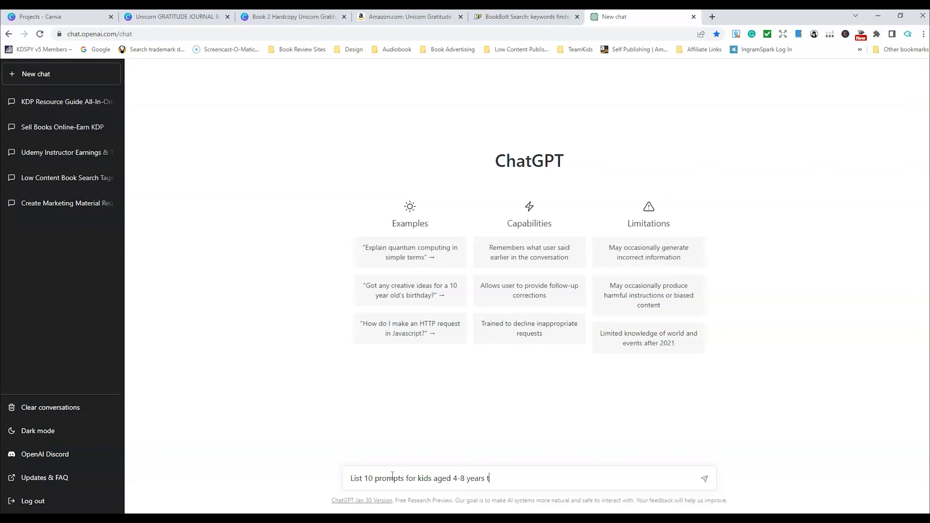
text(hat could be used in a grat)
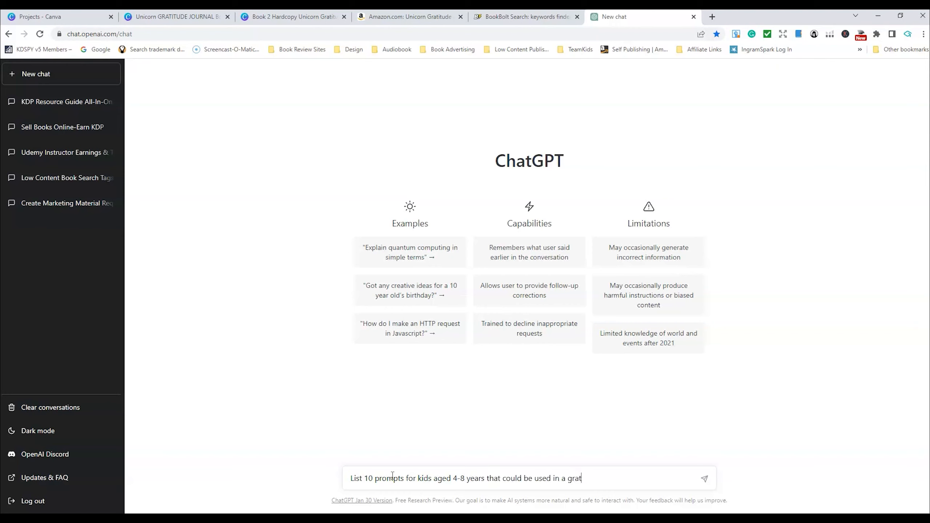
text(itude journal)
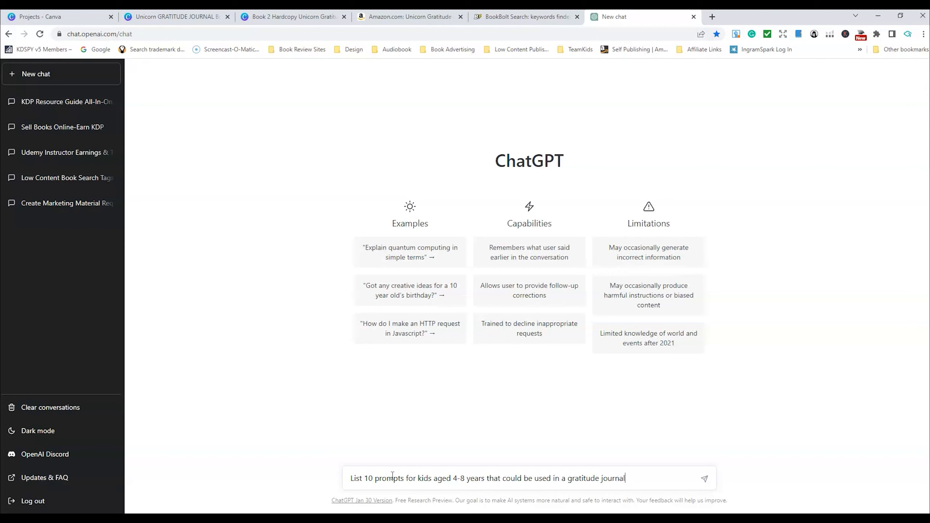
text(.)
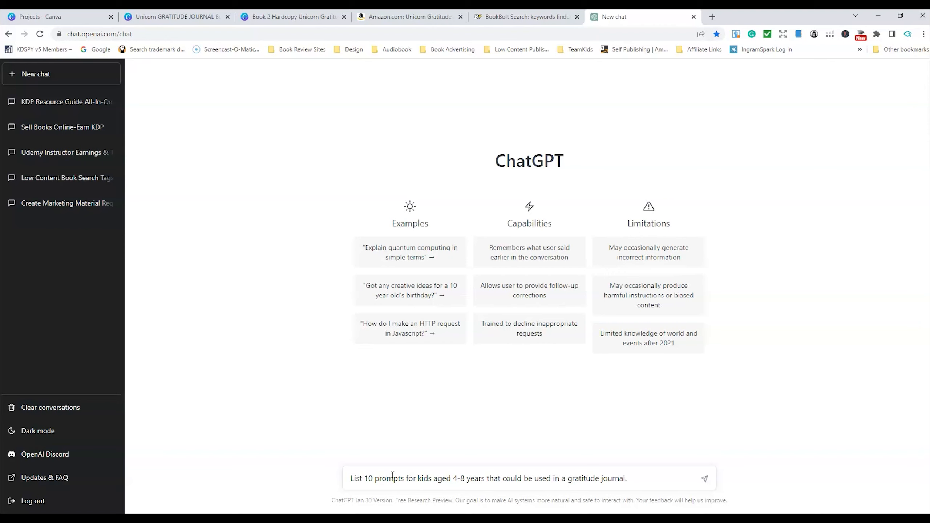
Step: Send the kids' gratitude prompts request and let ChatGPT reply
click(705, 478)
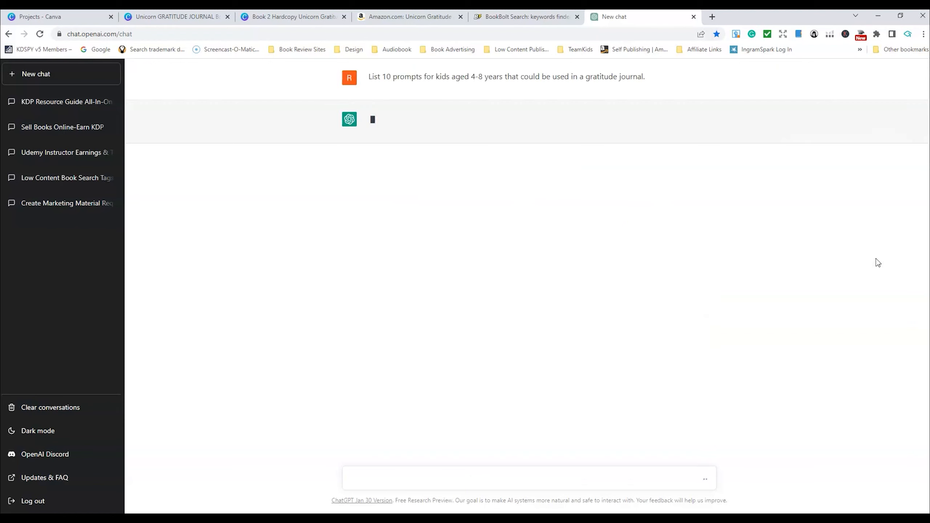
mouse_move(282, 248)
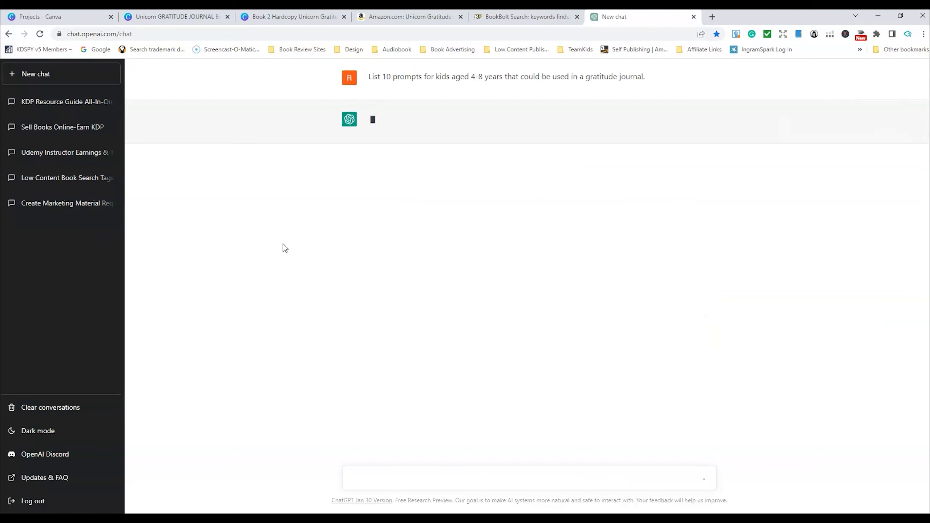
mouse_move(274, 247)
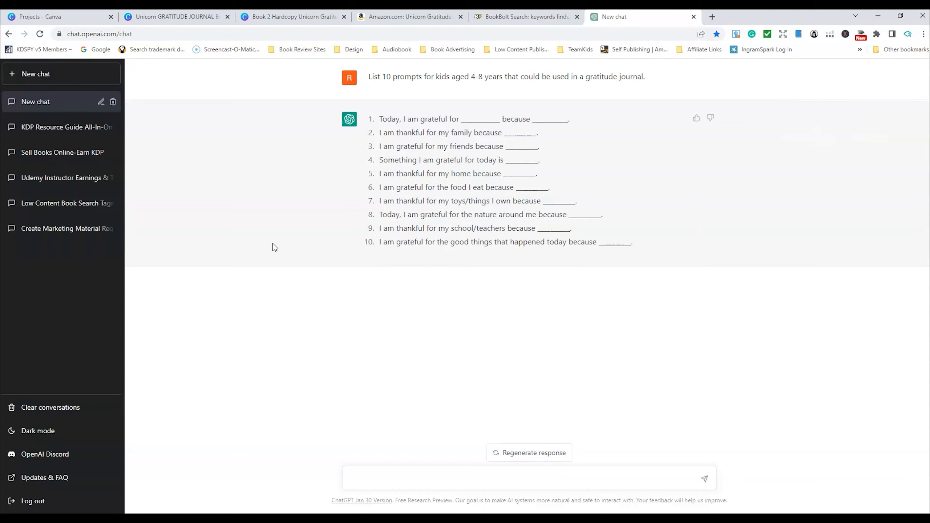
mouse_move(569, 324)
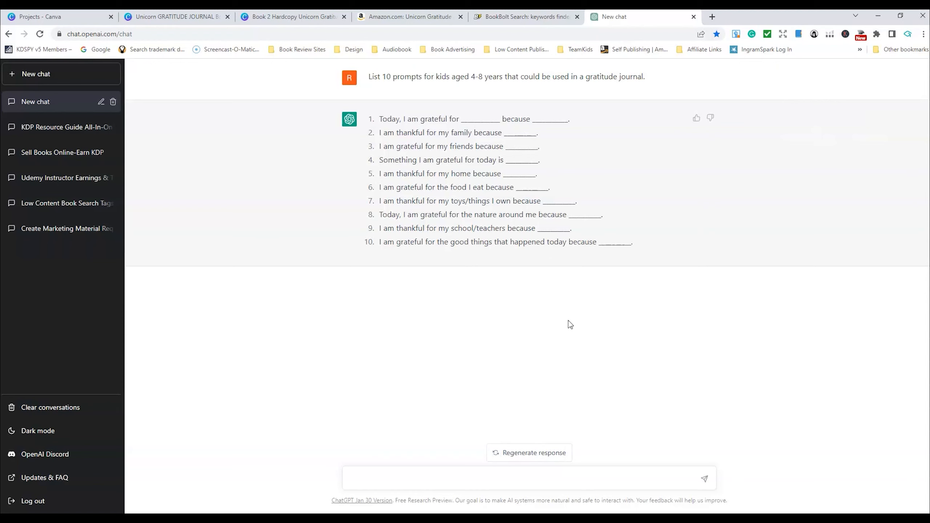
mouse_move(563, 316)
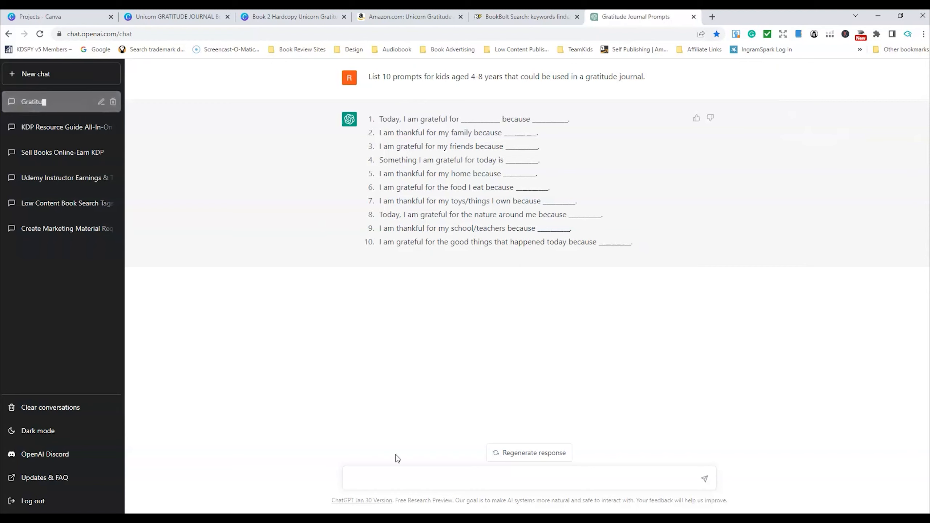
Step: Send 'Create a captivating title and subtitle for a Unicorn Gratitude Journal for Kids aged 4-8 years'
click(521, 478)
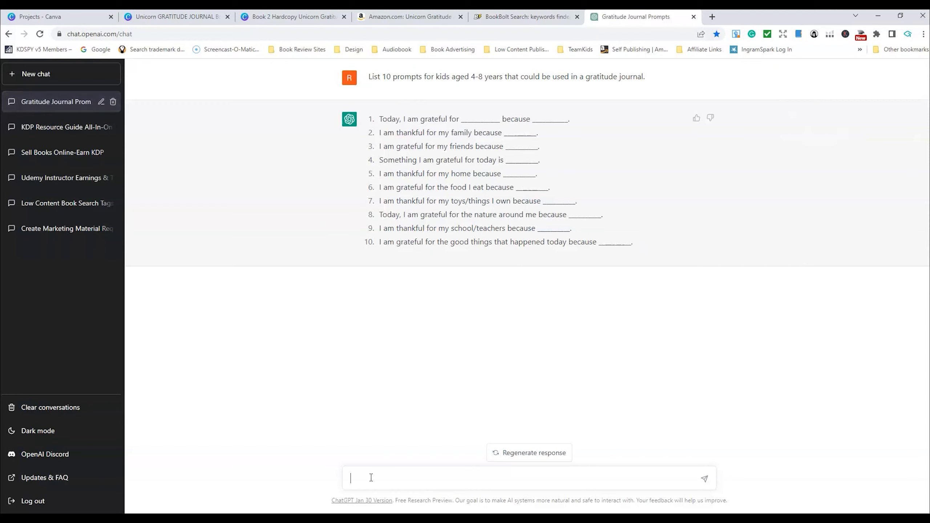
text(c)
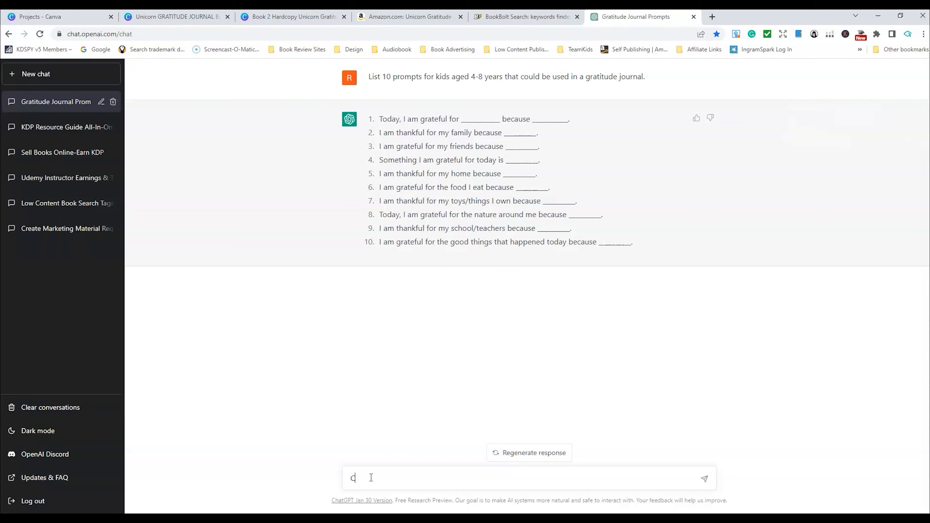
text(Create)
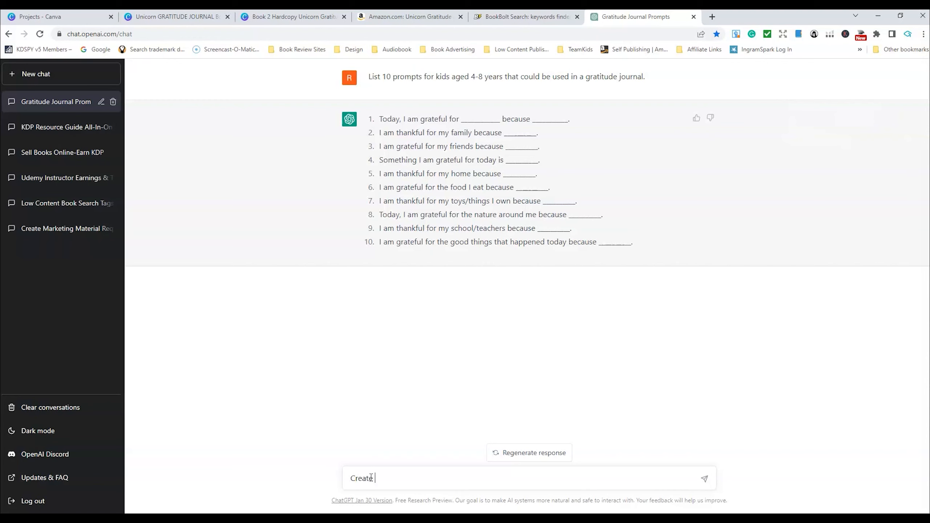
text(a captivating)
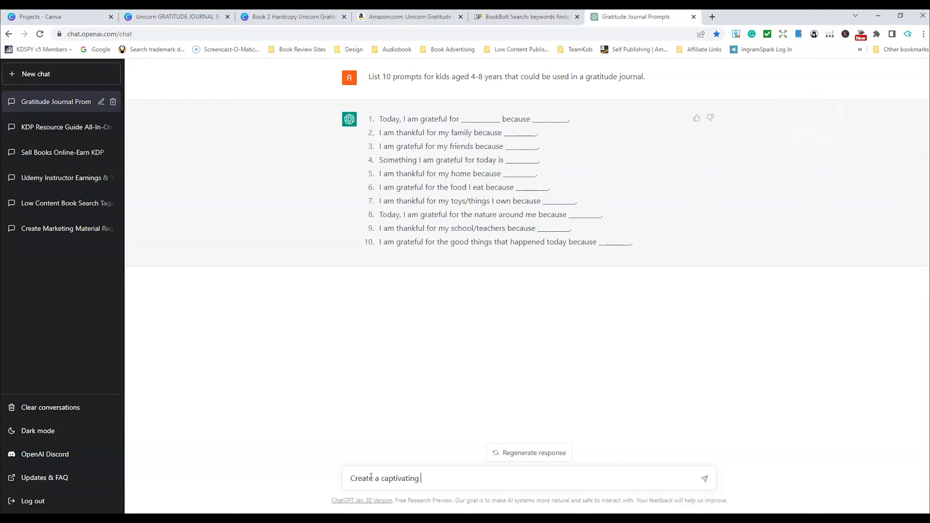
text(title)
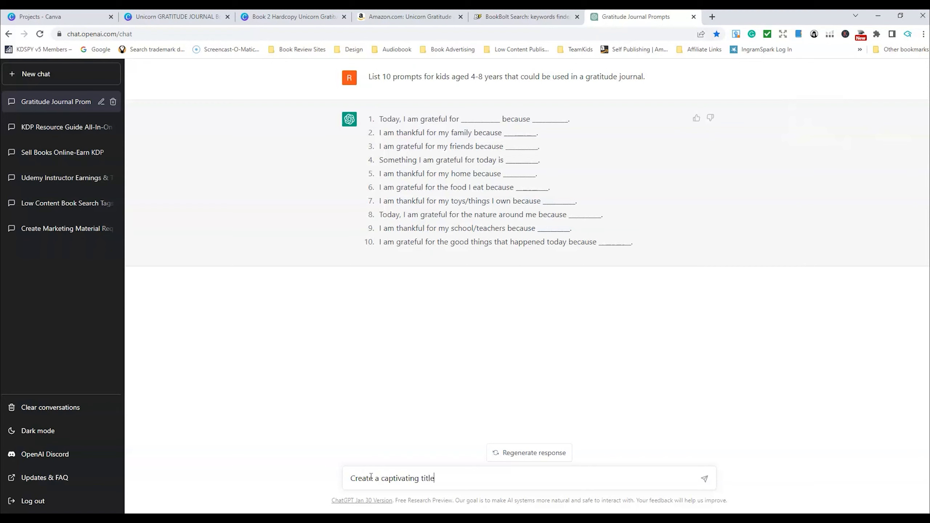
text(and subtitle for a a)
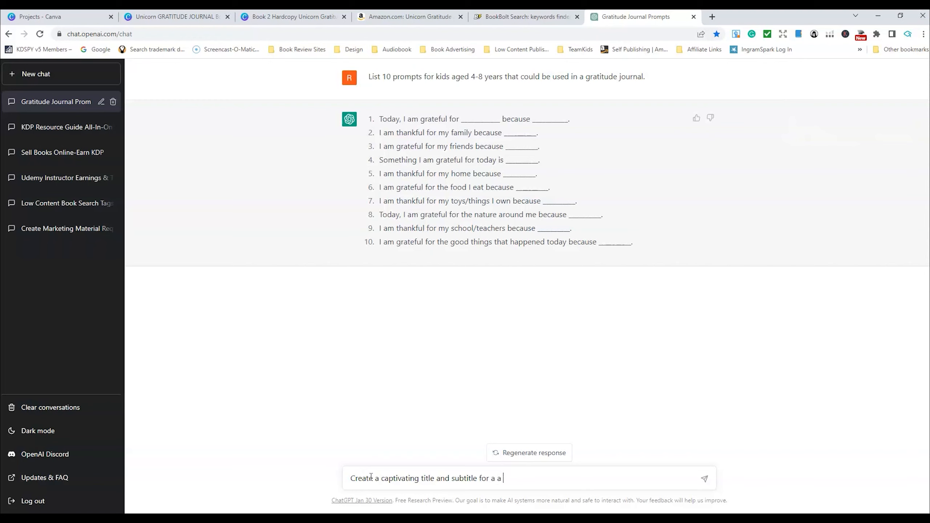
text(Unicorn)
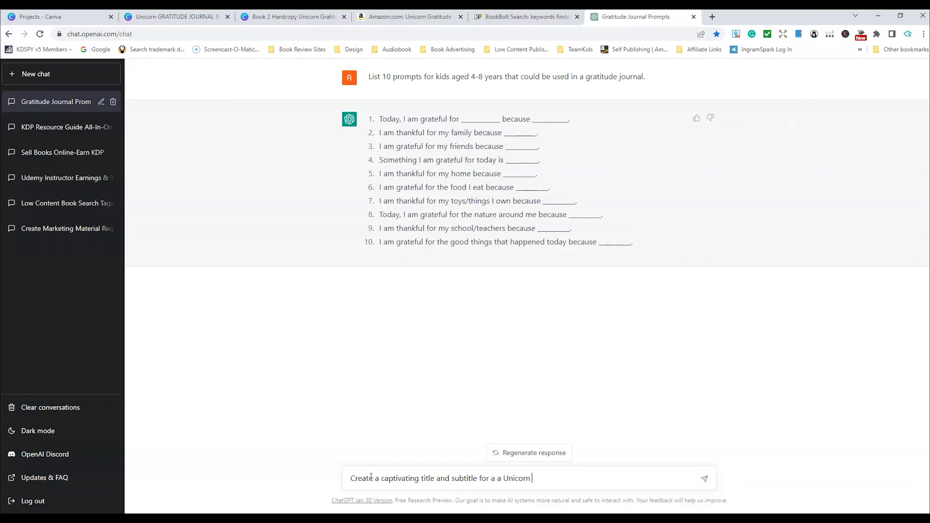
text(Gratitu)
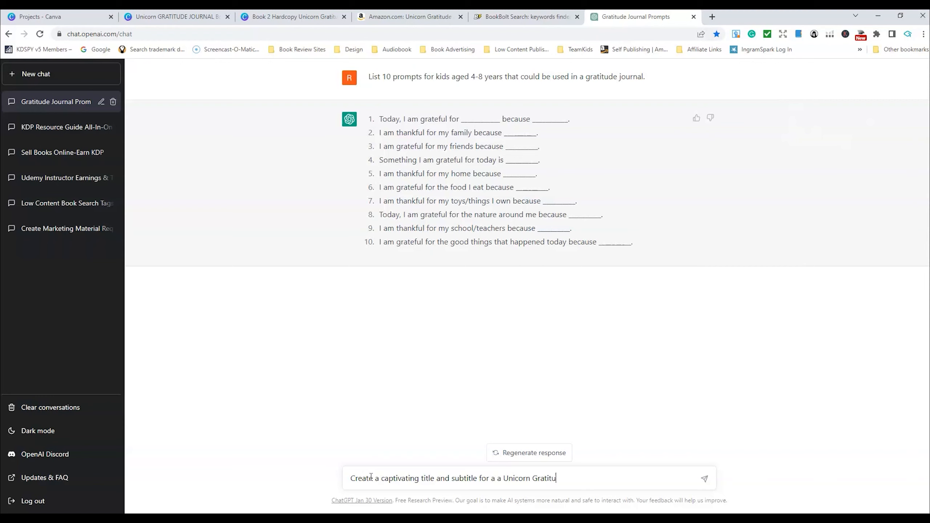
text(de Journal)
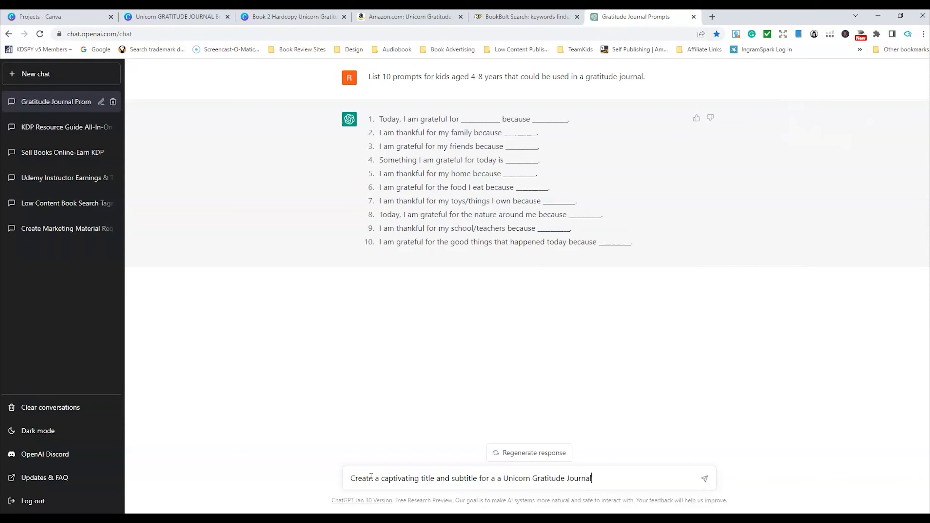
text(for Kids aged 4-)
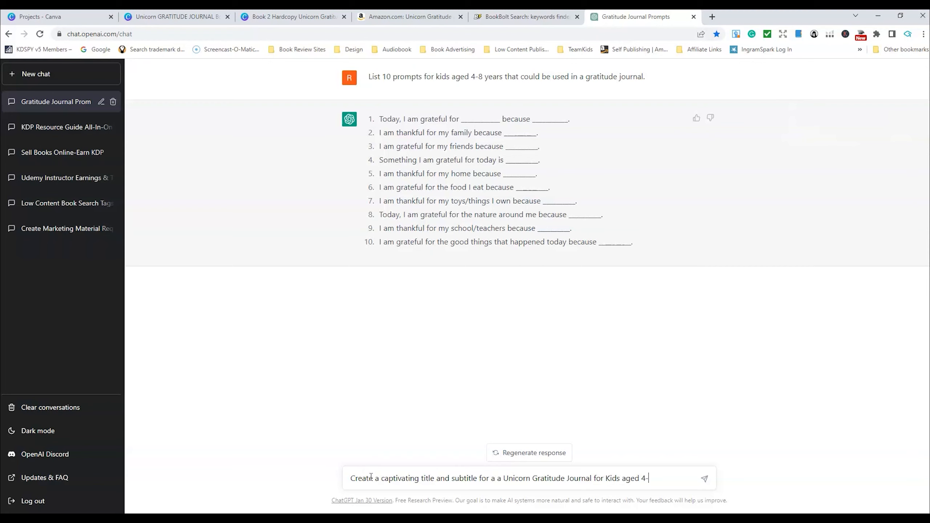
text(8 years)
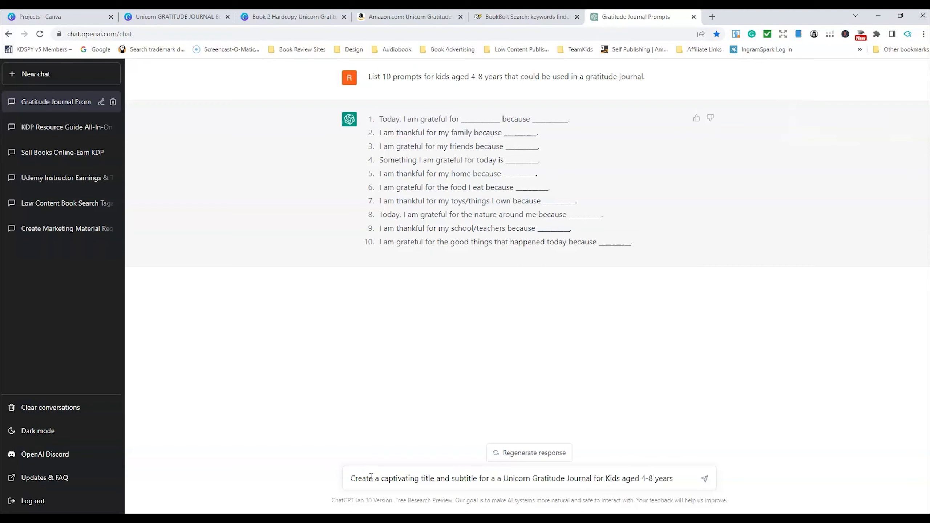
click(705, 478)
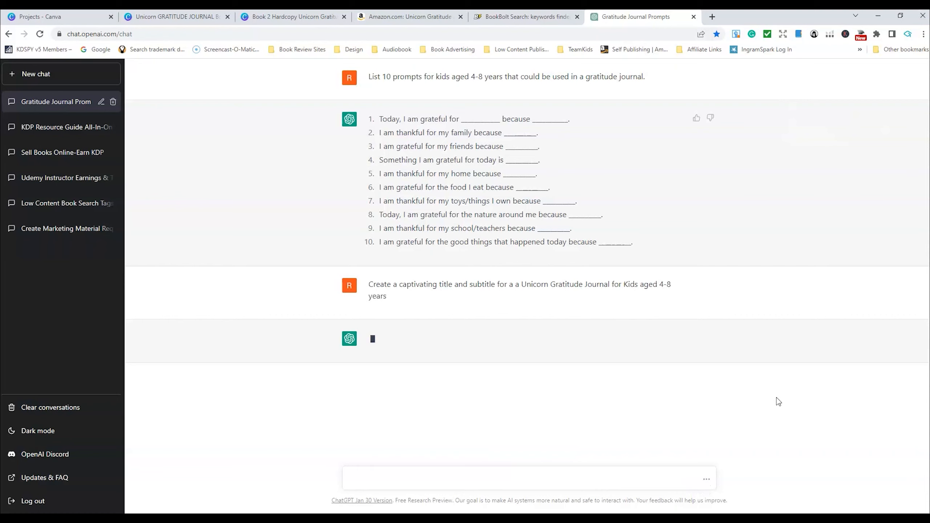
mouse_move(527, 389)
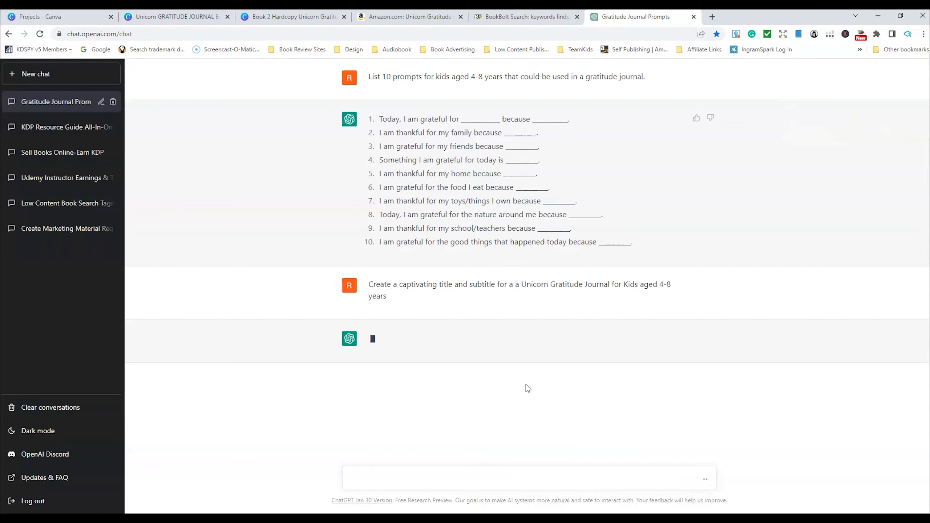
mouse_move(619, 418)
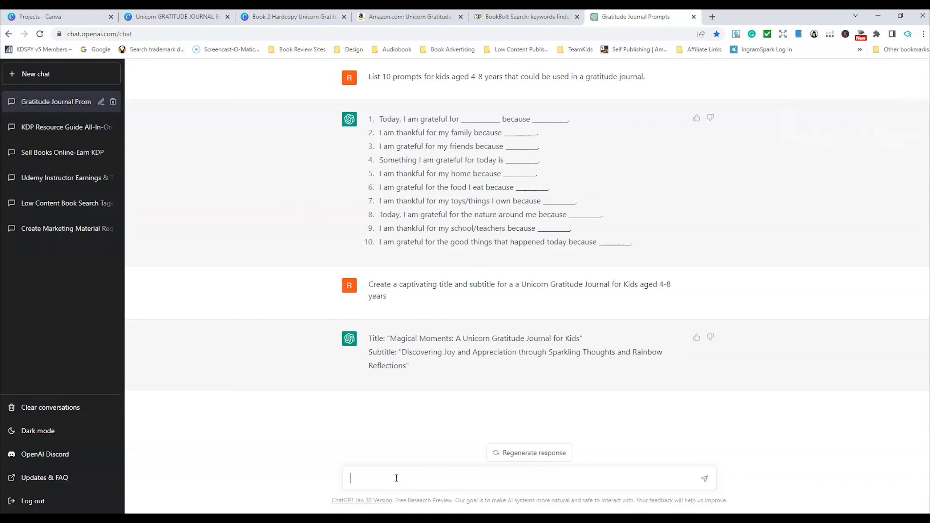
Step: Ask ChatGPT to rewrite the title at 80 characters, yielding 'Unicorn Gratitude: A Sparkling Journal for Kids 4-8'
text(Rewrite and)
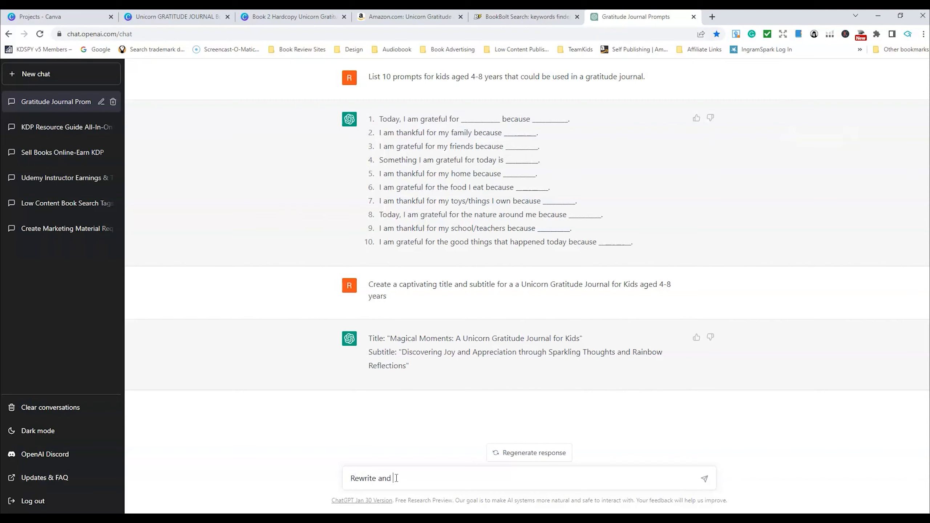
text(I want the)
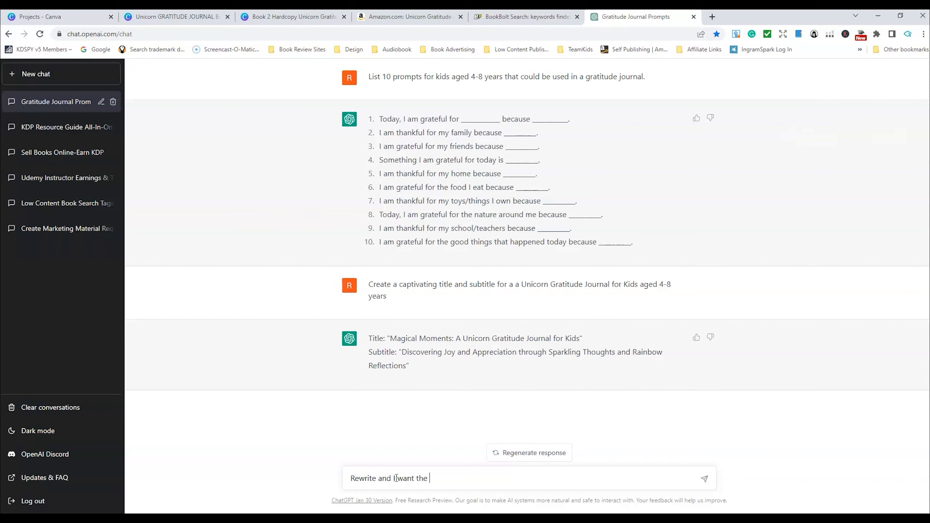
text(title to be)
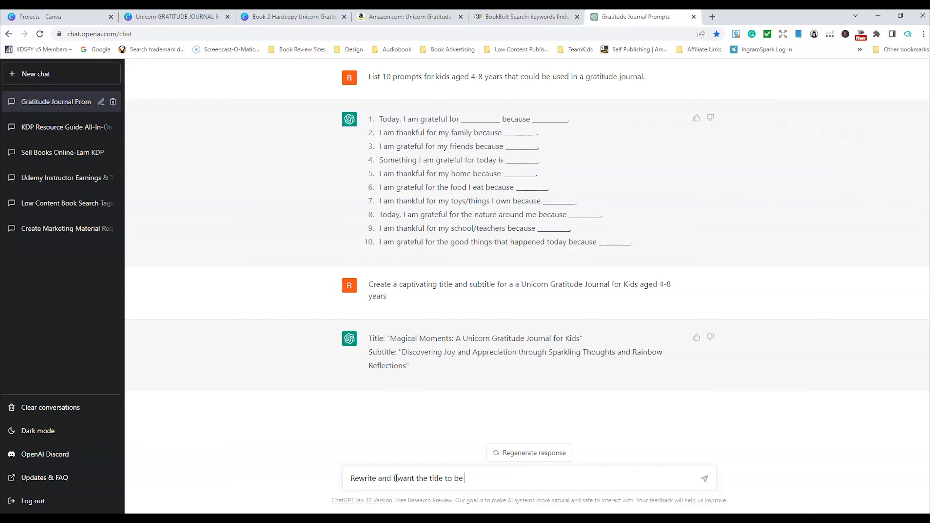
text(8)
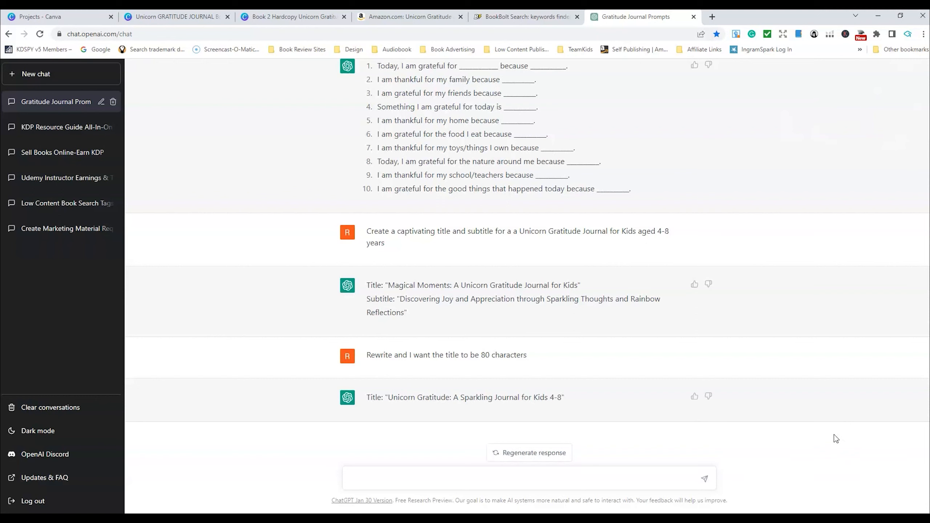
mouse_move(578, 398)
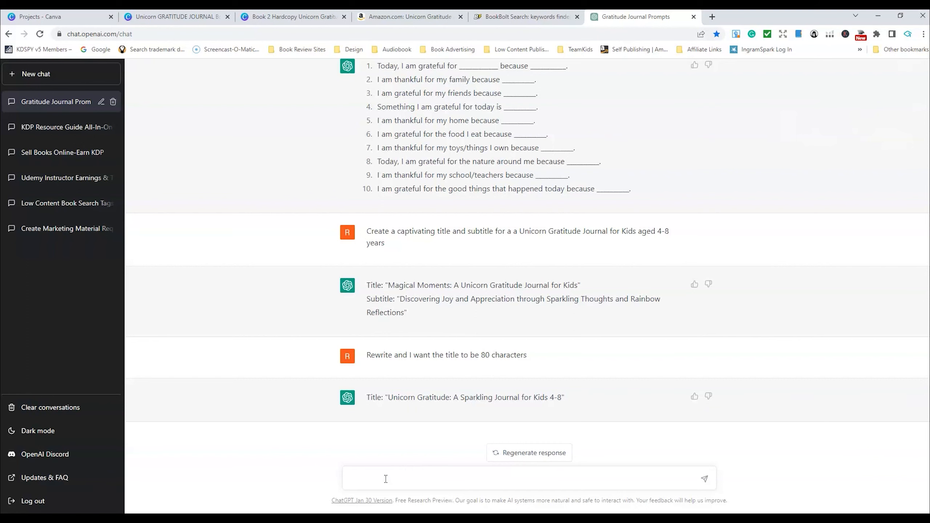
click(396, 478)
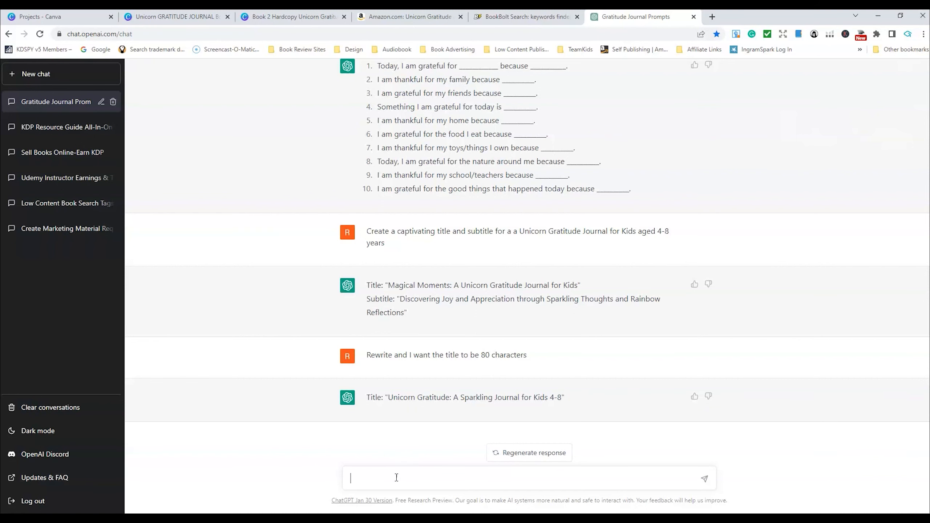
Step: Copy the competing book's long title from its Amazon listing and return to the chat
click(409, 16)
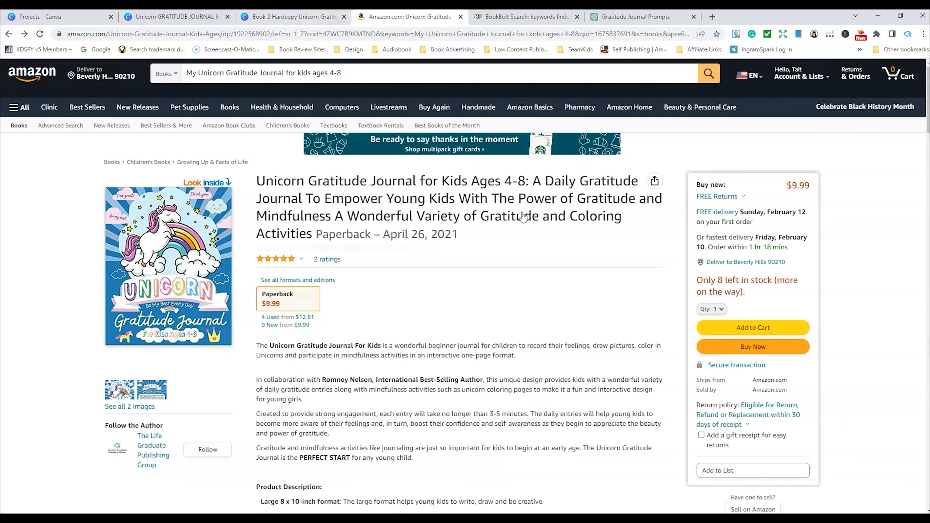
drag(257, 181, 621, 216)
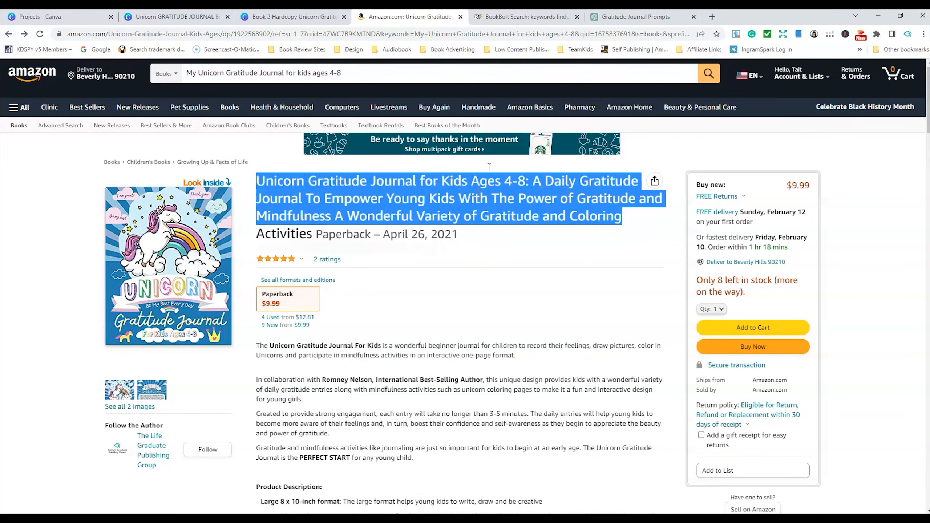
click(638, 16)
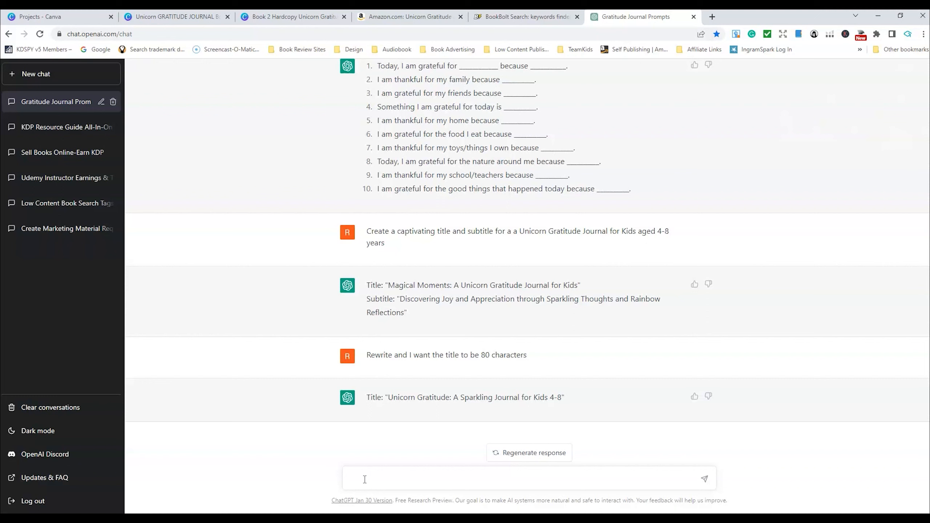
Step: Send a prompt to rewrite 'Unicorn Gratitude Journal for Kids Ages 4-8...' with keywords, then request a subtitle
text(rewrite this title)
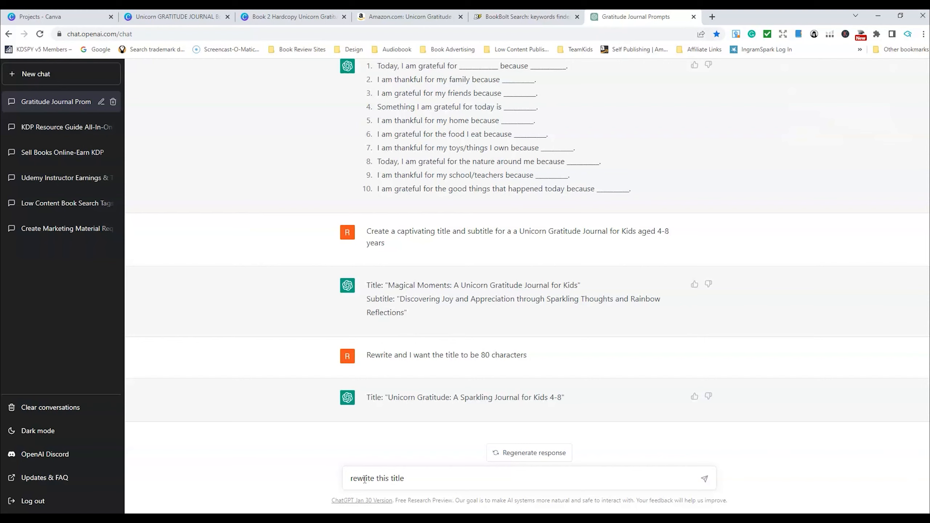
text(to)
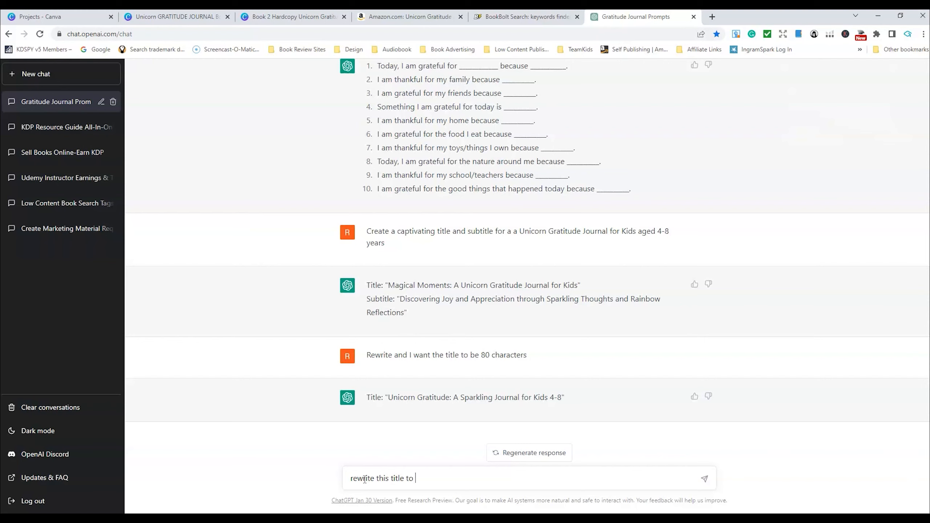
text(capture the main keywords for a child)
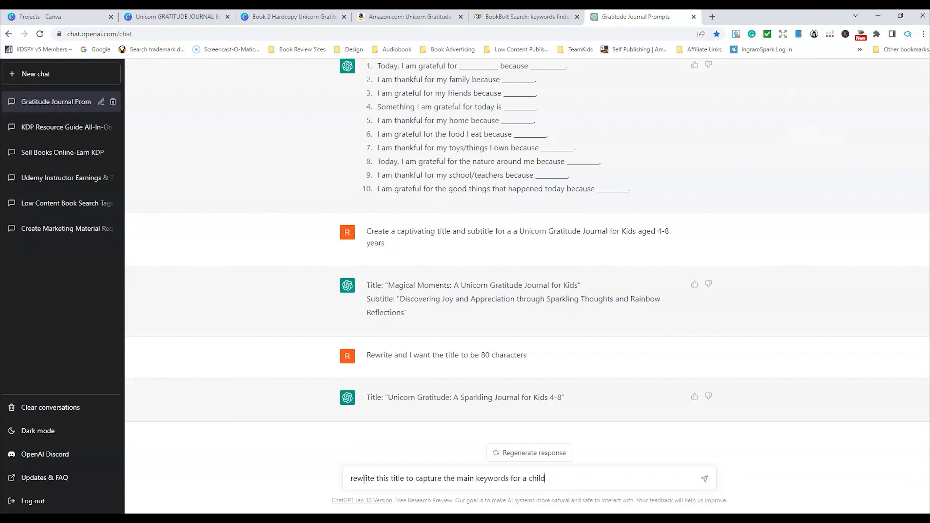
text(that)
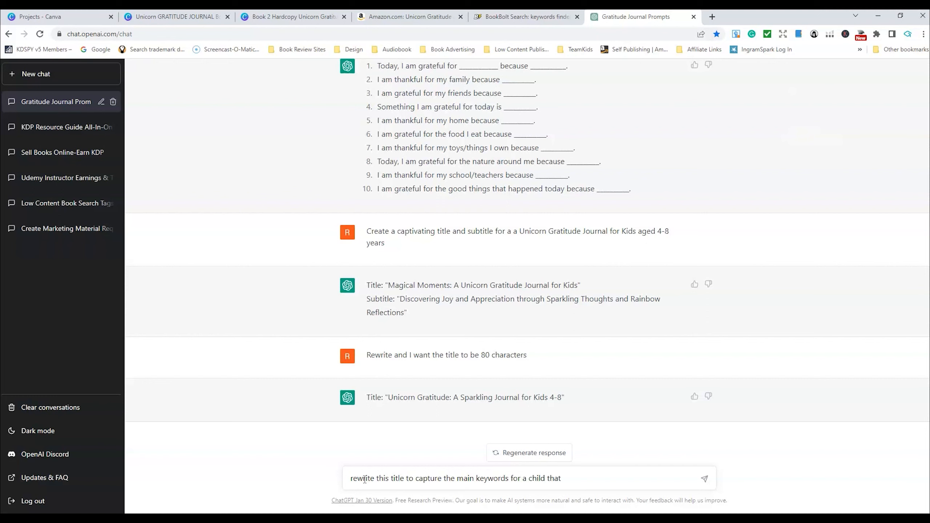
text(wants to)
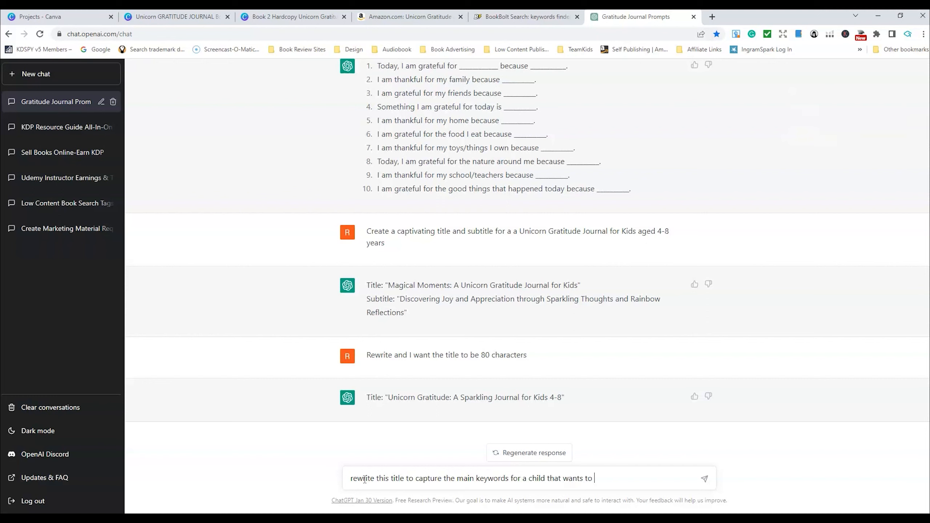
text(use a gratitude journal)
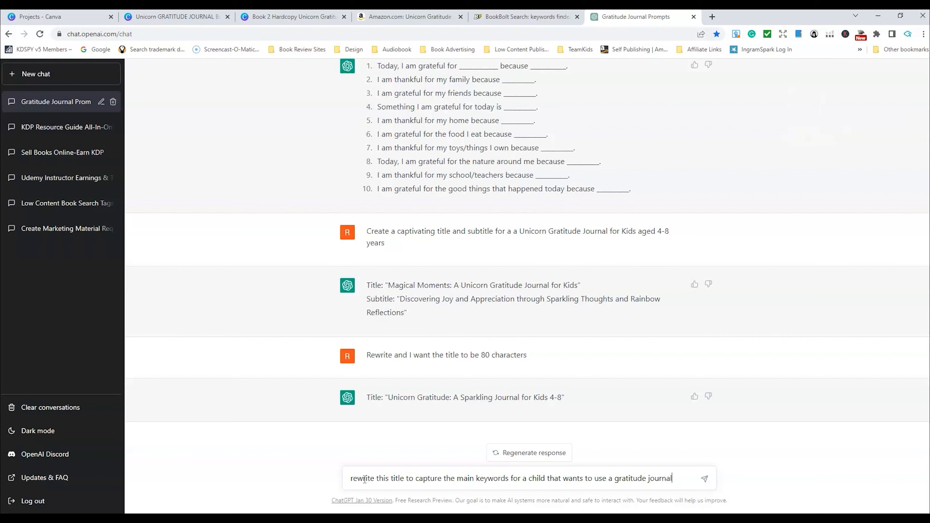
text('Unicorn Gratitude Journal for Kids Ages 4-8: A Daily Gratitude Journal To Empower Young Kids With The Power of Gratitude and Mindfulness A Wonderful Variety of Gratitude and Coloring)
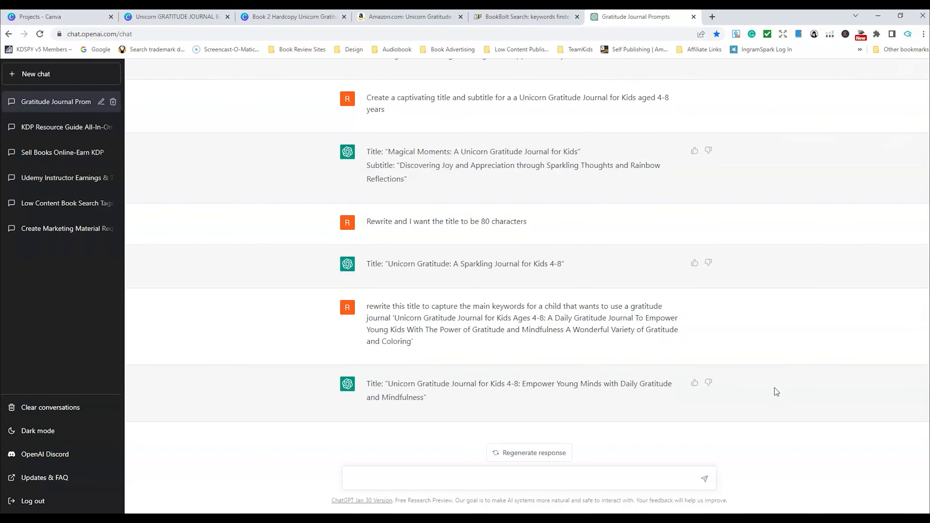
mouse_move(789, 384)
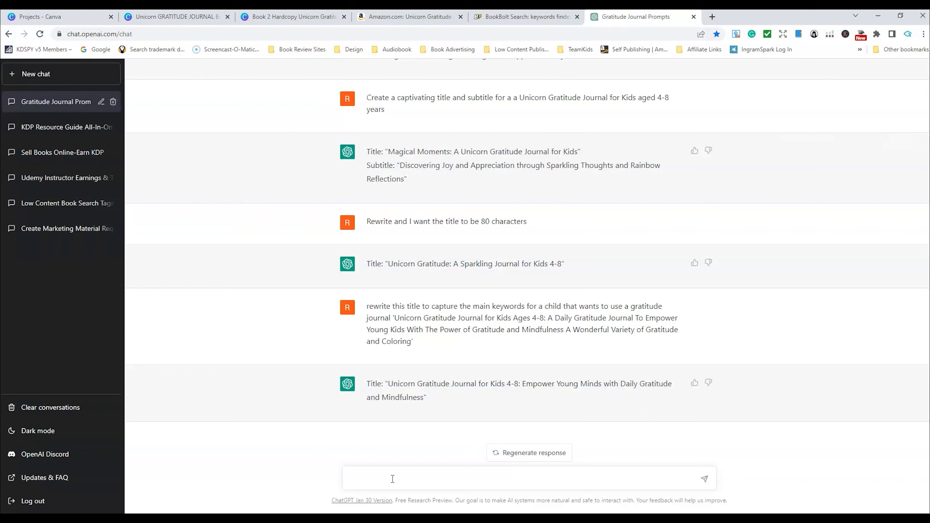
text(pleas)
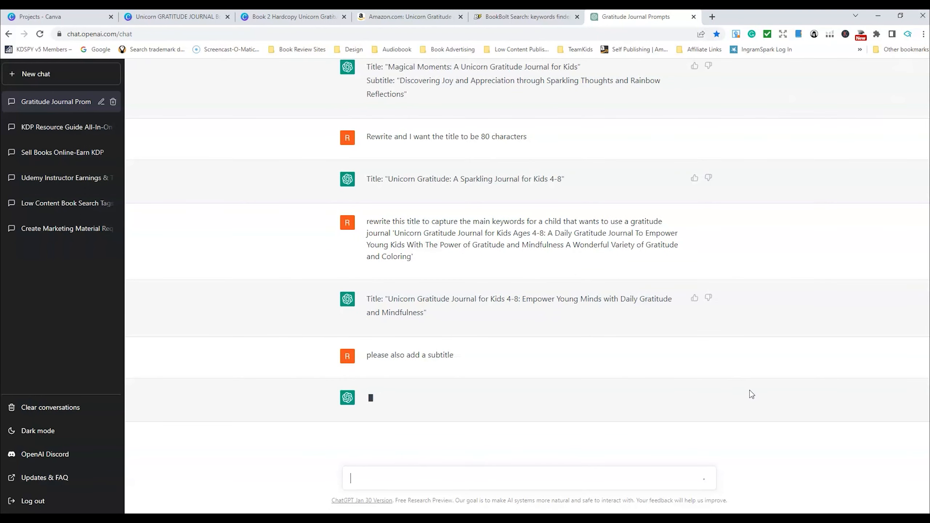
mouse_move(777, 387)
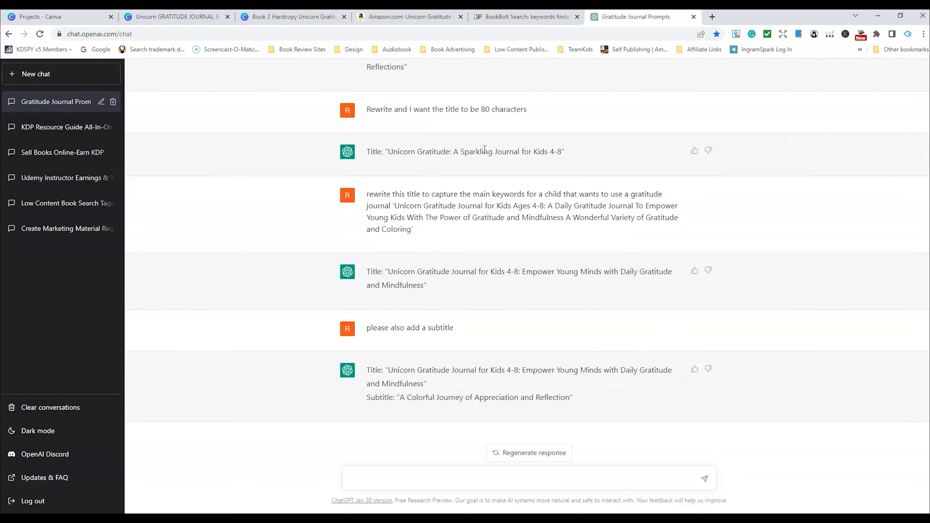
Step: Copy the competing book's Amazon description and return to the chat
click(408, 16)
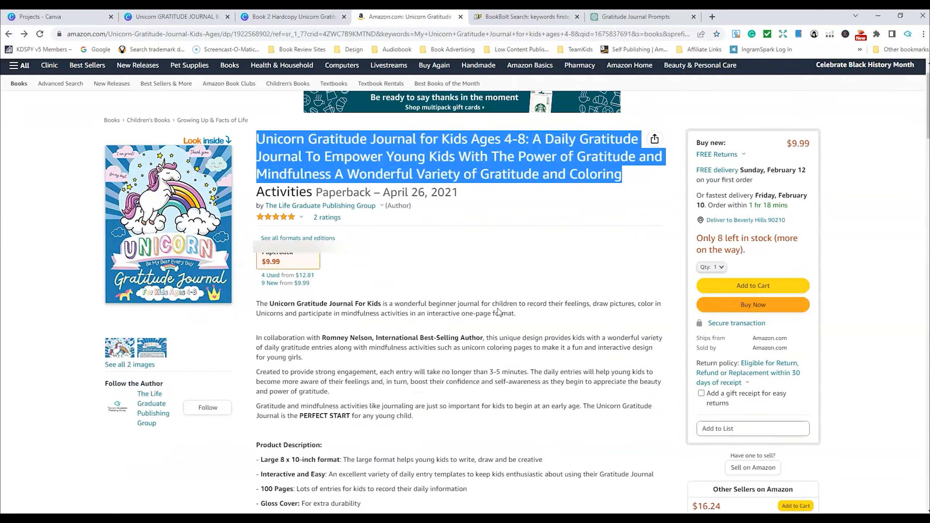
scroll(down, 3)
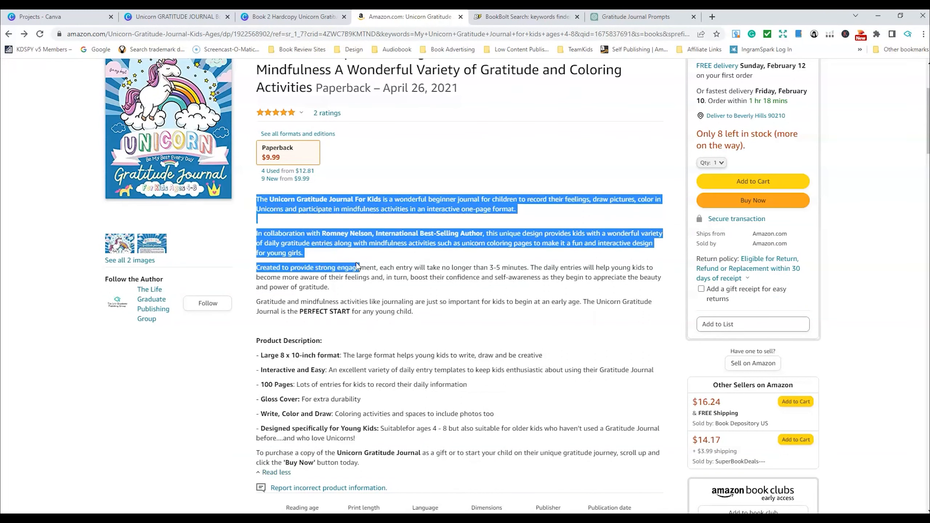
right_click(356, 266)
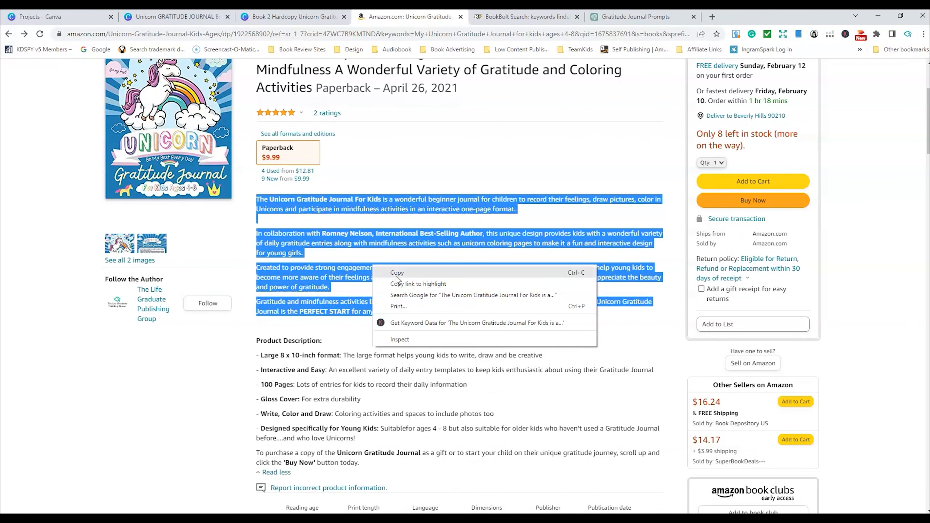
click(524, 16)
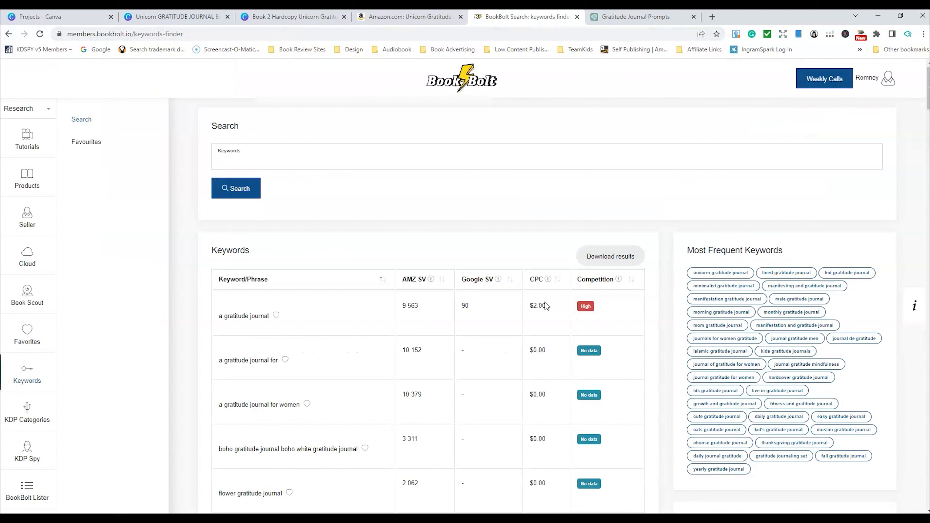
click(637, 16)
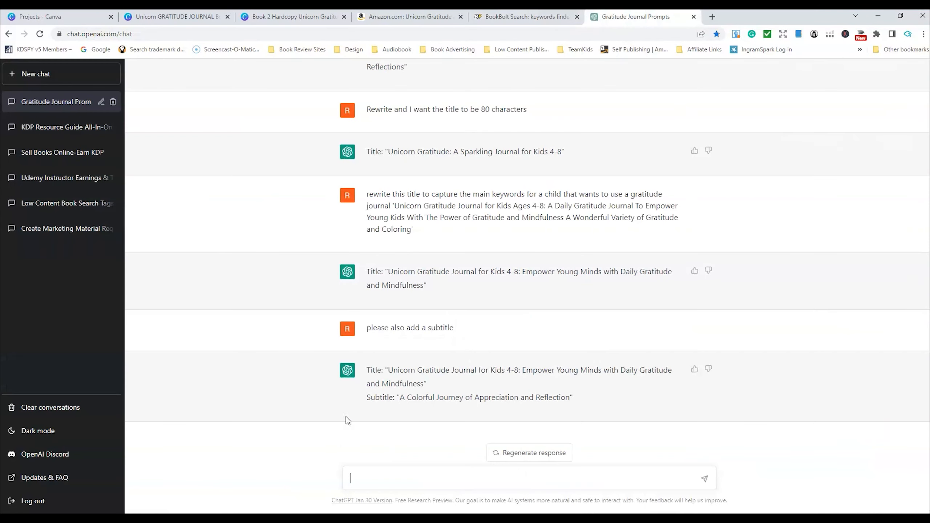
Step: Compose 'rewrite this description and also include a title and subtitle for a book' with the description pasted in quotes
text(rewrite this description)
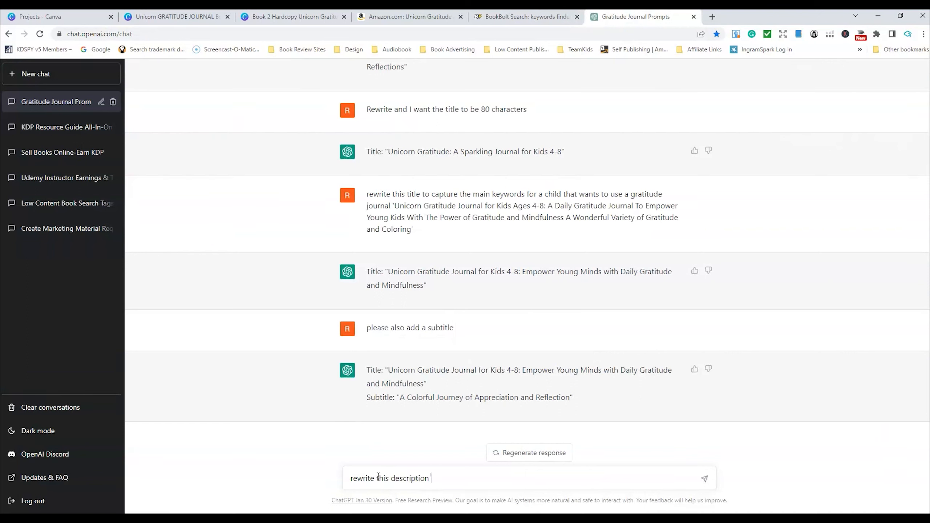
text(and also include a title)
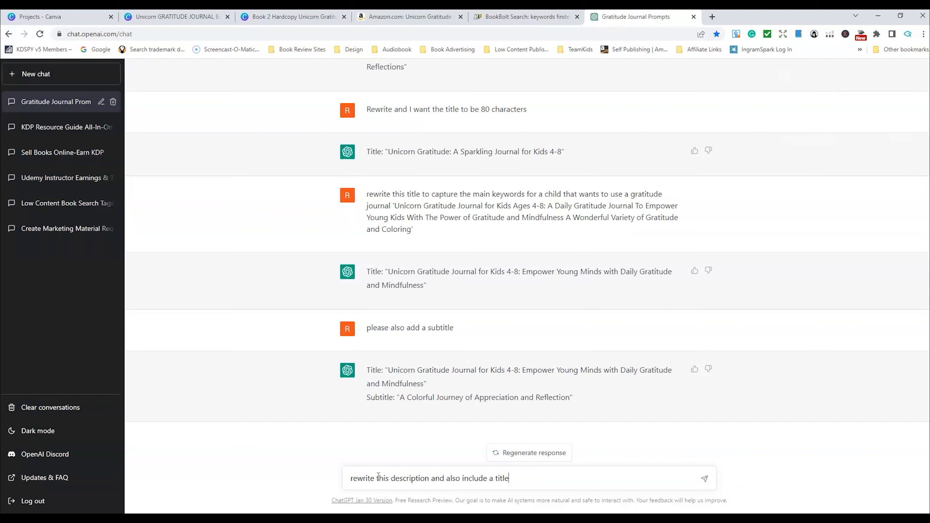
text(and subtit)
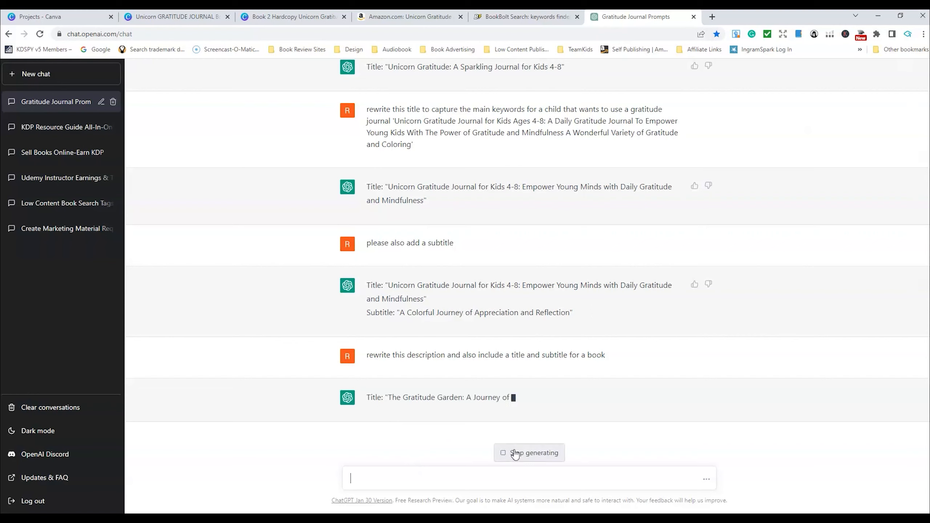
text(rewri)
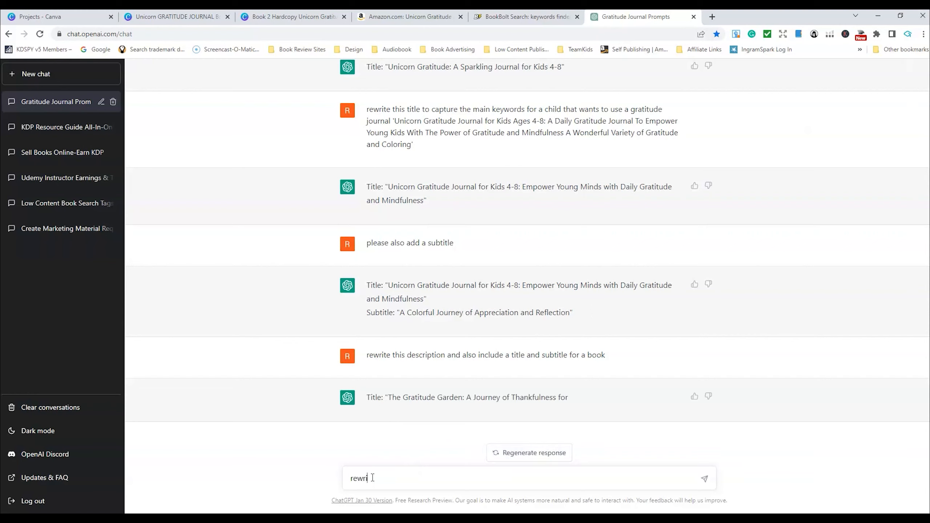
triple_click(485, 354)
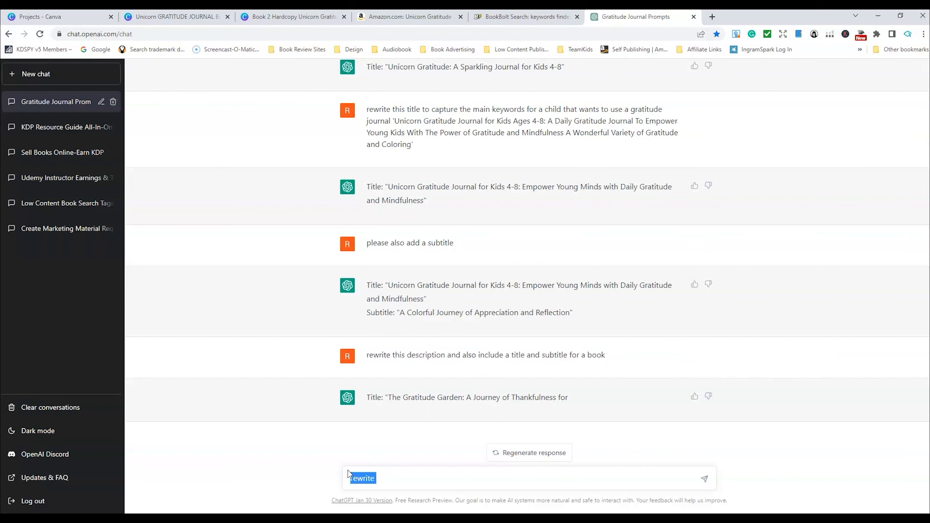
text(rewrite this description and also include a title and subtitle for a book)
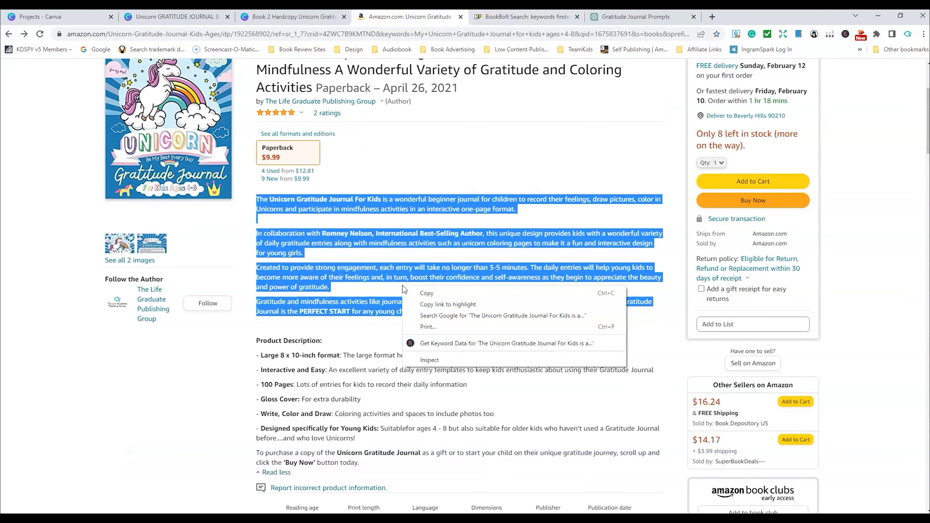
click(638, 16)
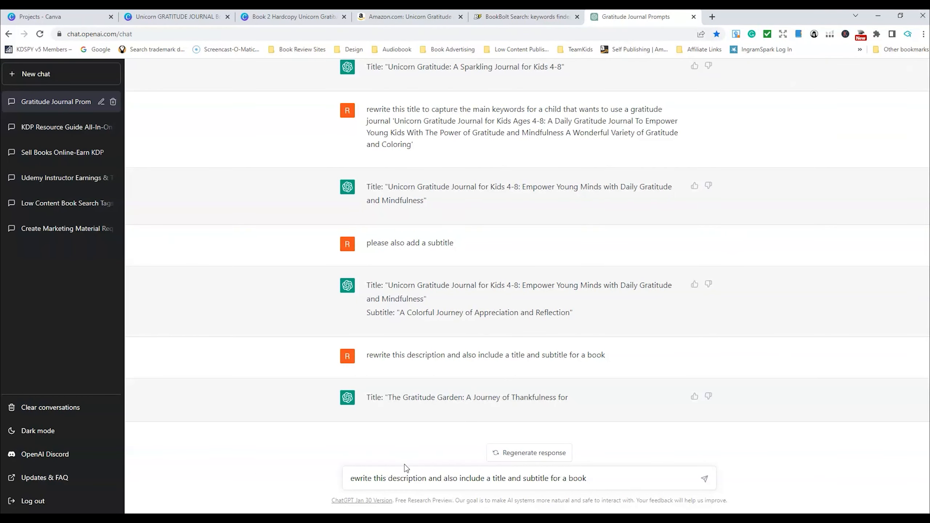
text(")
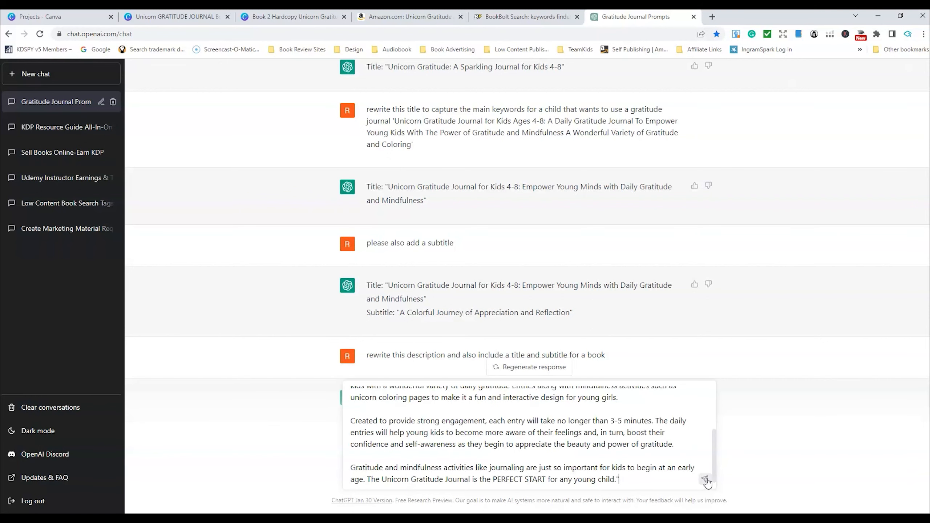
Step: Send the description-rewrite prompt and scroll back to the ten gratitude prompts
click(705, 480)
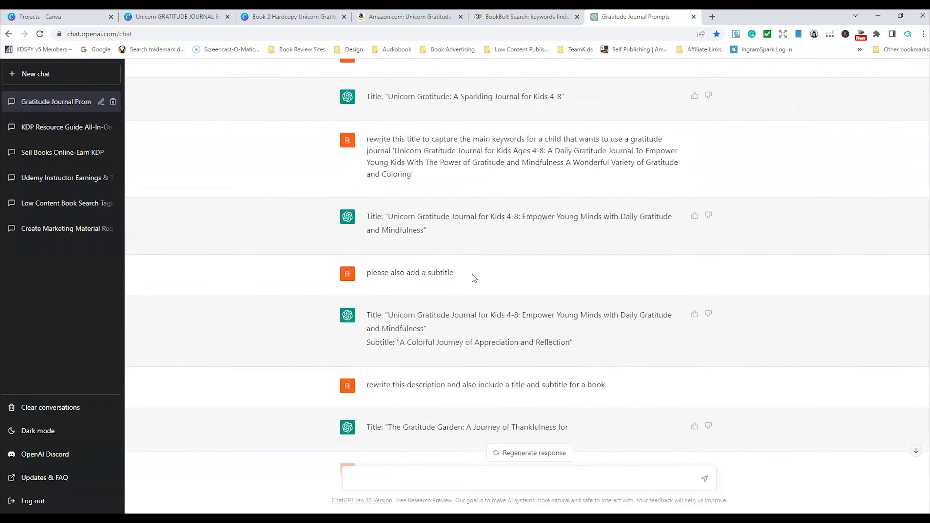
scroll(up, 3)
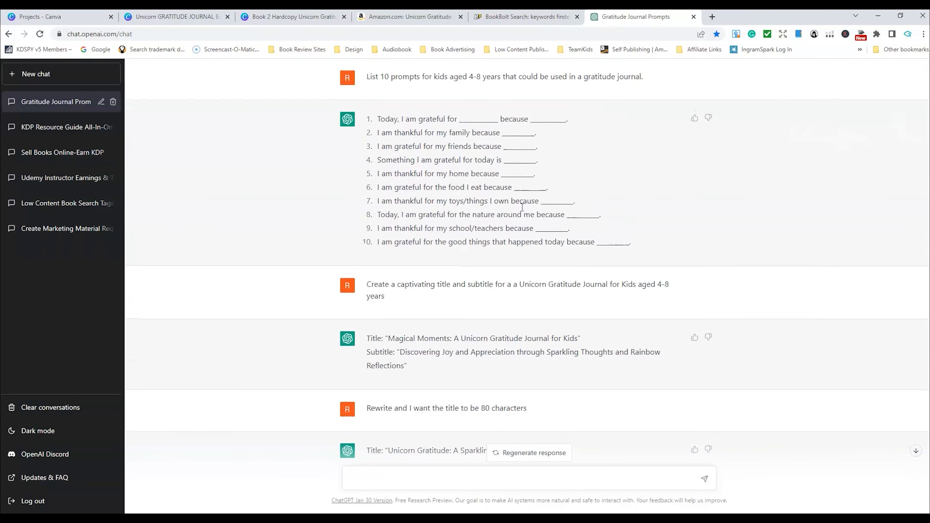
Step: Review the Keywords Finder table of gratitude journal phrases with search volumes and competition
click(524, 16)
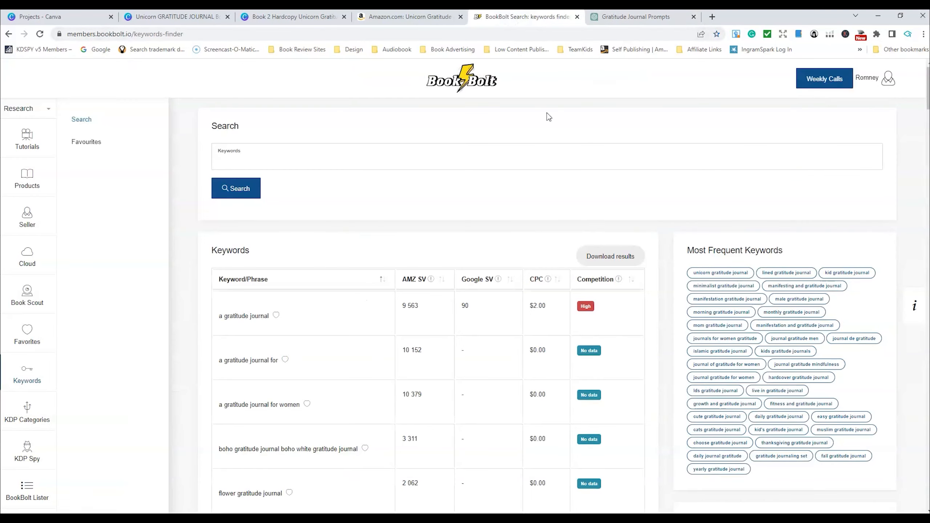
scroll(down, 3)
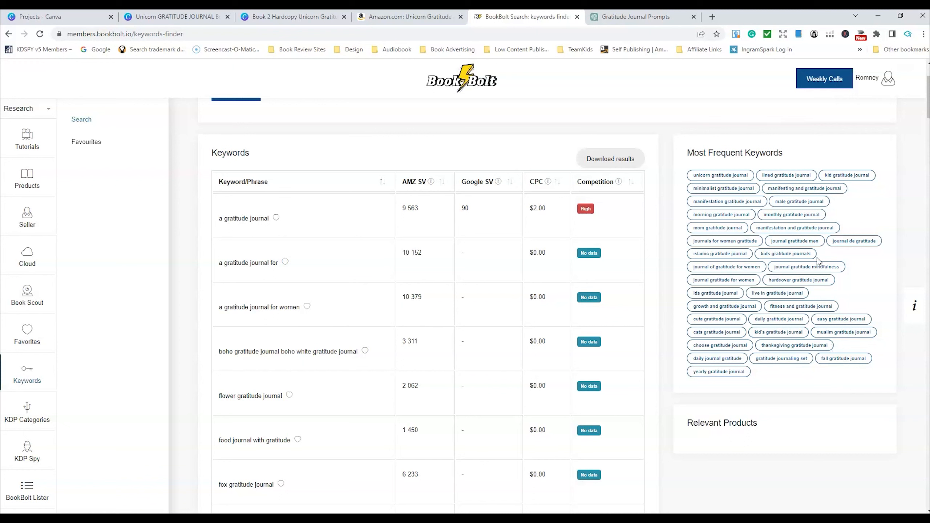
mouse_move(683, 170)
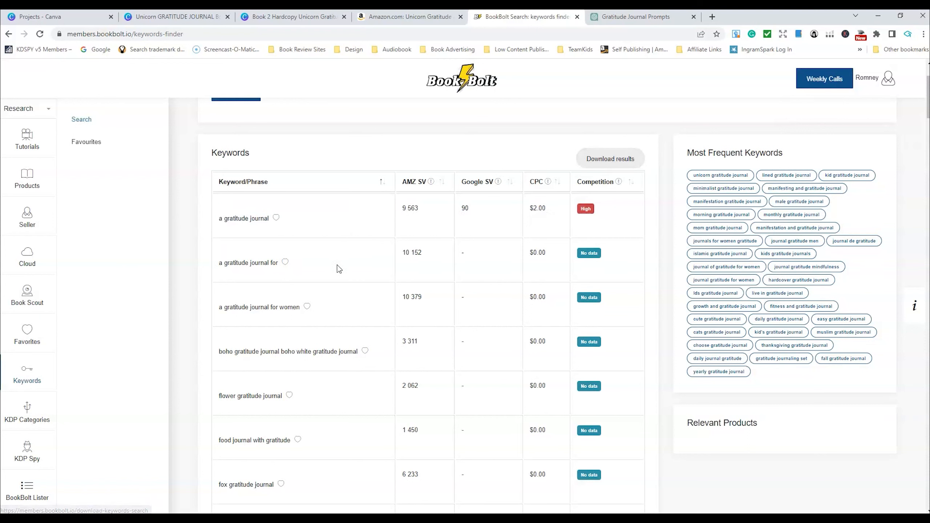
mouse_move(610, 158)
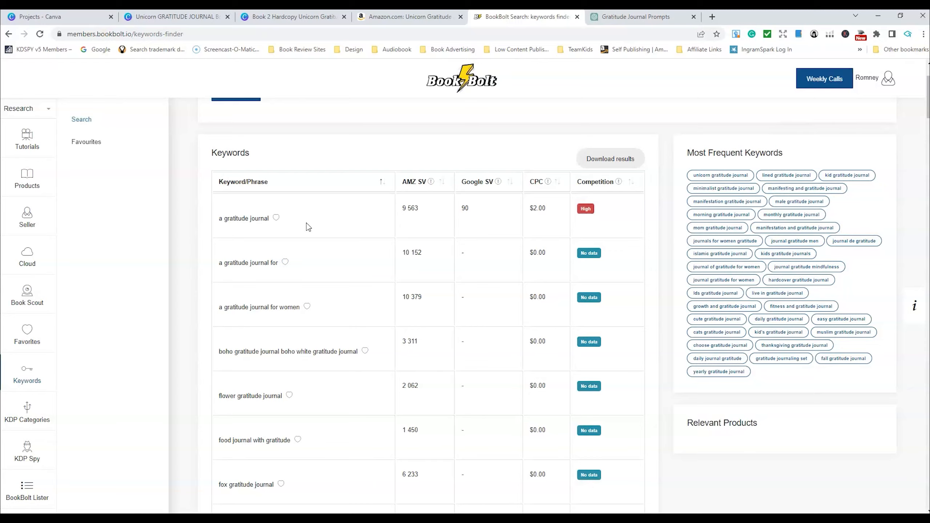
scroll(down, 3)
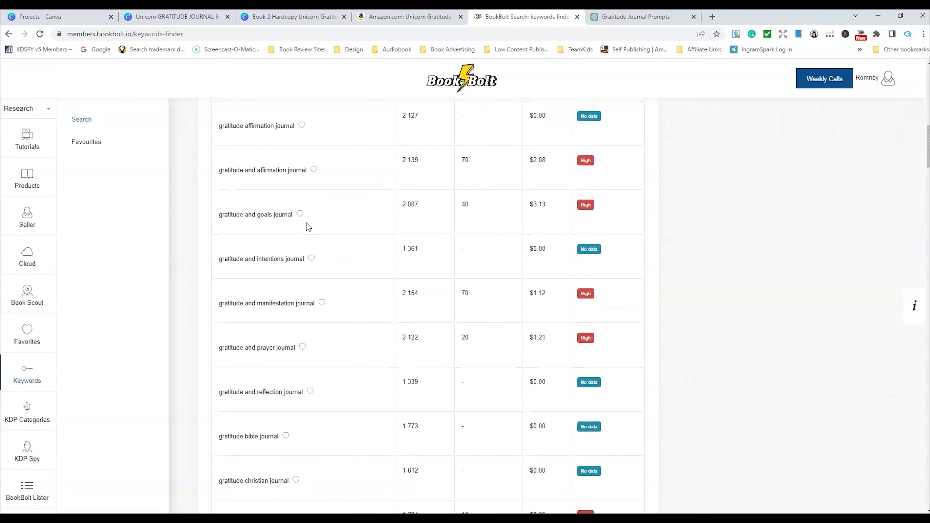
scroll(up, 3)
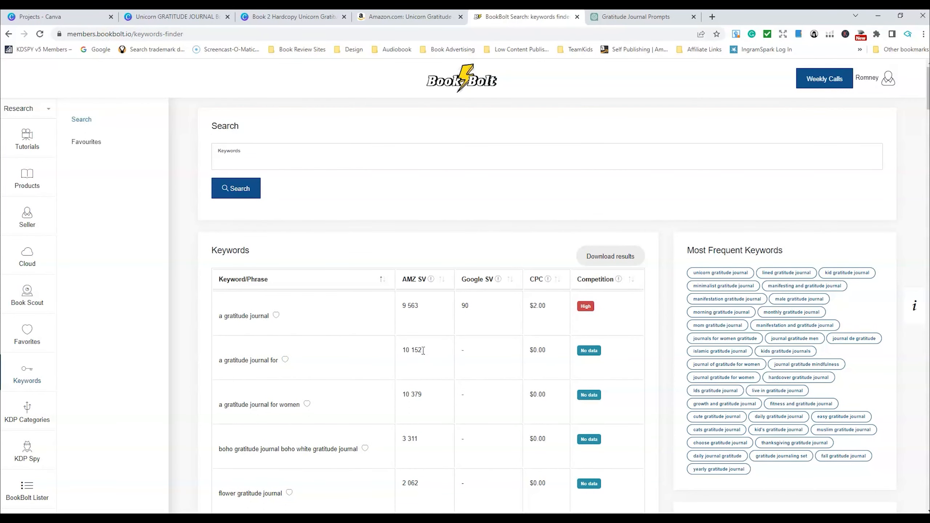
scroll(down, 3)
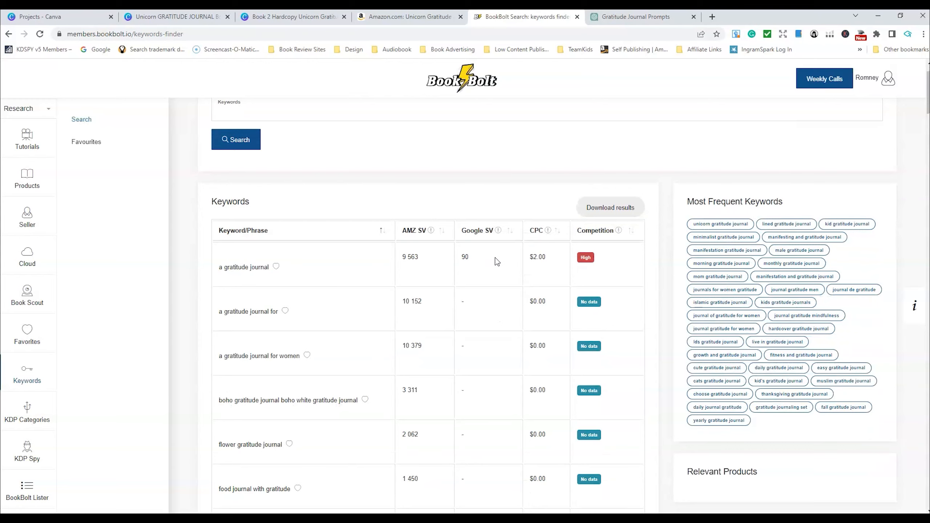
scroll(down, 3)
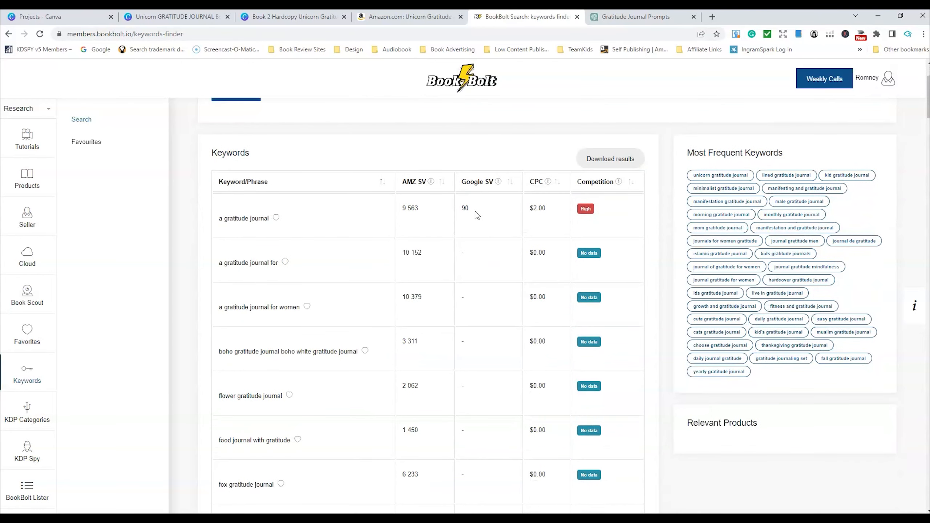
scroll(down, 3)
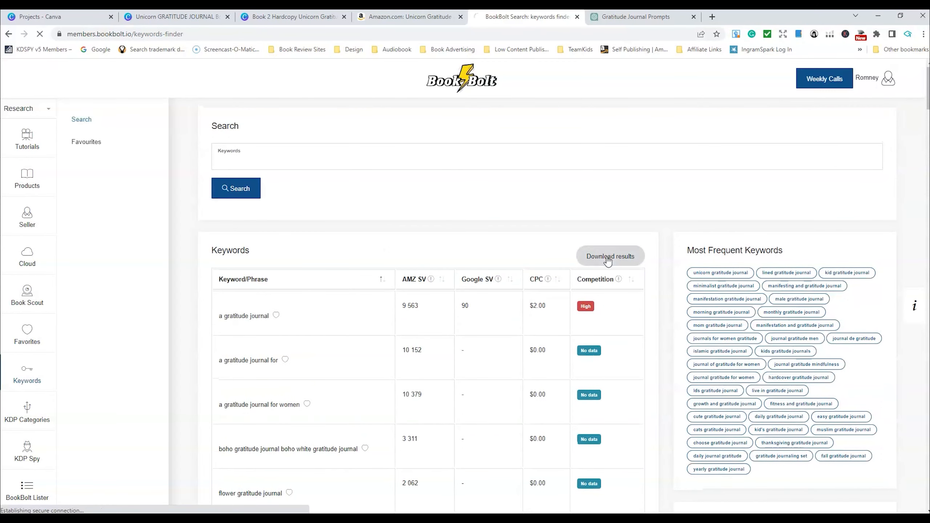
Step: Download the gratitude keyword results as a spreadsheet and view them in Excel
click(609, 255)
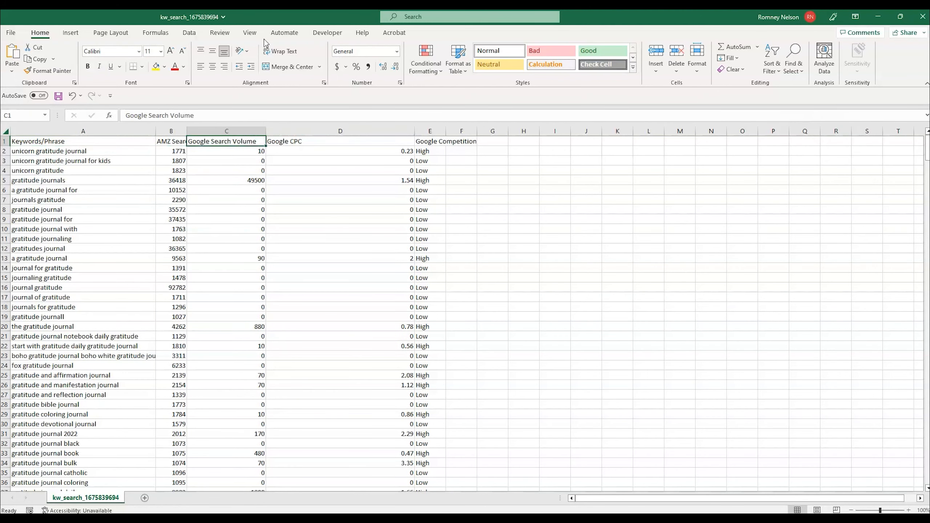
Step: Filter the keyword table and sort Google Search Volume from largest to smallest
click(189, 33)
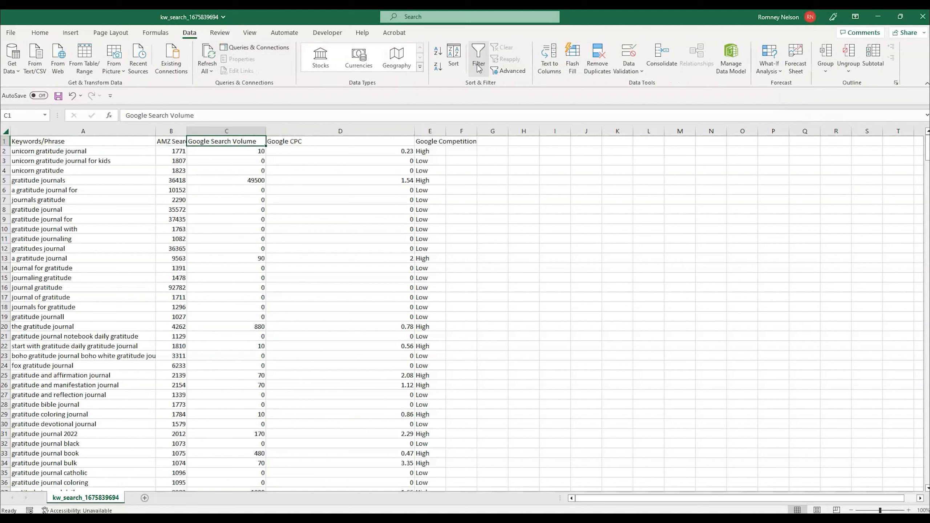
click(260, 141)
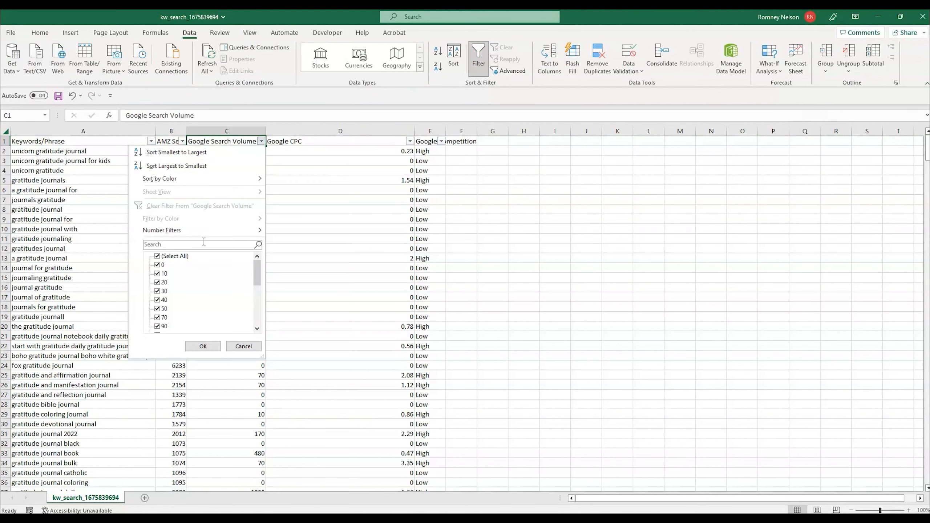
click(202, 345)
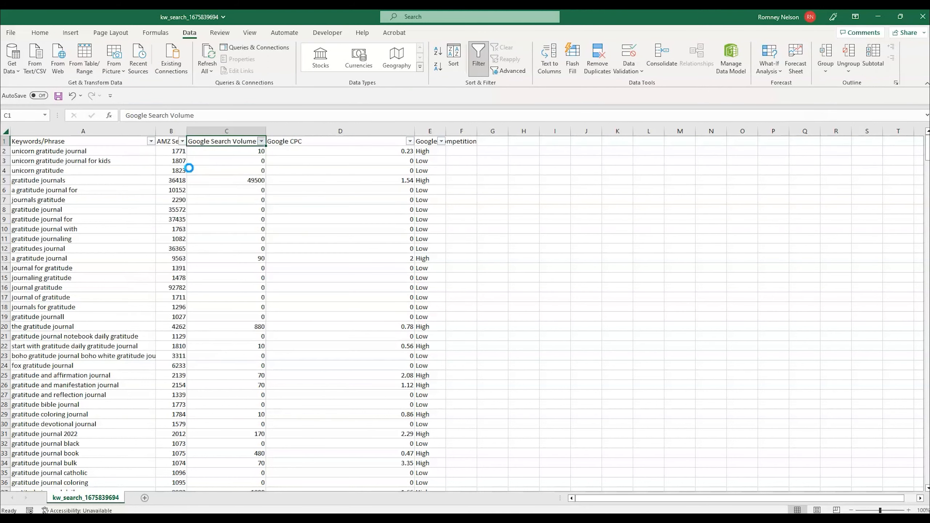
click(260, 141)
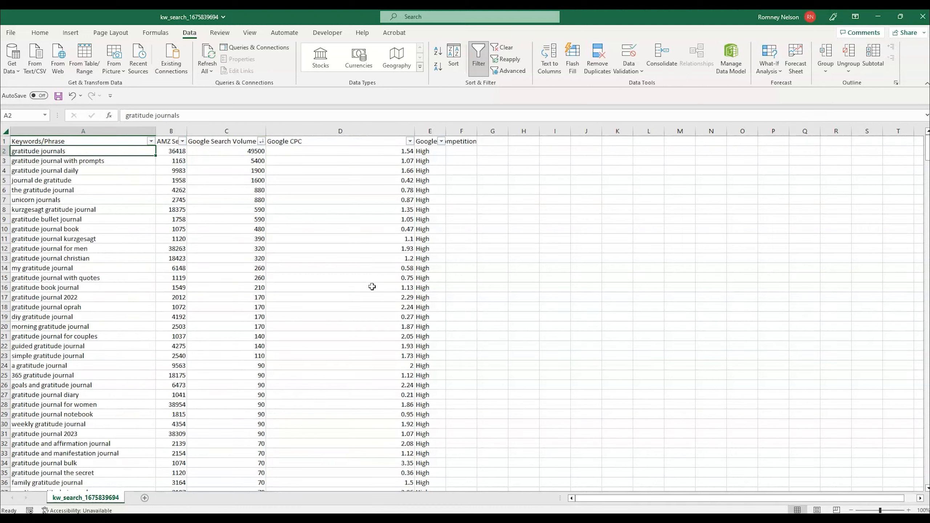
Step: Copy the top six keyword phrases in A2:A7 and return to the chat
click(83, 160)
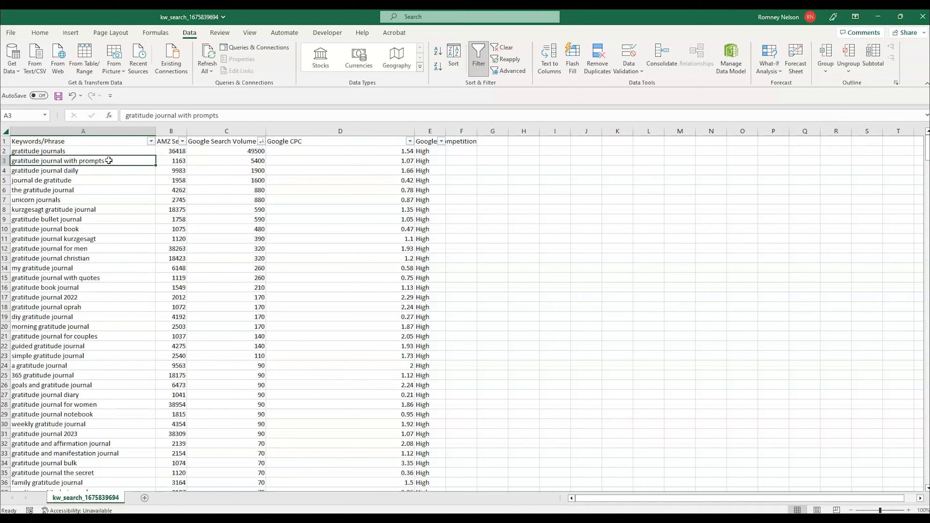
drag(83, 161, 83, 170)
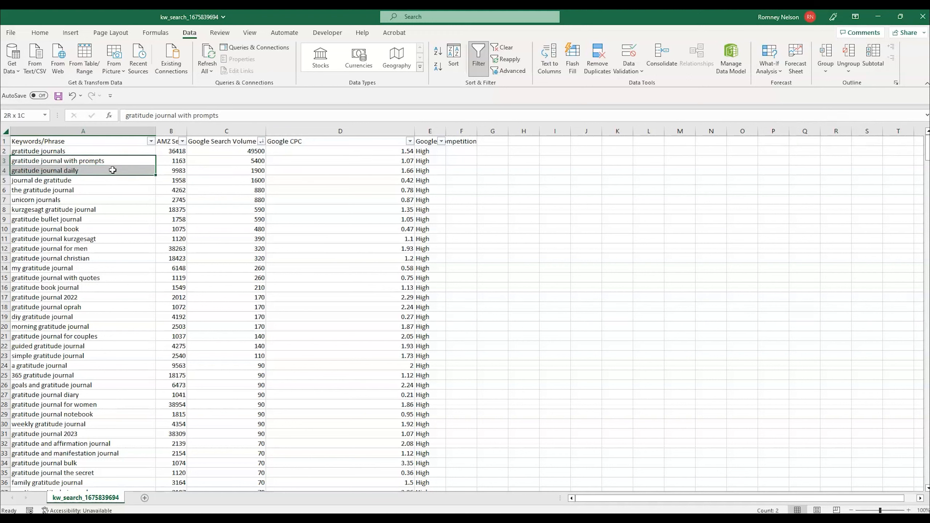
drag(112, 170, 112, 190)
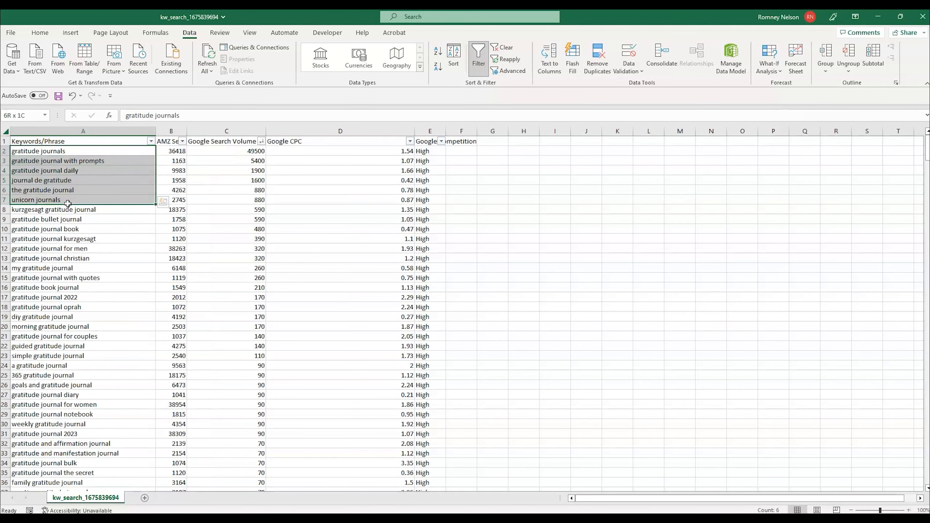
key(ctrl+c)
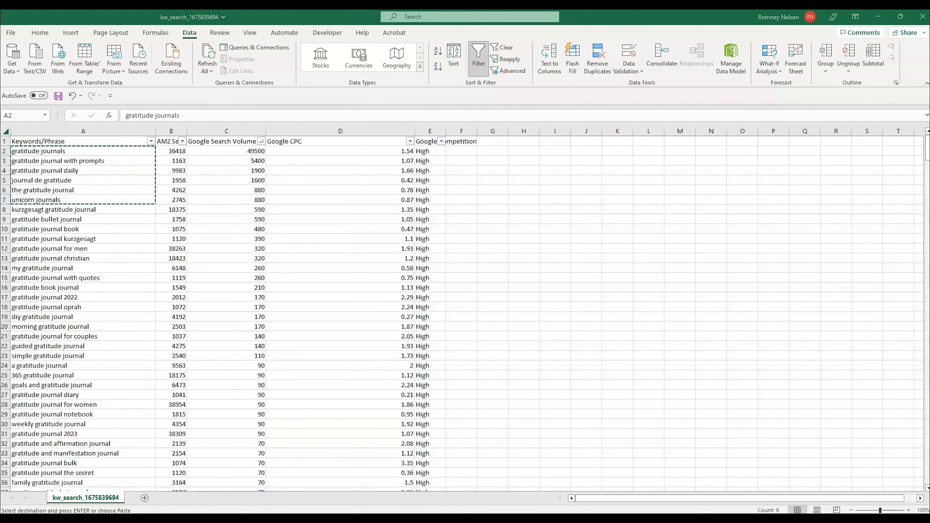
click(641, 17)
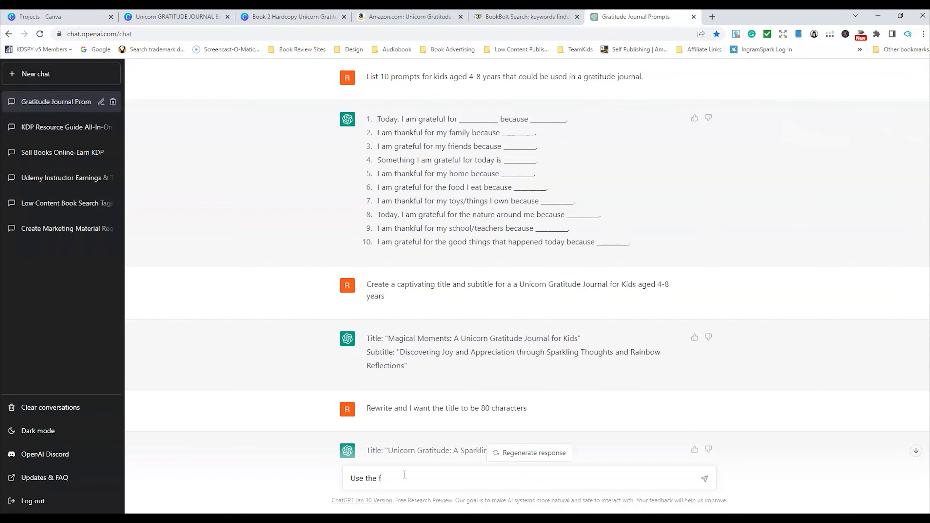
Step: Ask ChatGPT to build a Unicorn Gratitude title and subtitle from the six pasted keywords, then return to Book Bolt
text(ollowing keywords in a title)
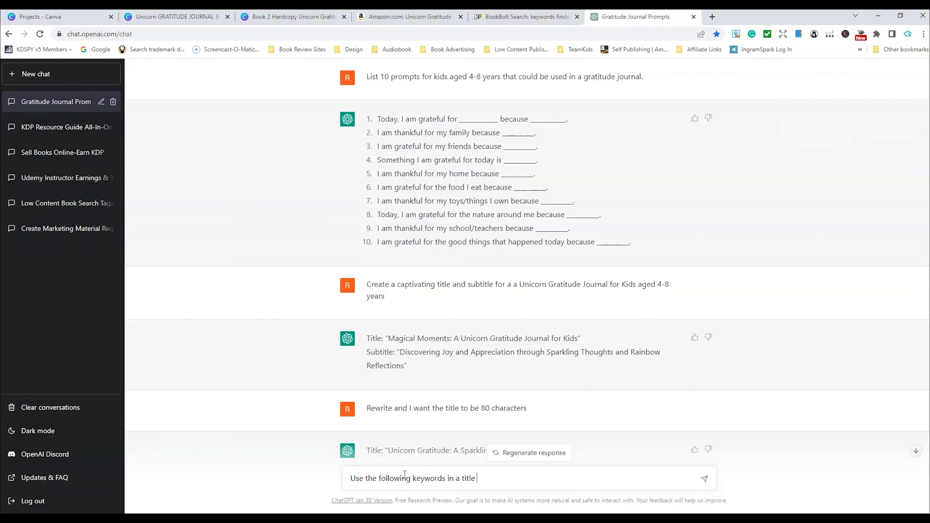
text(for a)
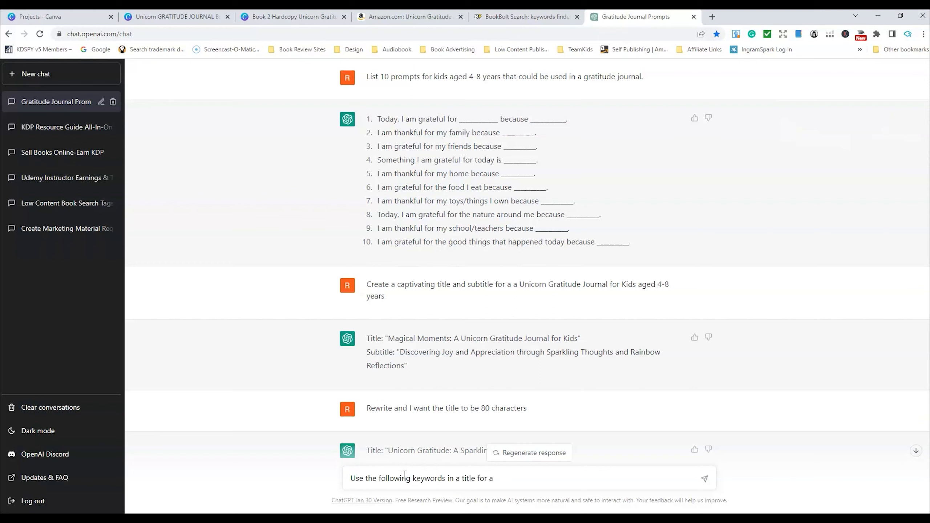
text(Unicorn)
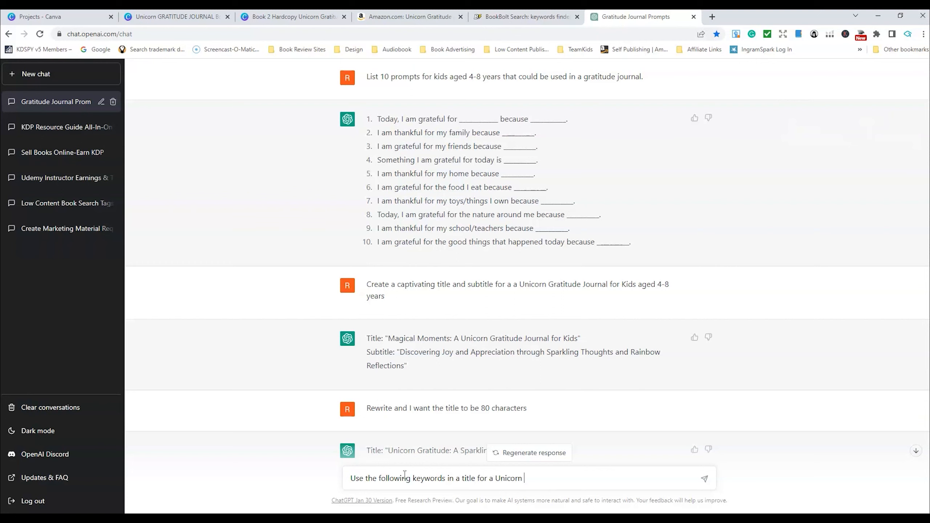
text(Gratitude book)
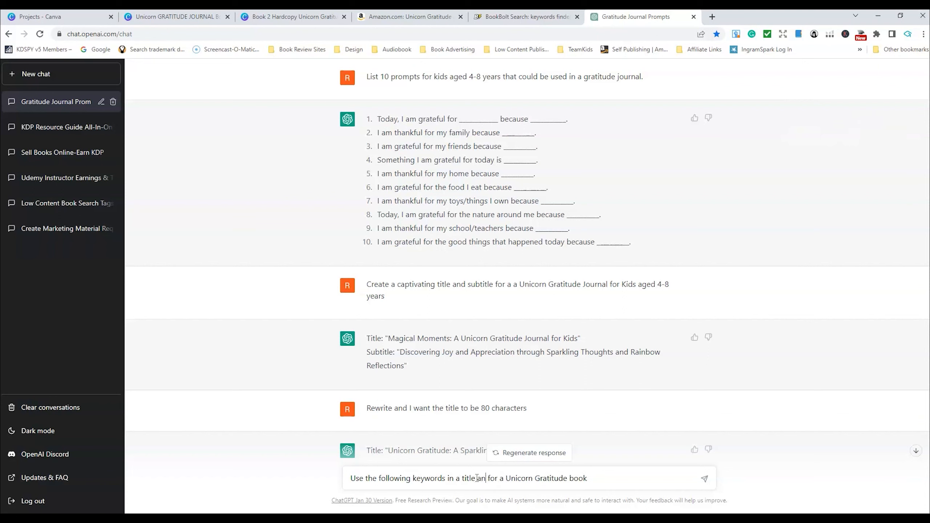
text(and subtitle)
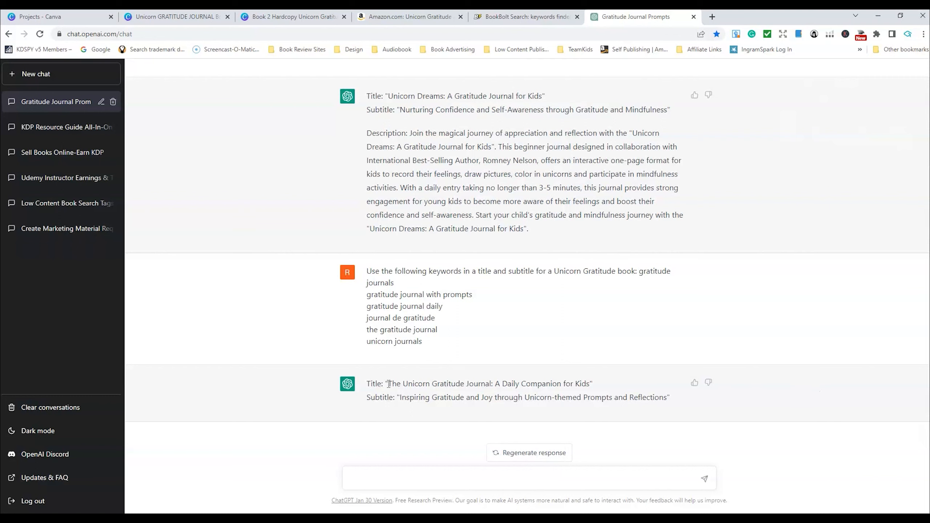
mouse_move(392, 407)
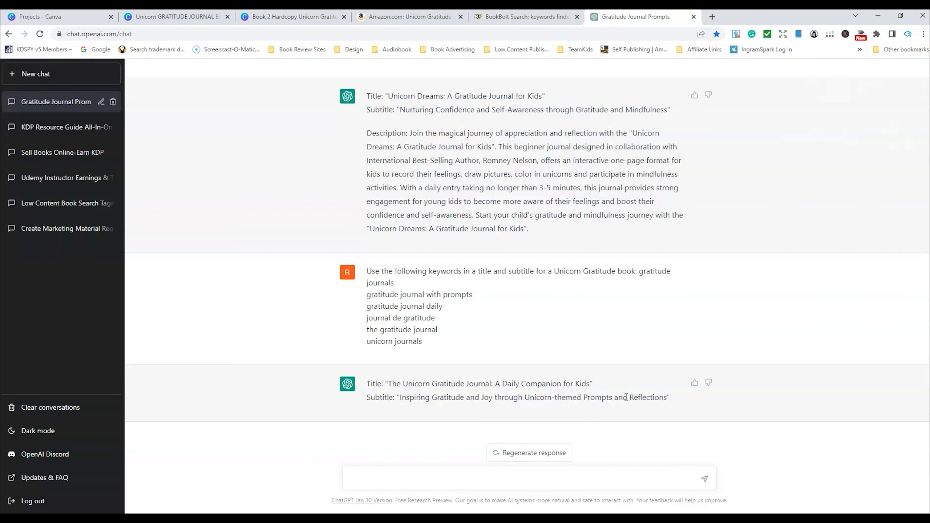
click(524, 16)
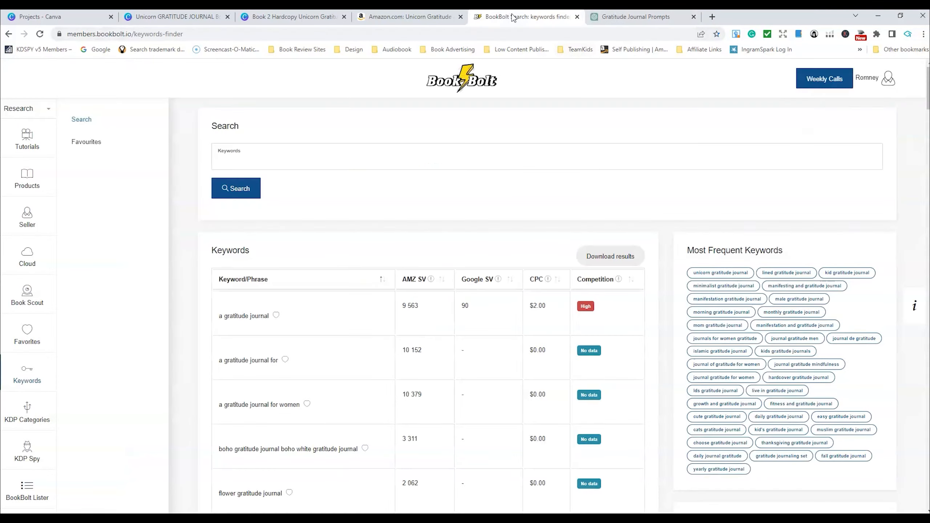
mouse_move(354, 404)
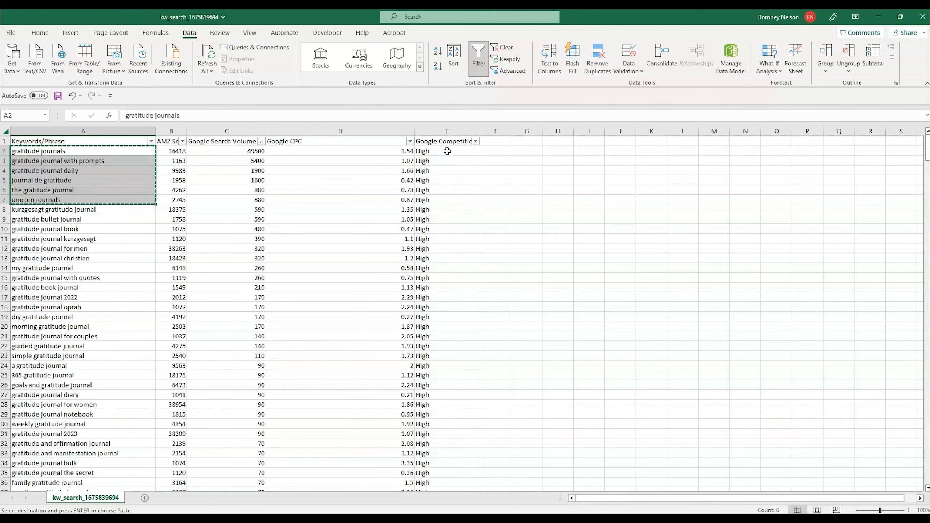
scroll(down, 3)
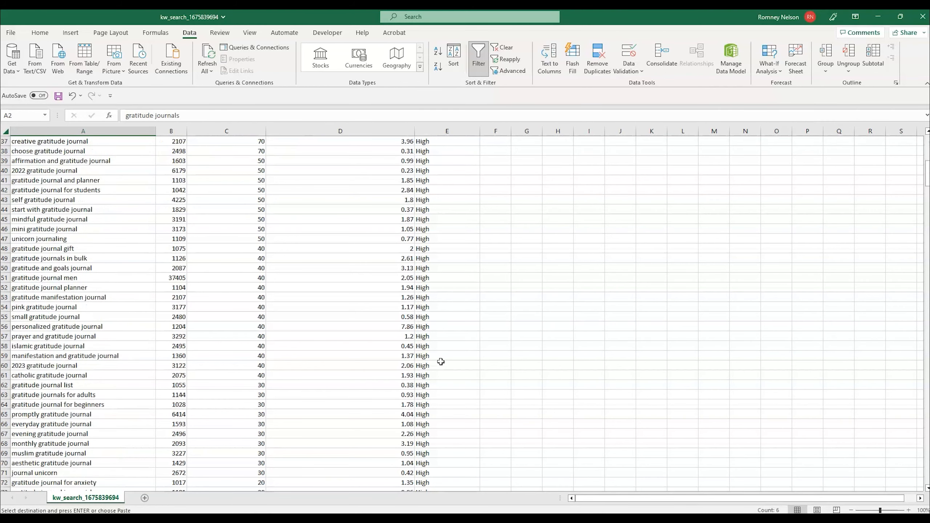
scroll(down, 3)
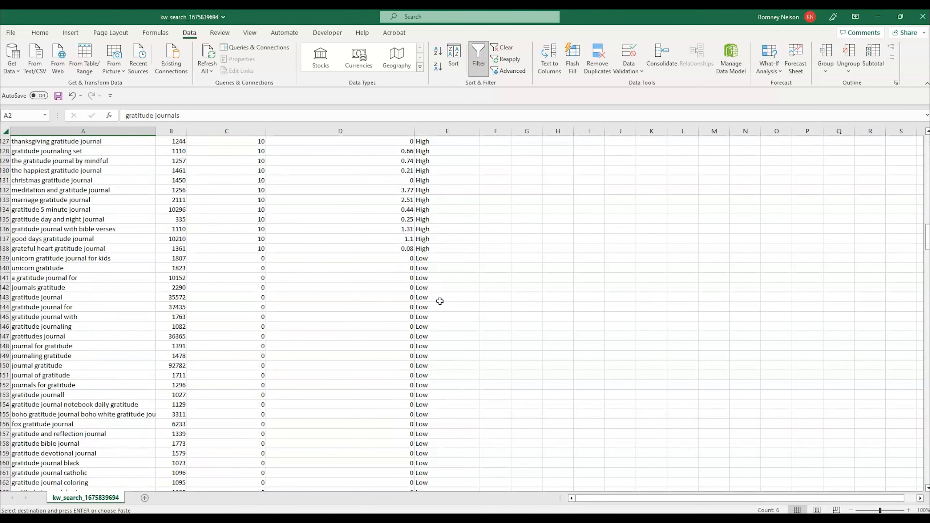
mouse_move(467, 292)
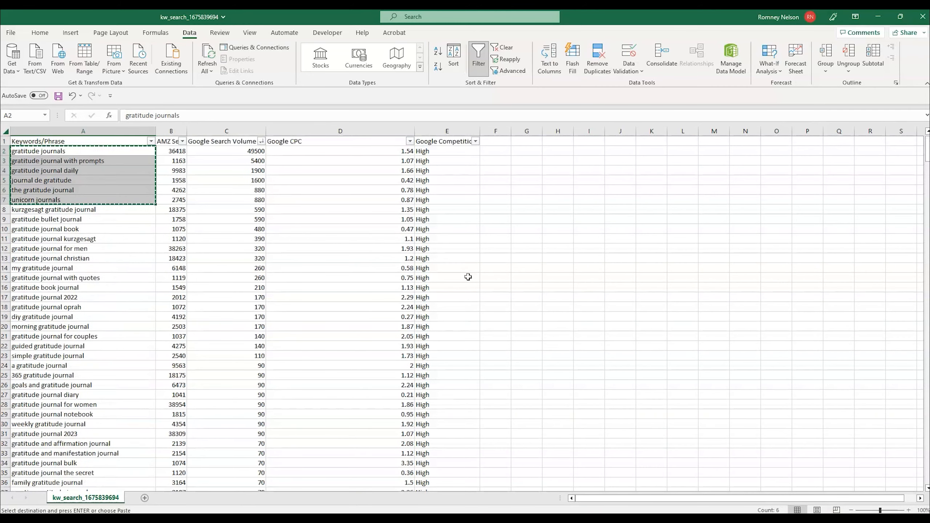
mouse_move(433, 190)
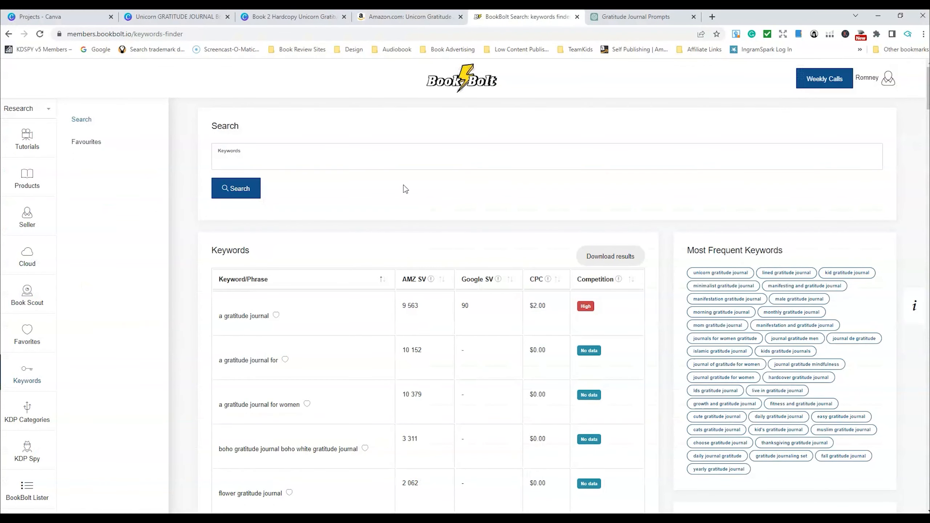
mouse_move(368, 326)
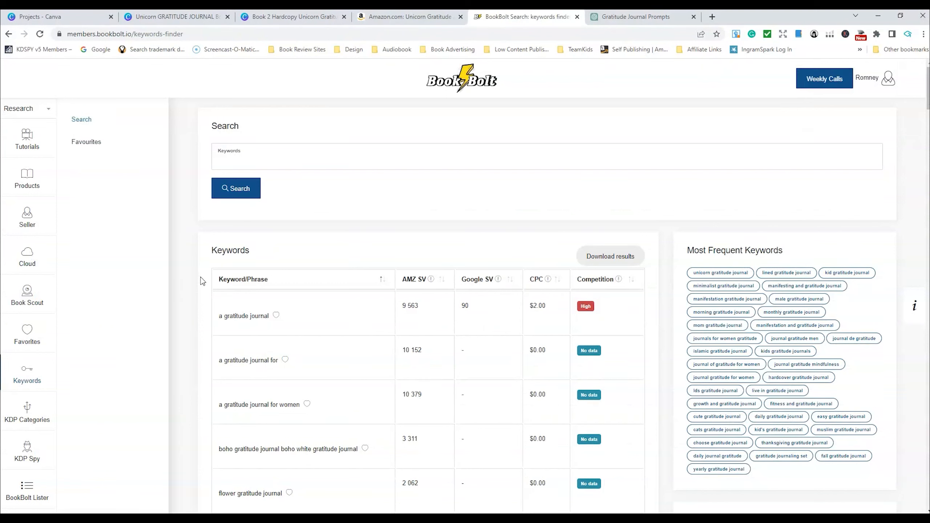
mouse_move(647, 83)
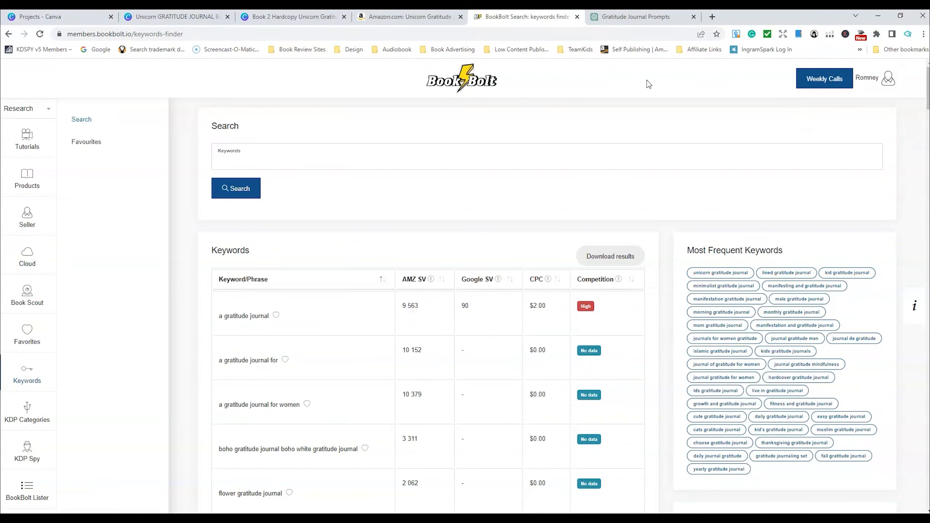
mouse_move(299, 189)
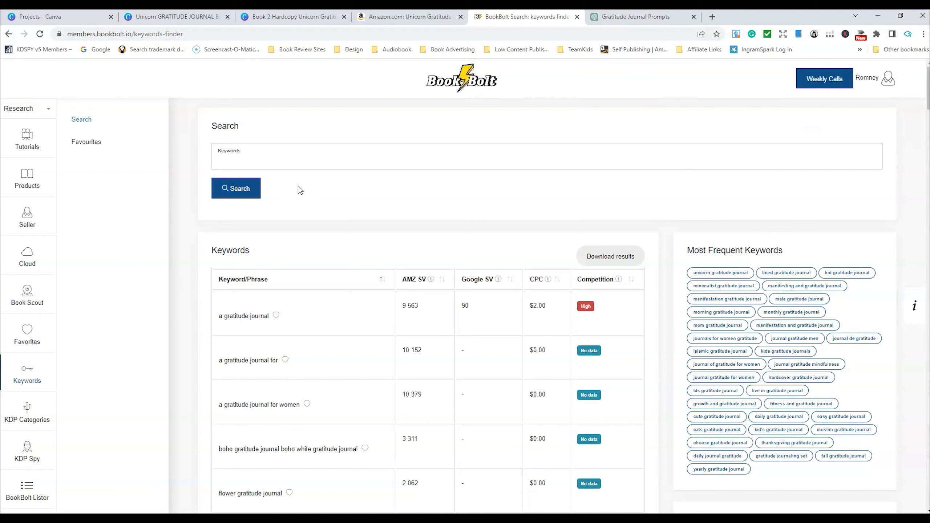
mouse_move(107, 241)
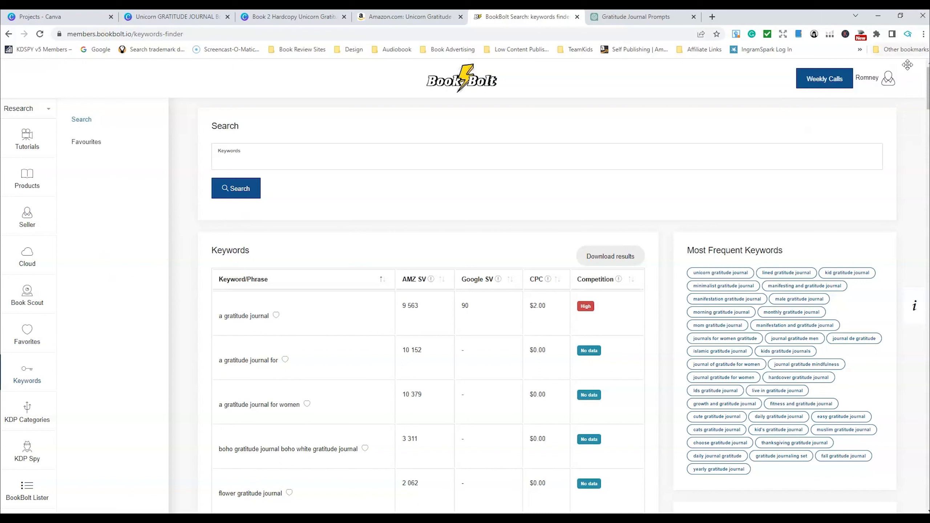
mouse_move(868, 83)
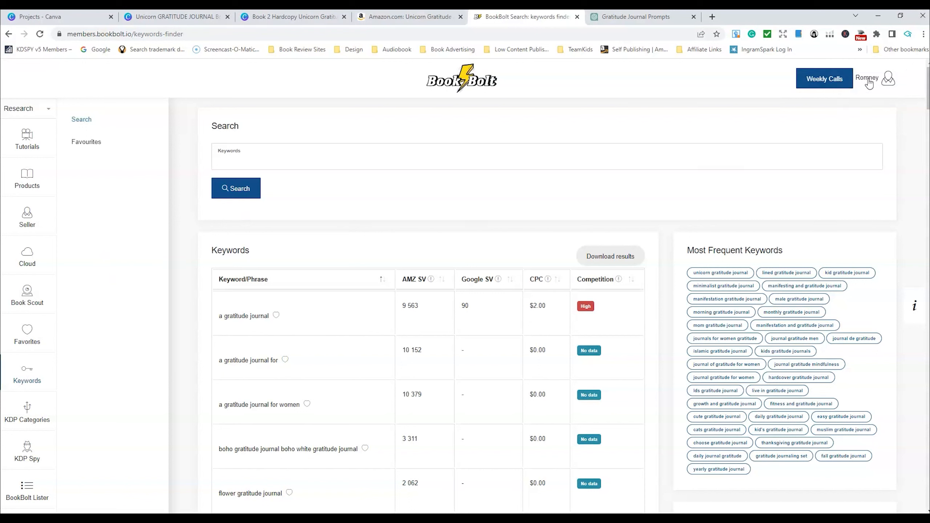
Step: Launch Book Bolt Studio from the account dropdown, opening its sign-in page
click(887, 78)
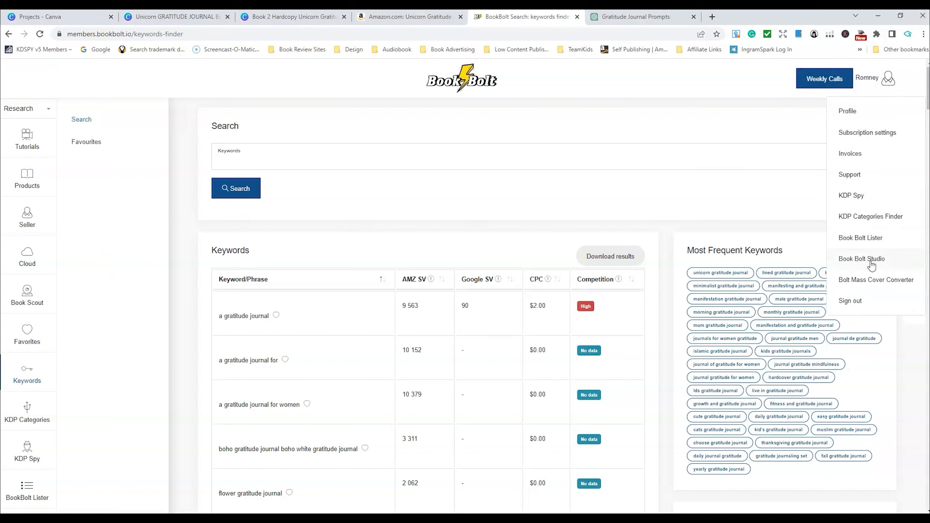
mouse_move(871, 261)
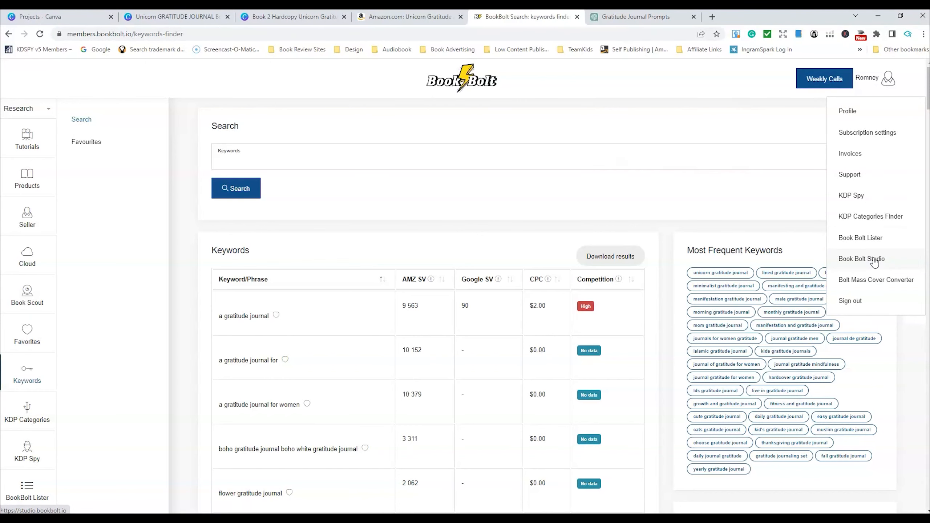
click(860, 259)
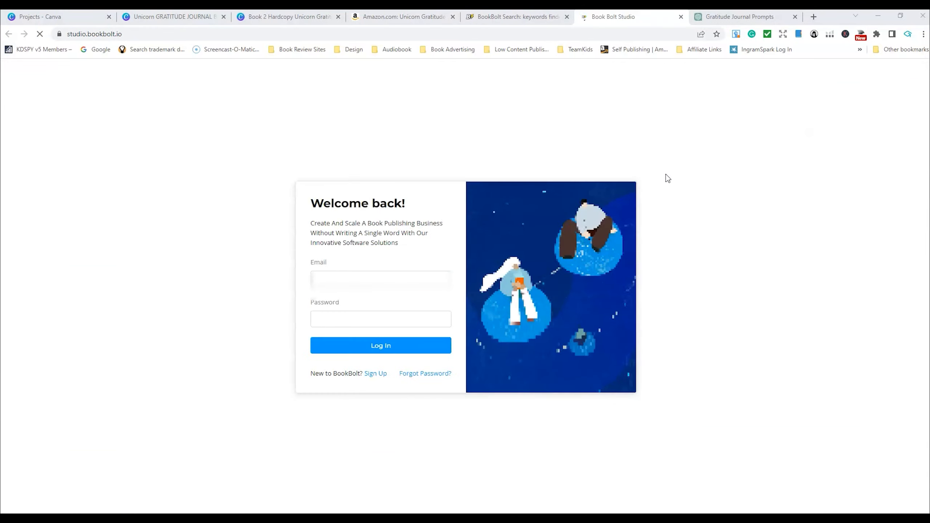
Step: Autofill saved credentials and log in to Book Bolt Studio so the stored project loads
click(380, 345)
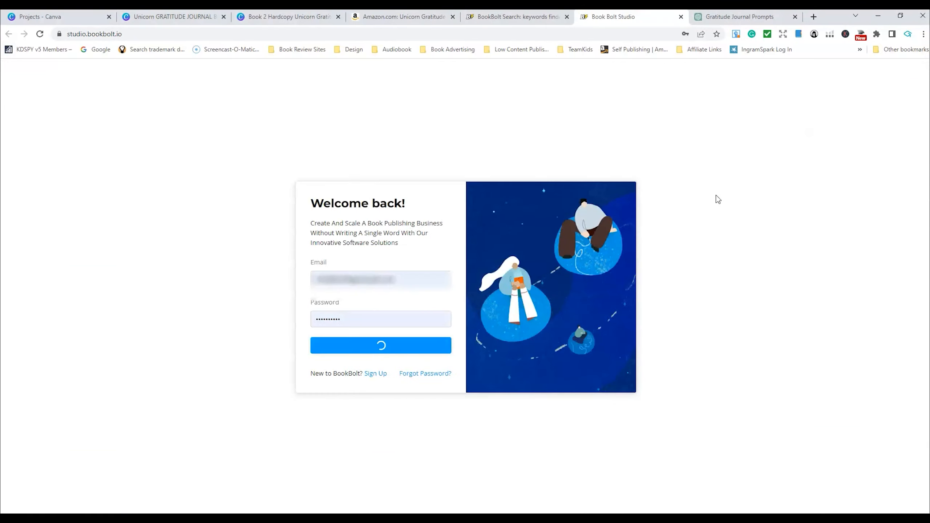
click(380, 345)
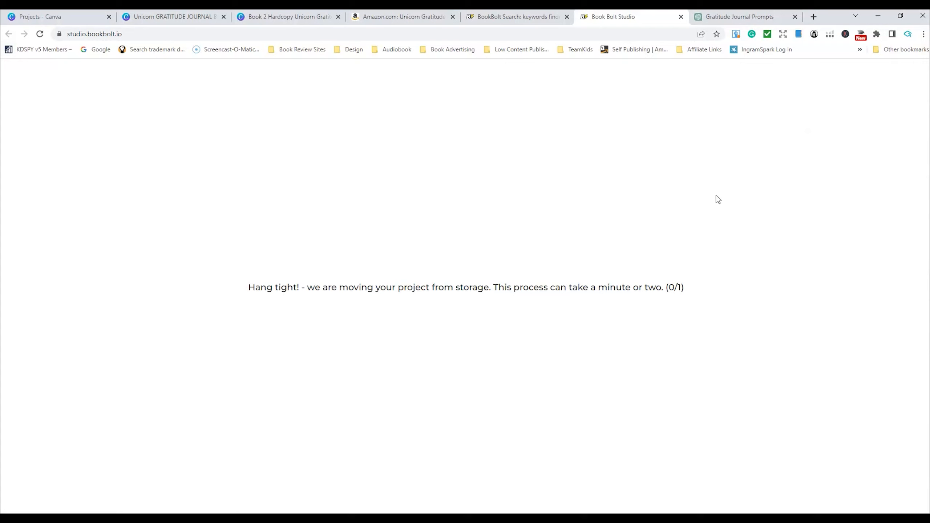
mouse_move(446, 192)
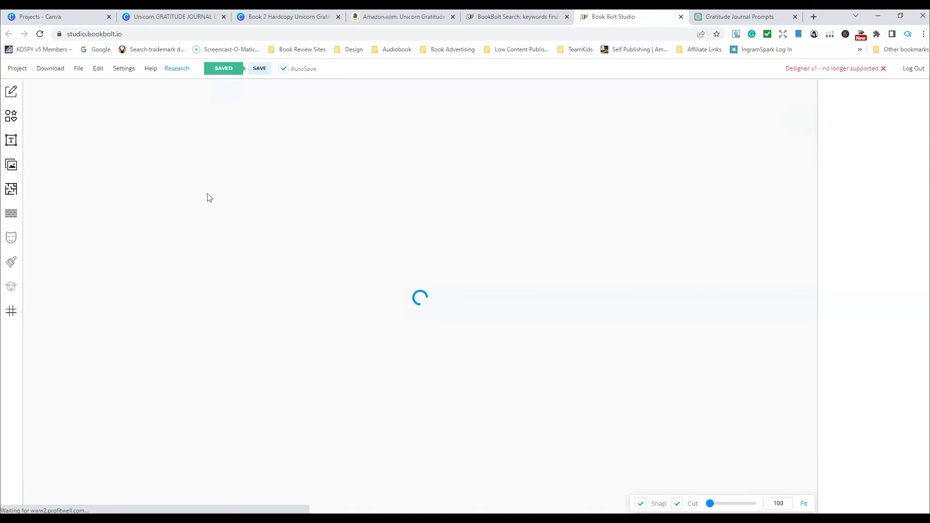
mouse_move(184, 210)
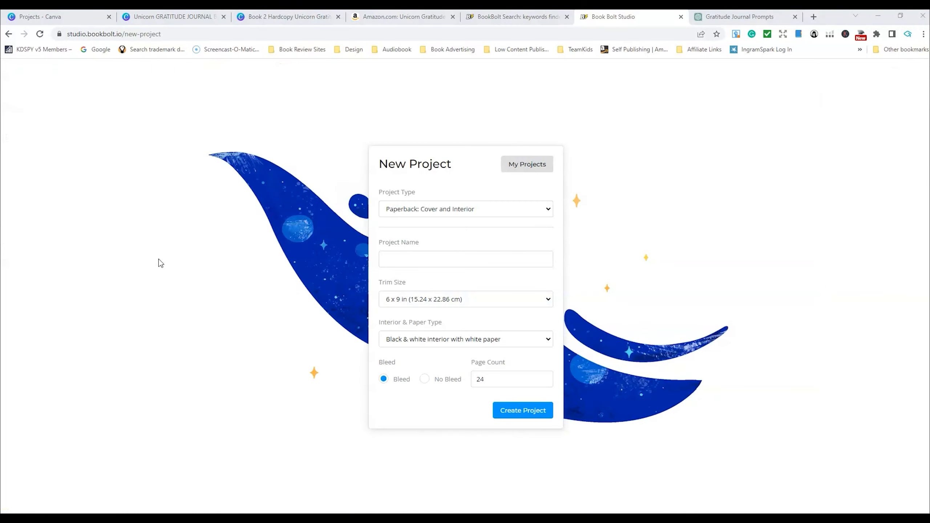
mouse_move(528, 210)
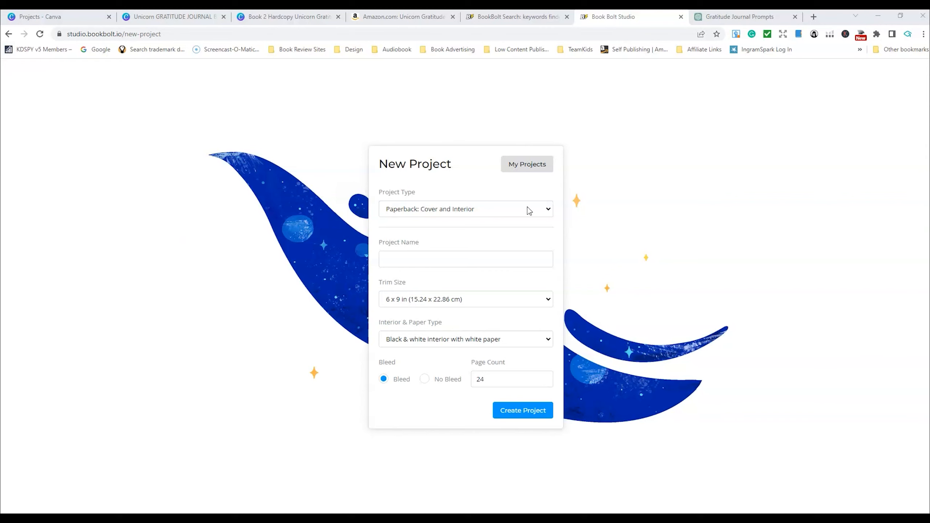
Step: Choose Paperback: Cover, name it Unicorn Gratitude Journal, and set trim size 8.5 x 11 in
click(465, 209)
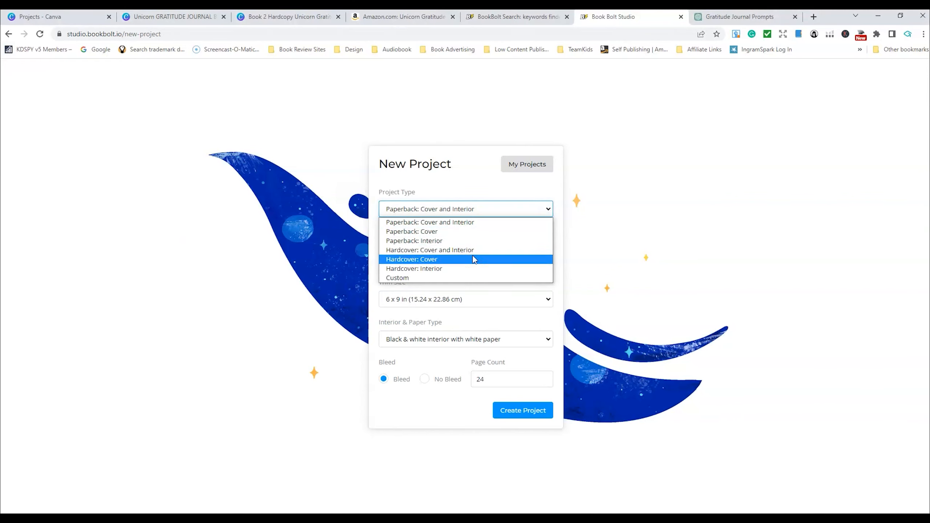
mouse_move(454, 231)
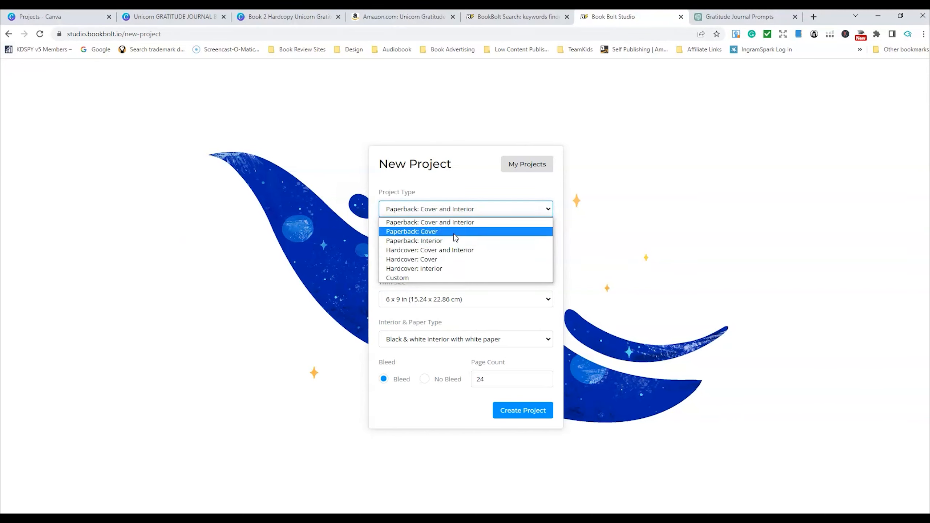
click(412, 231)
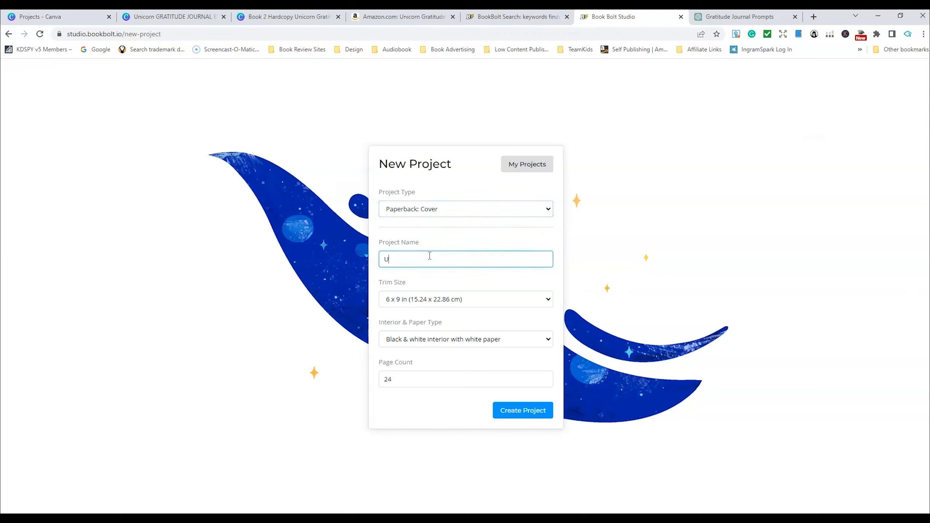
text(nicorn Gratitude J)
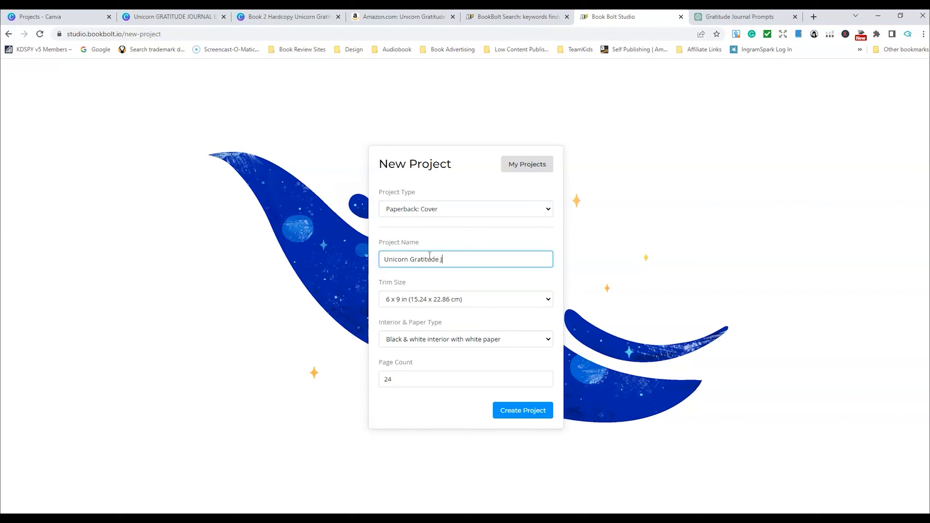
text(ournal)
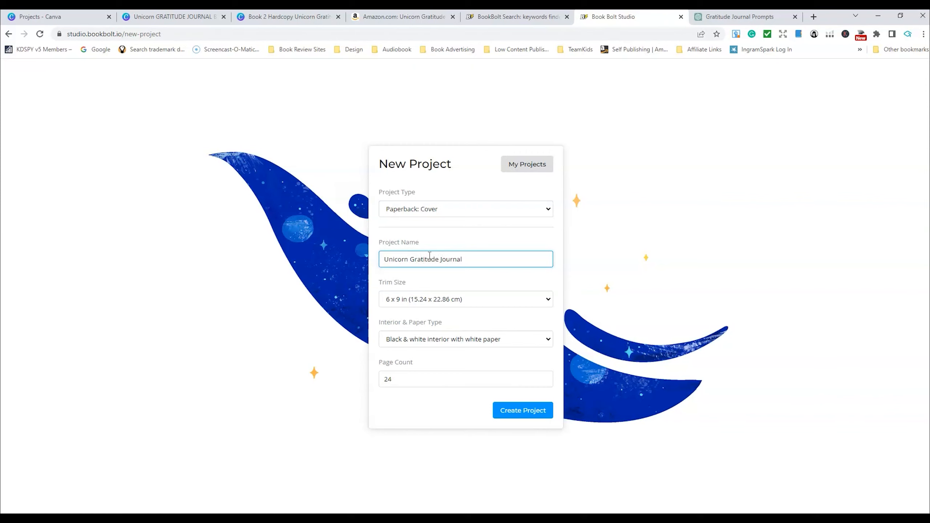
click(465, 299)
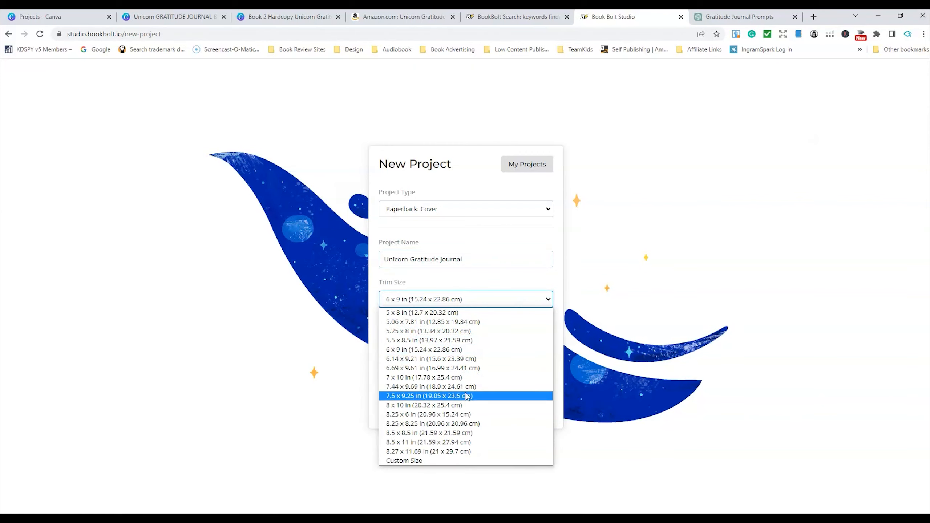
click(428, 442)
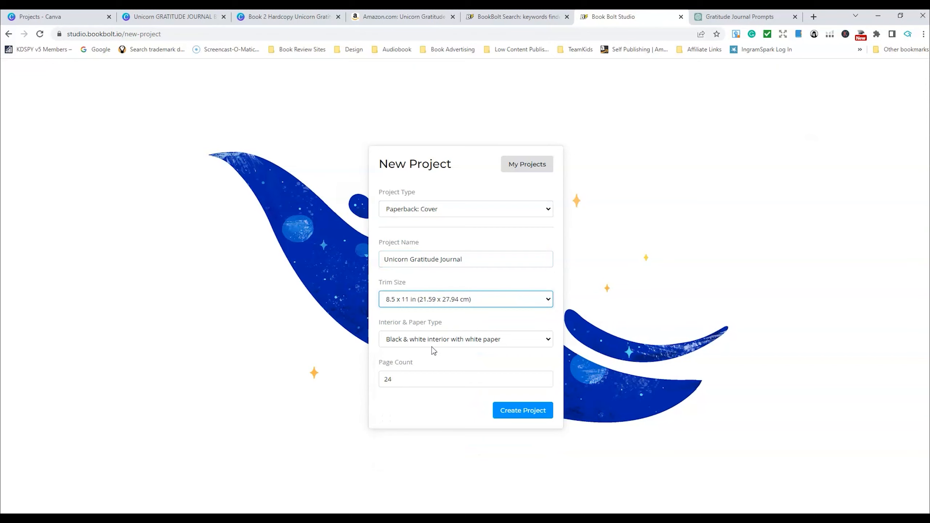
Step: Keep black-and-white on white paper, set 100 pages, and create the cover project
click(465, 339)
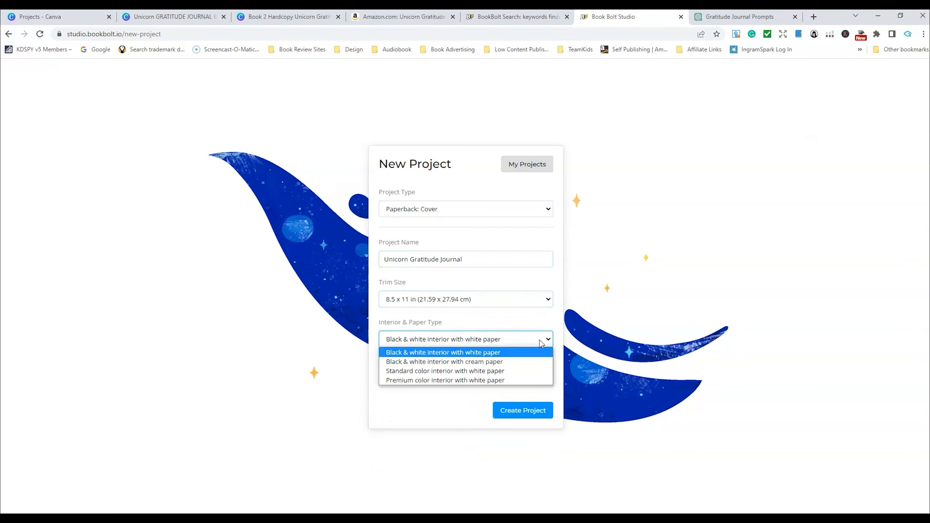
click(443, 351)
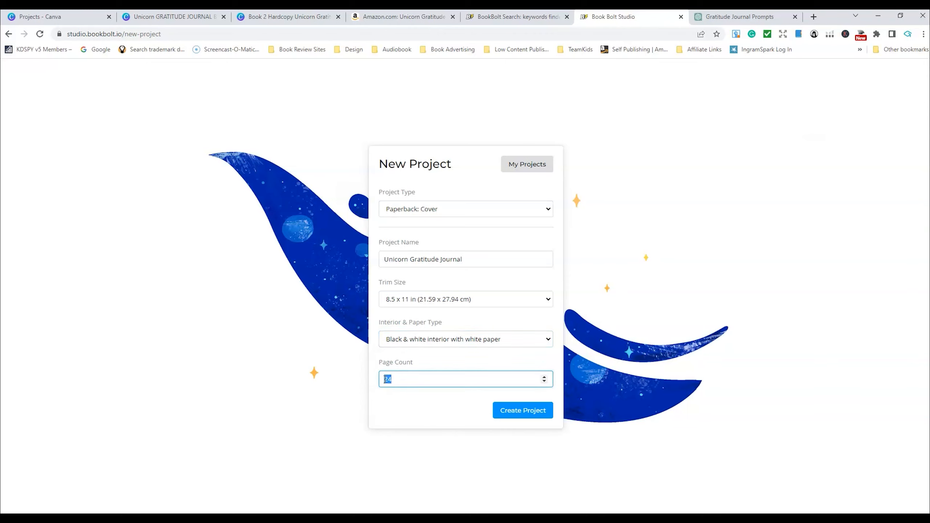
text(100)
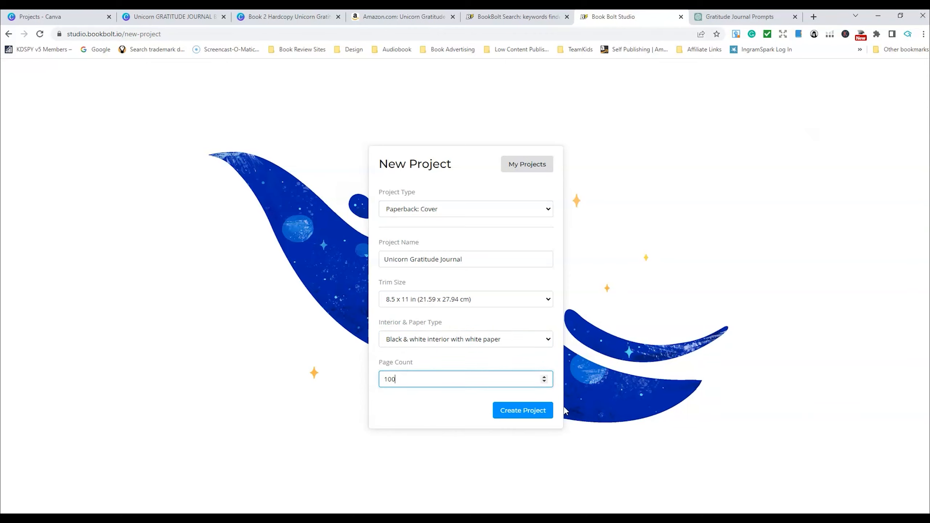
click(522, 411)
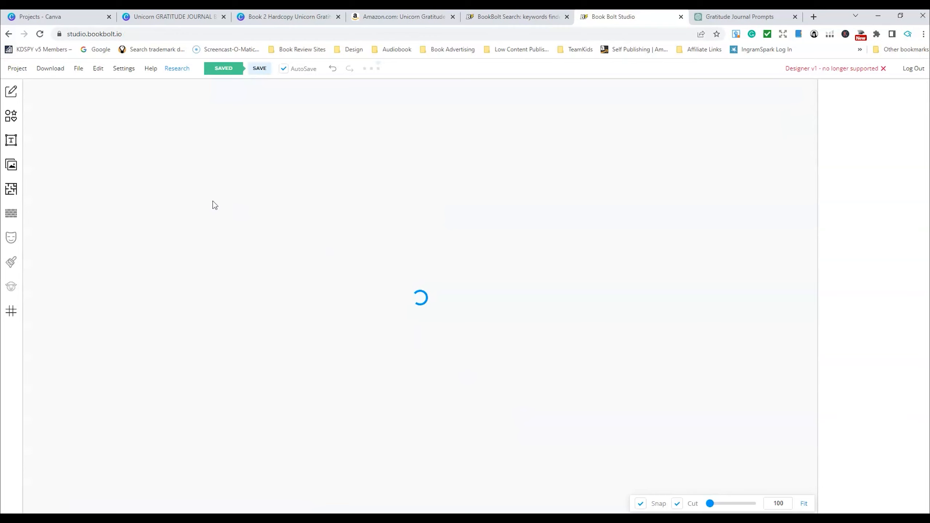
click(17, 68)
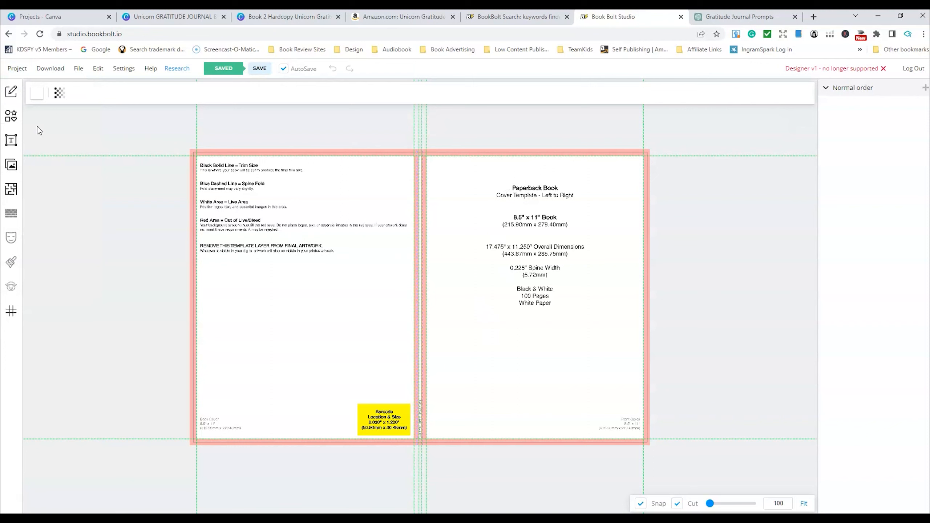
Step: Upload the unicorn front cover and back cover images into the project's uploads library
click(50, 68)
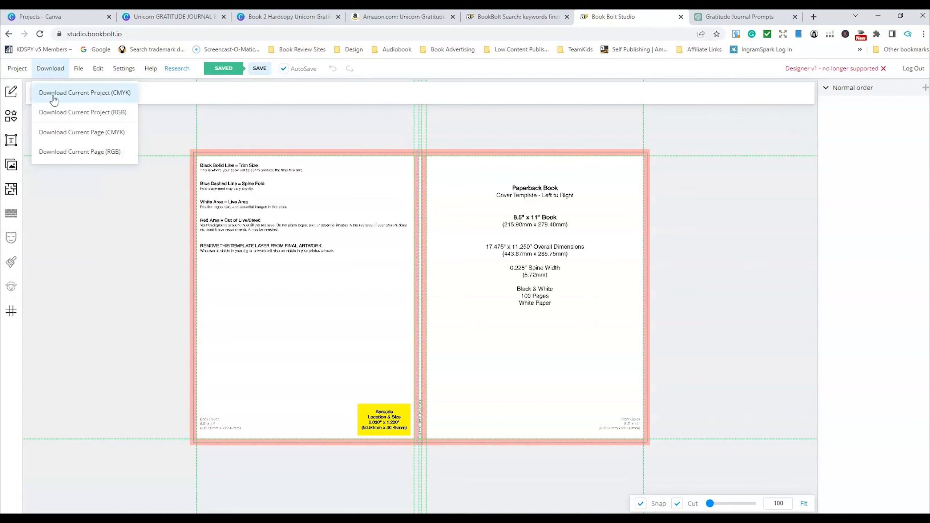
click(11, 164)
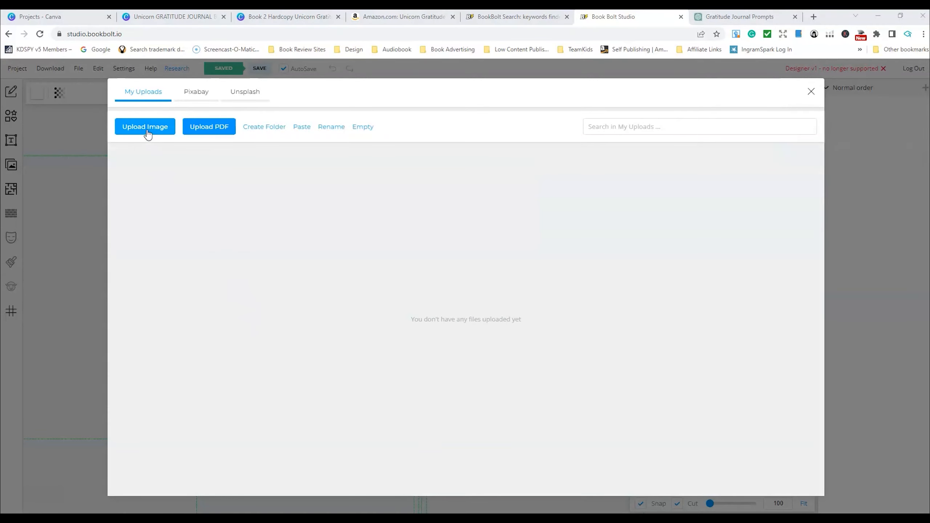
click(144, 126)
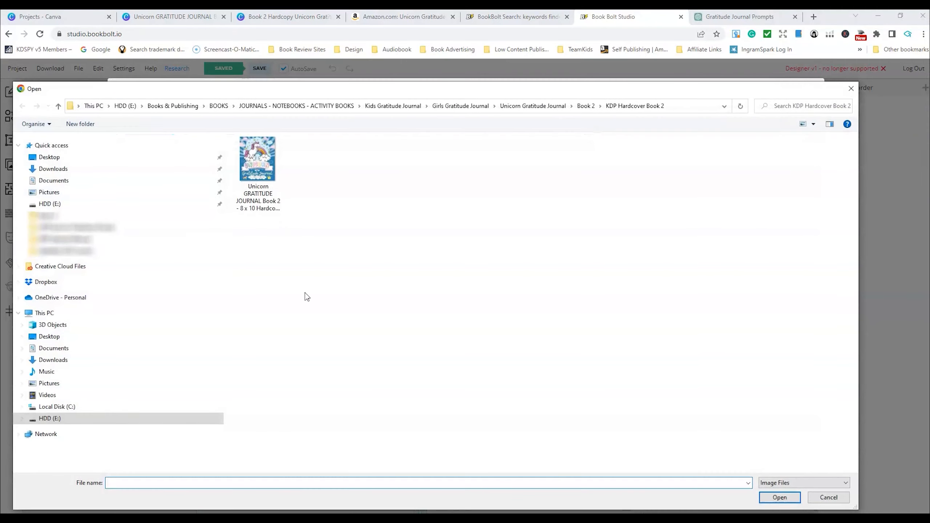
click(257, 158)
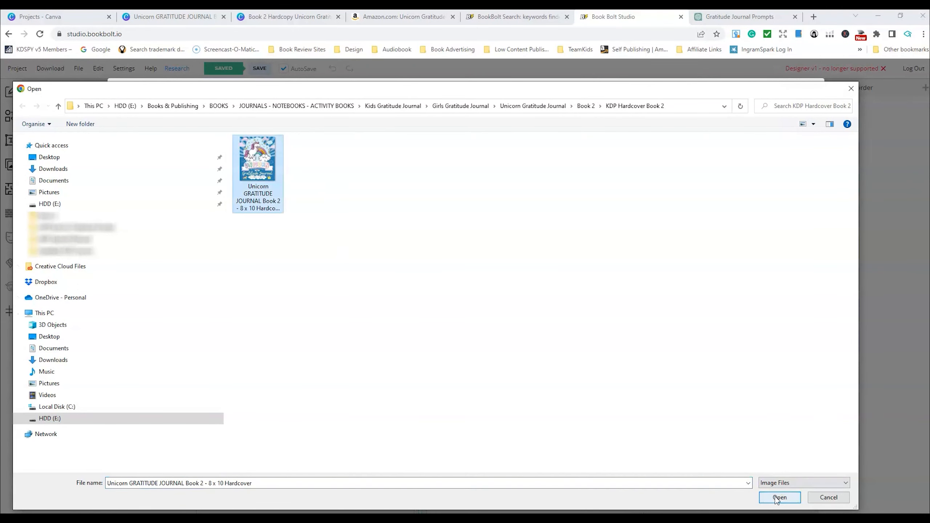
click(778, 498)
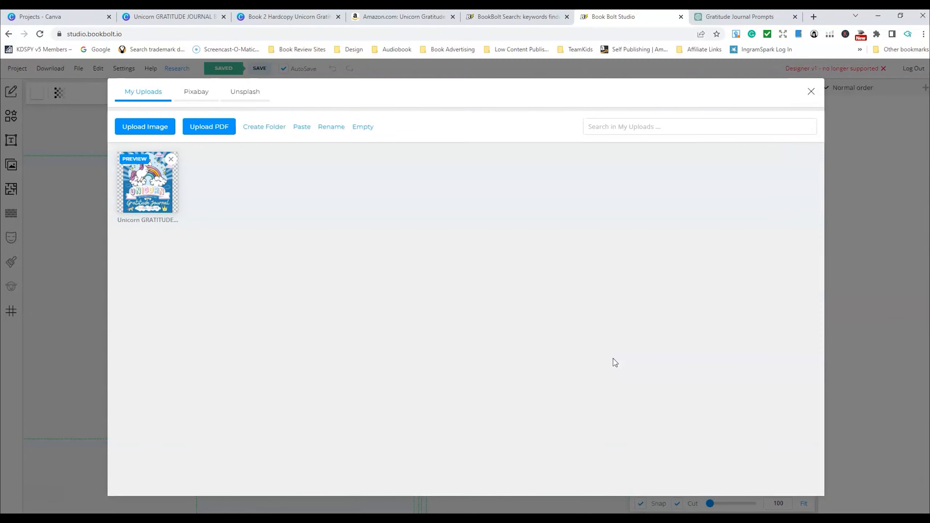
mouse_move(286, 231)
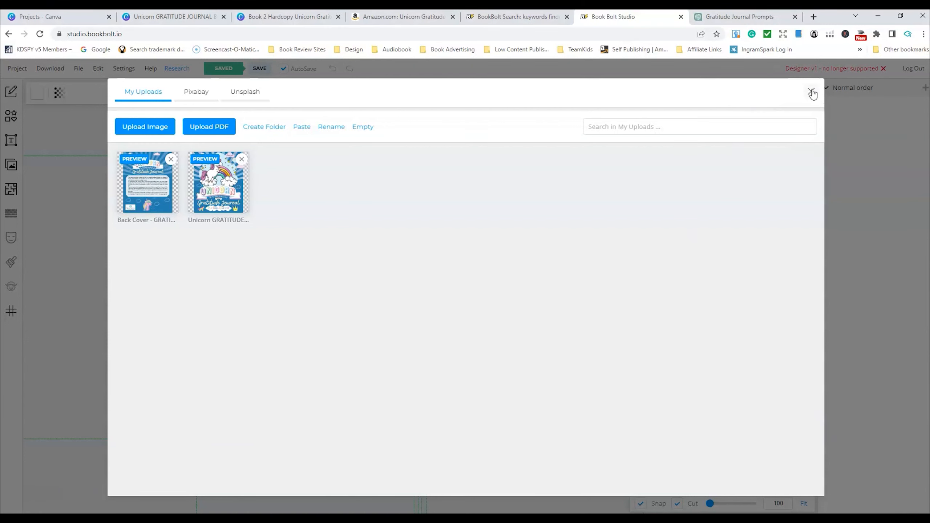
click(812, 93)
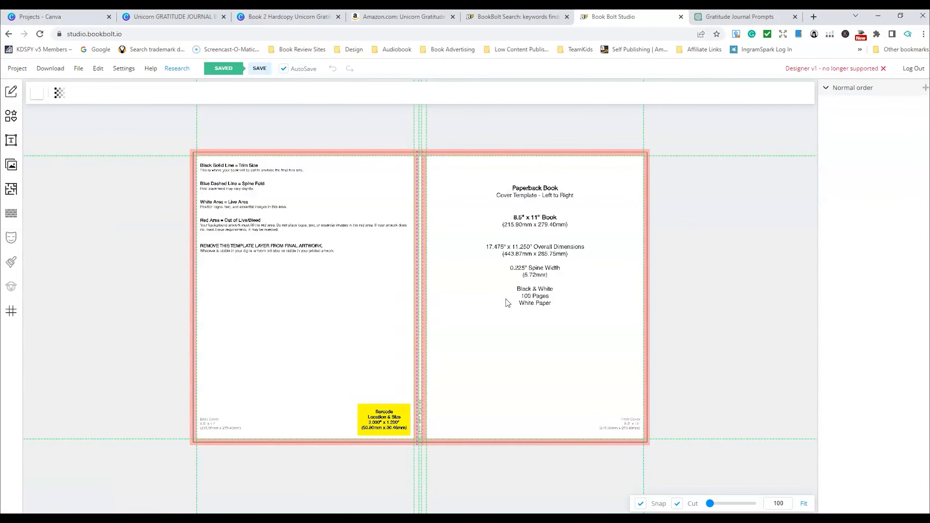
Step: Place the front cover image over the right half to the bleed and the back cover over the left
click(11, 165)
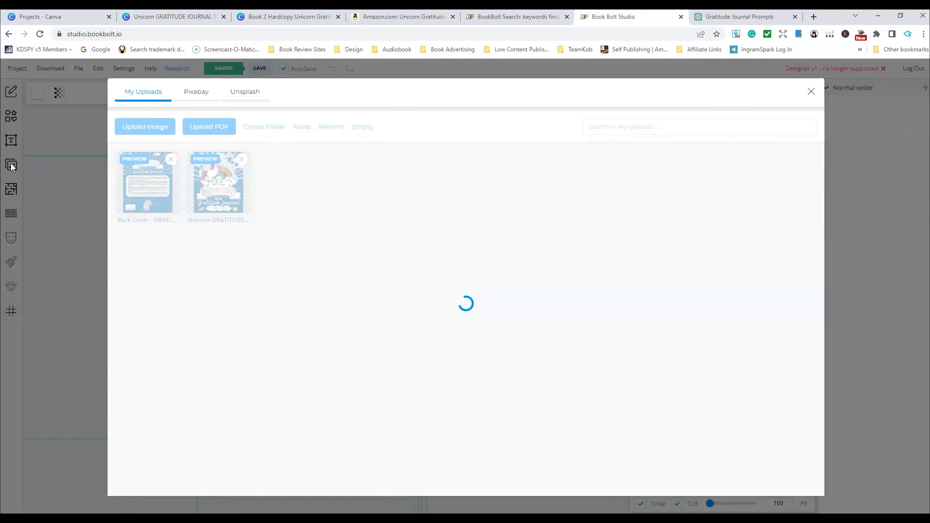
click(810, 92)
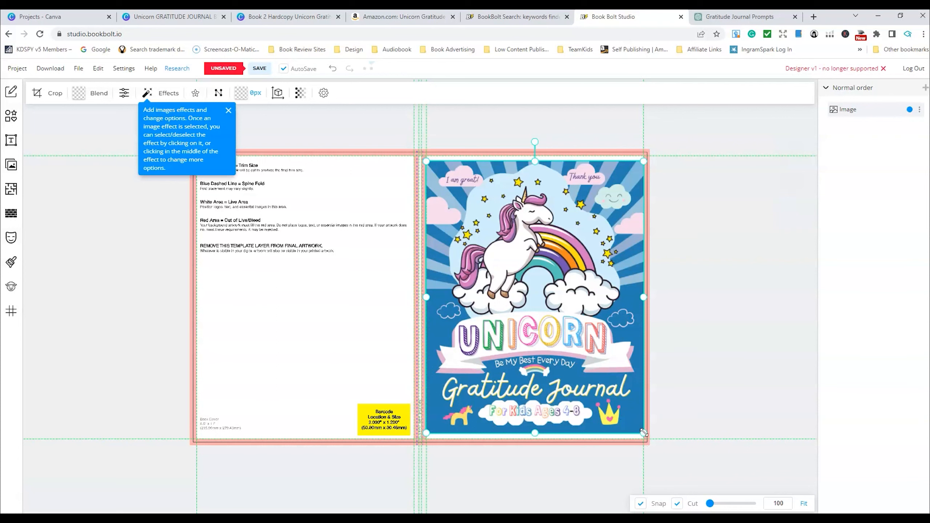
drag(643, 433, 649, 444)
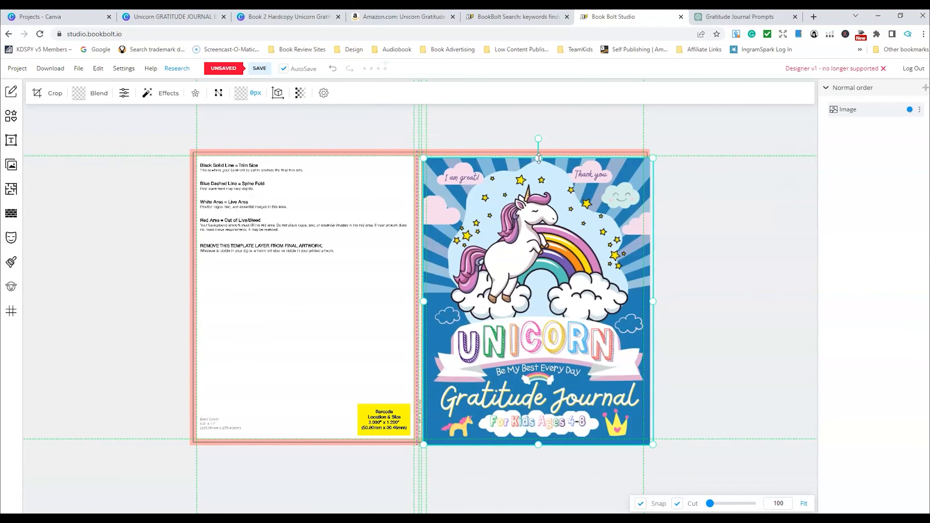
drag(537, 157, 538, 149)
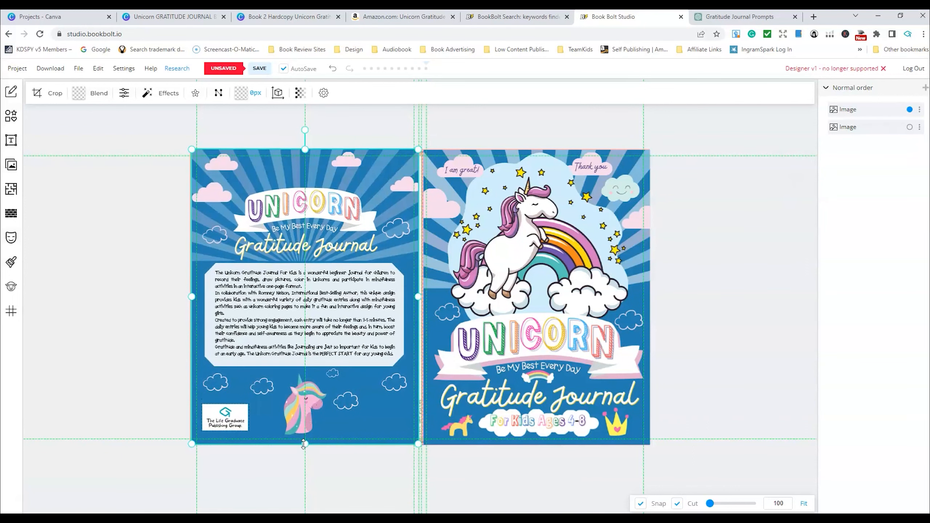
click(675, 283)
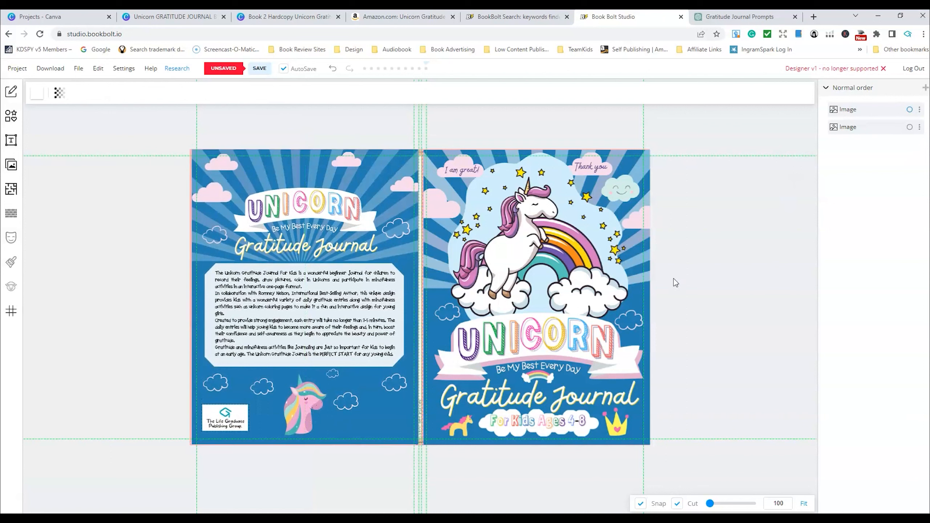
Step: Leave the back cover's blend unchanged and pick blue paper colour 64a4c8 behind the artwork
click(304, 296)
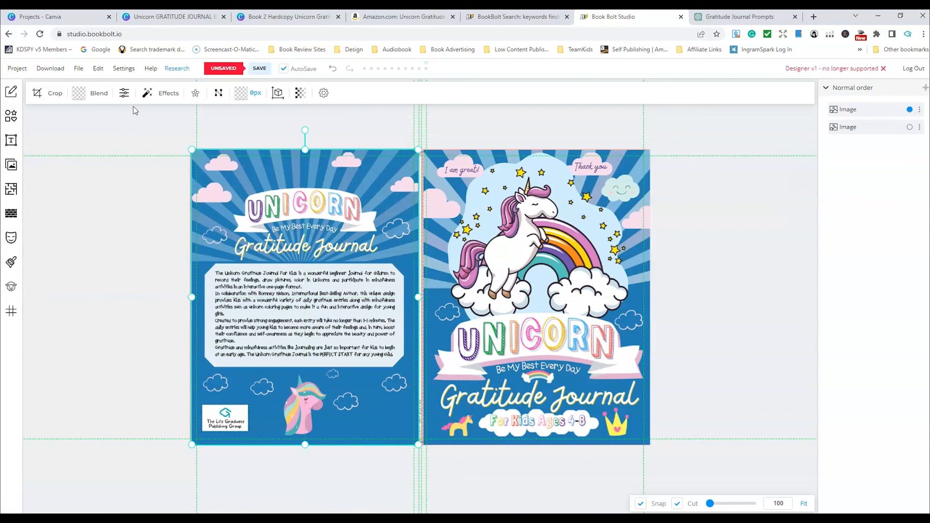
click(99, 93)
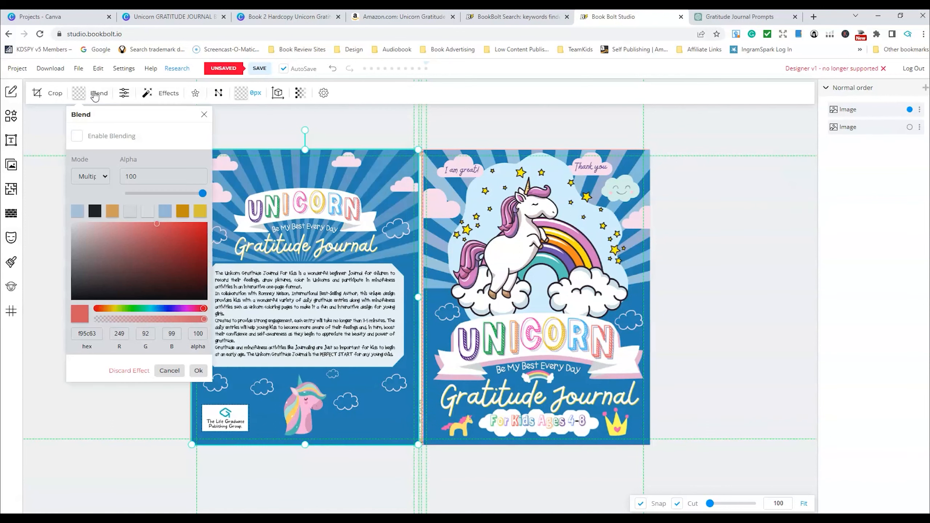
click(169, 370)
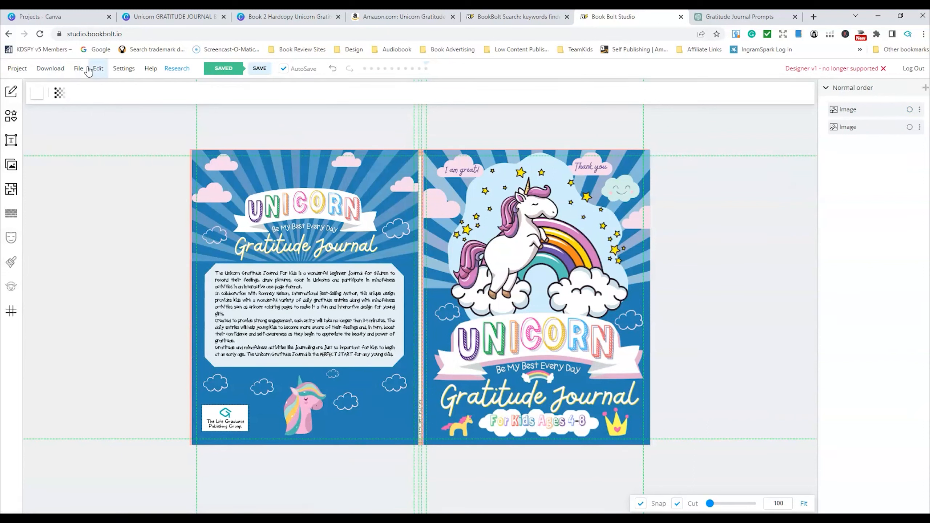
click(36, 92)
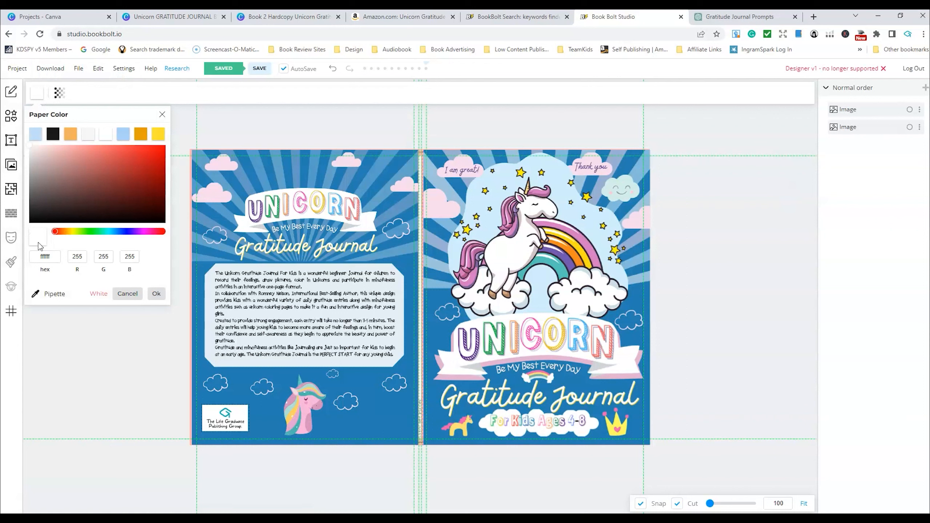
click(53, 293)
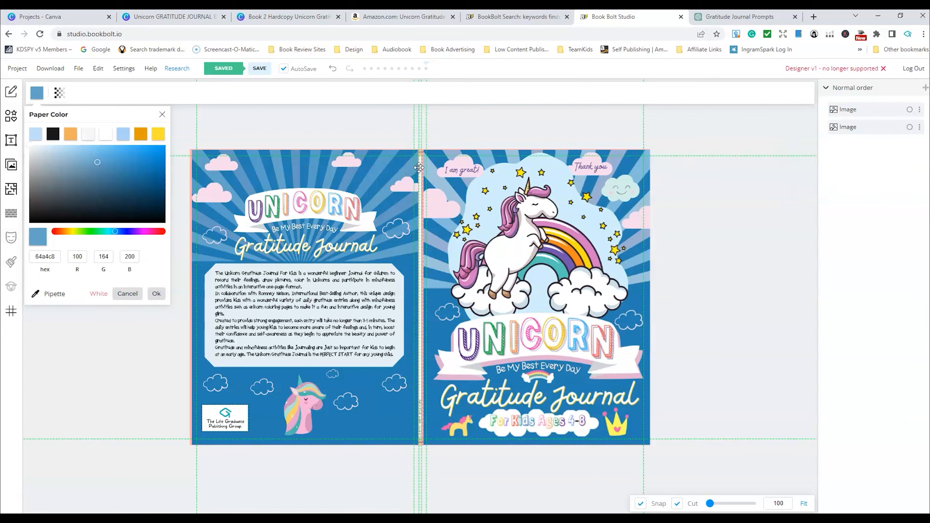
mouse_move(276, 111)
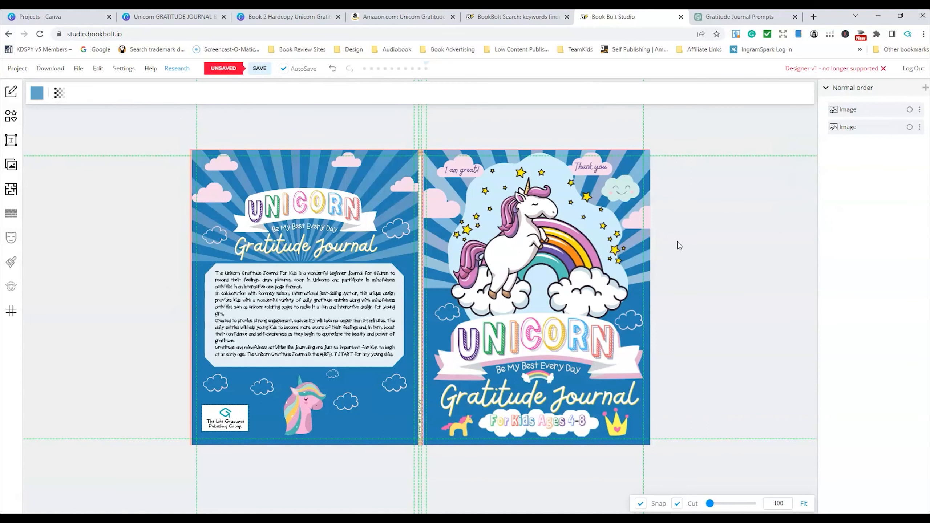
mouse_move(231, 160)
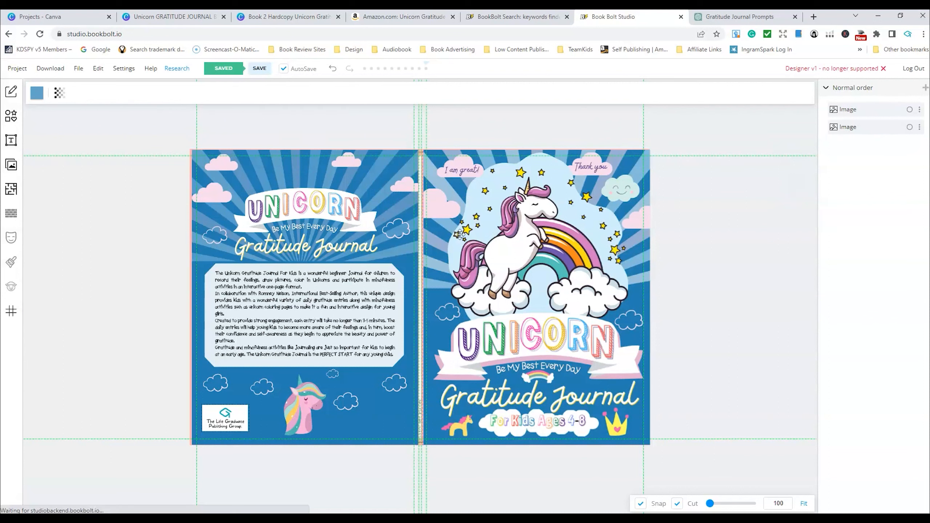
mouse_move(531, 270)
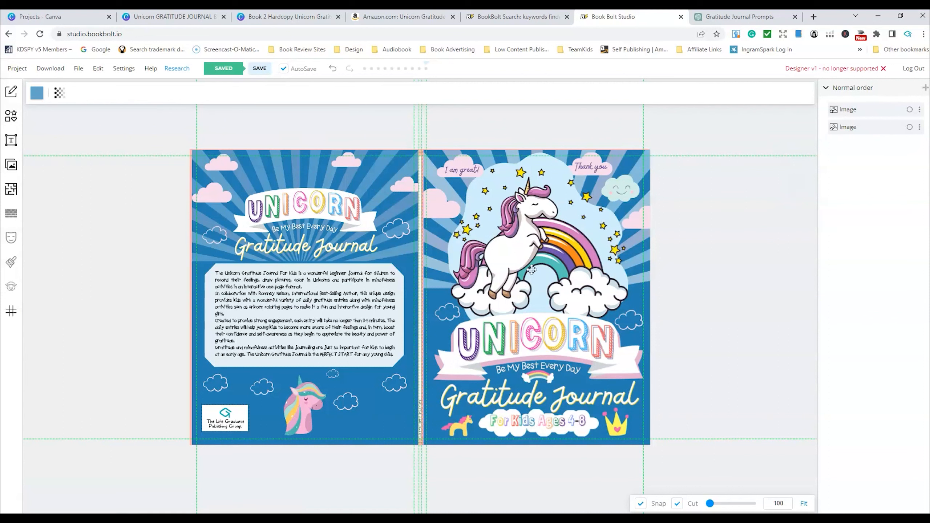
mouse_move(53, 192)
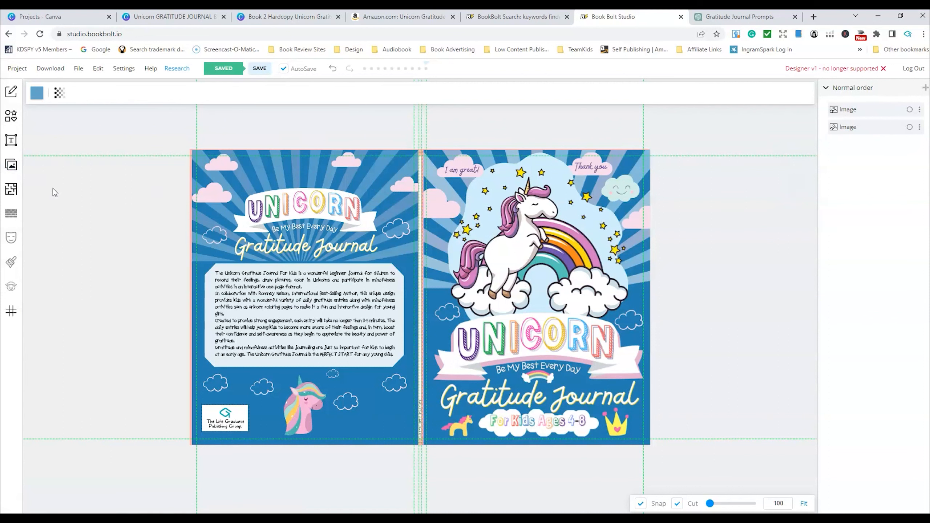
mouse_move(471, 203)
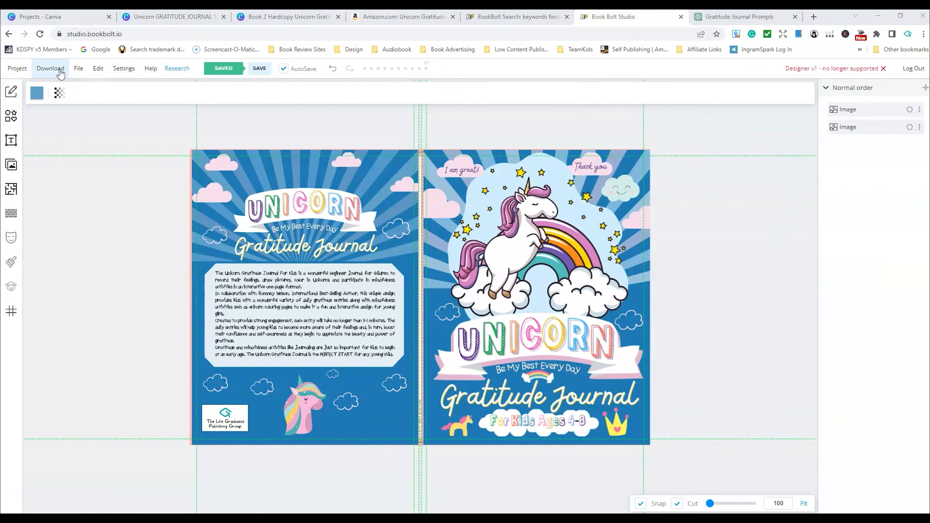
Step: Fade the cover template overlay to 0, deepen the blue paper colour, and save the project
click(59, 92)
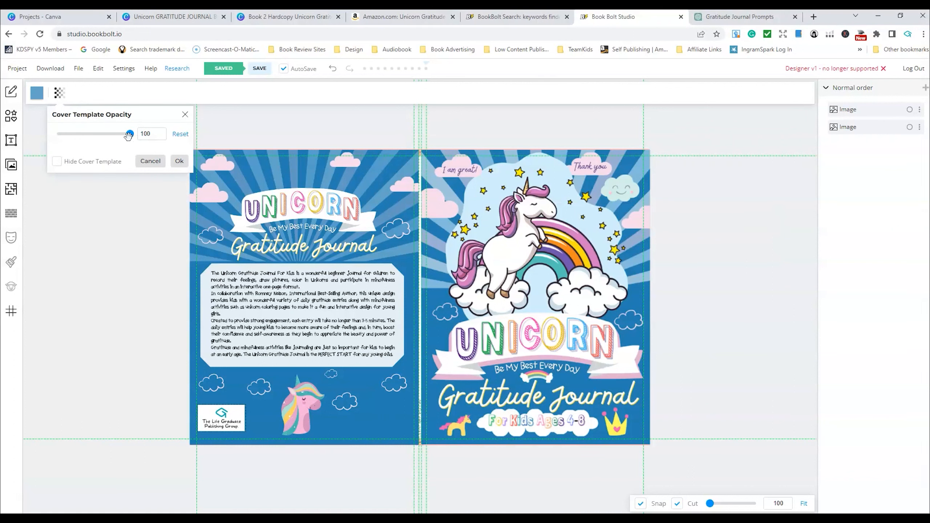
drag(129, 133, 57, 134)
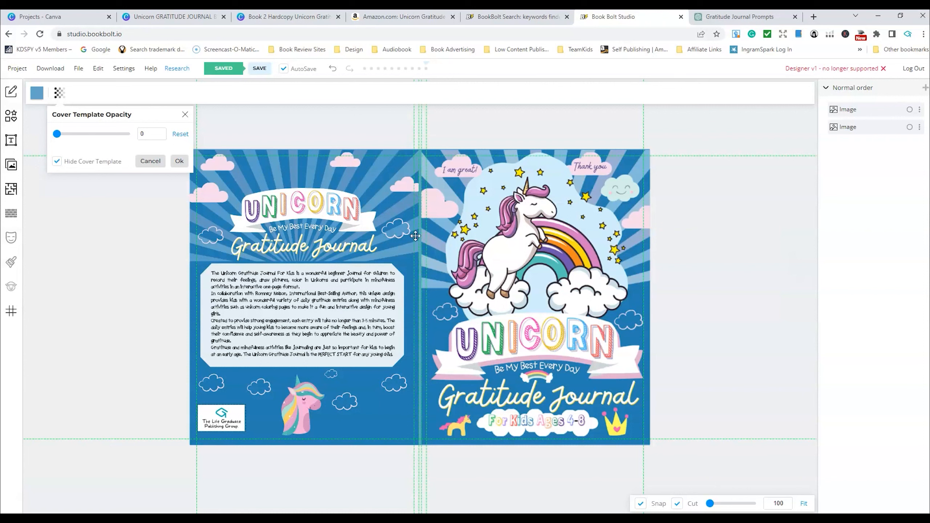
mouse_move(406, 266)
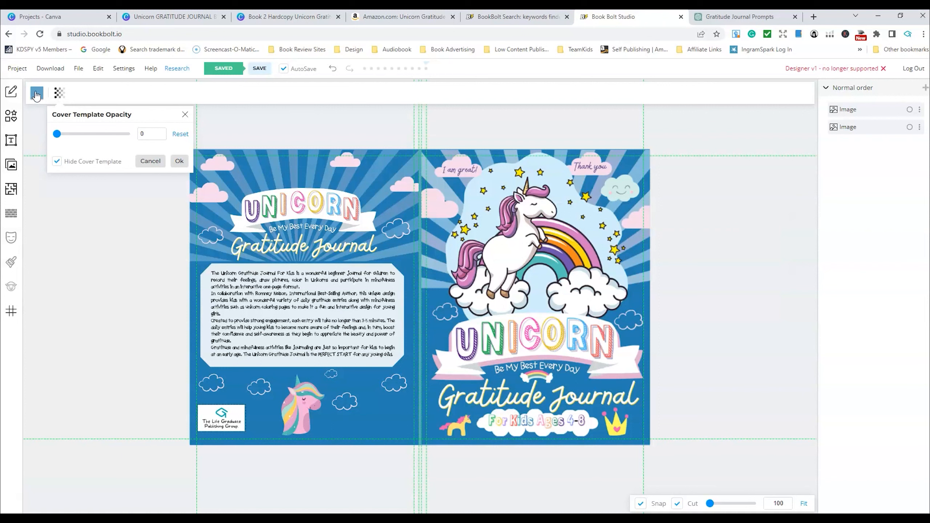
click(37, 93)
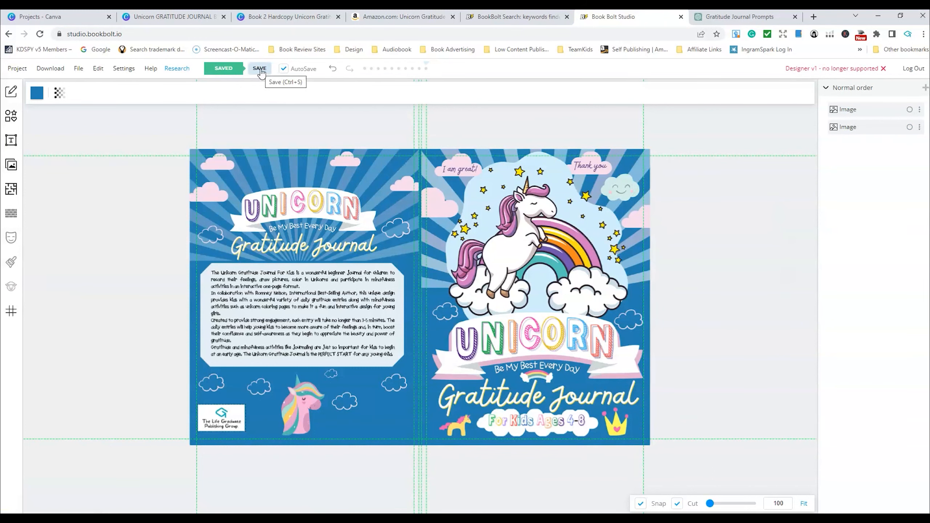
click(259, 68)
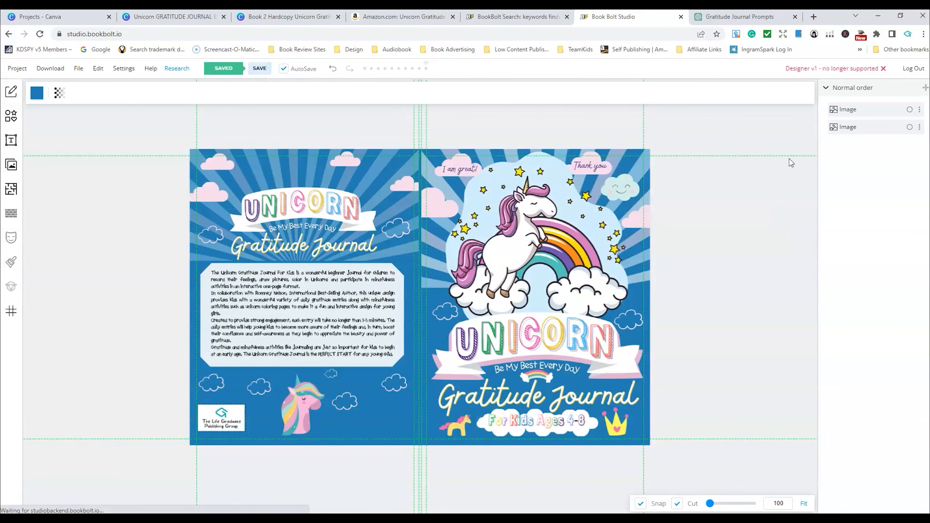
Step: Download the current cover page as an RGB PDF, review it, and return to the cover design
click(50, 69)
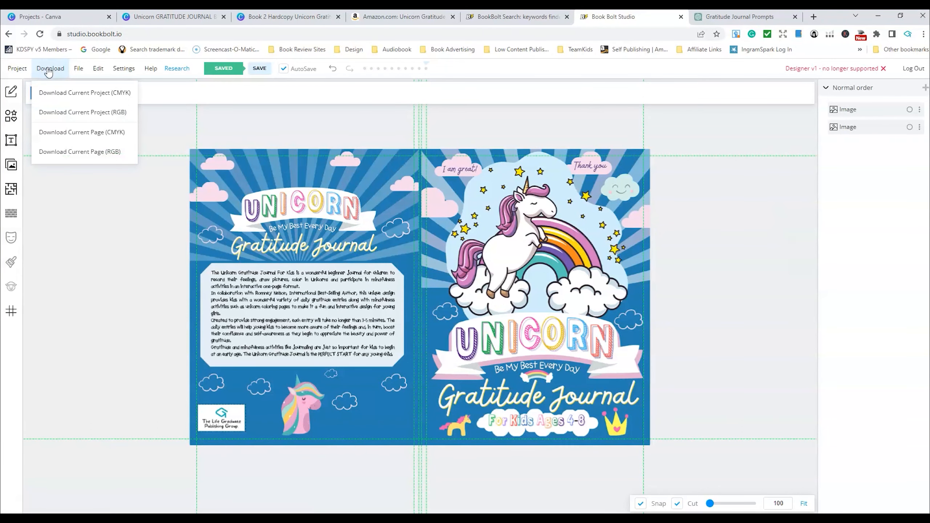
mouse_move(54, 86)
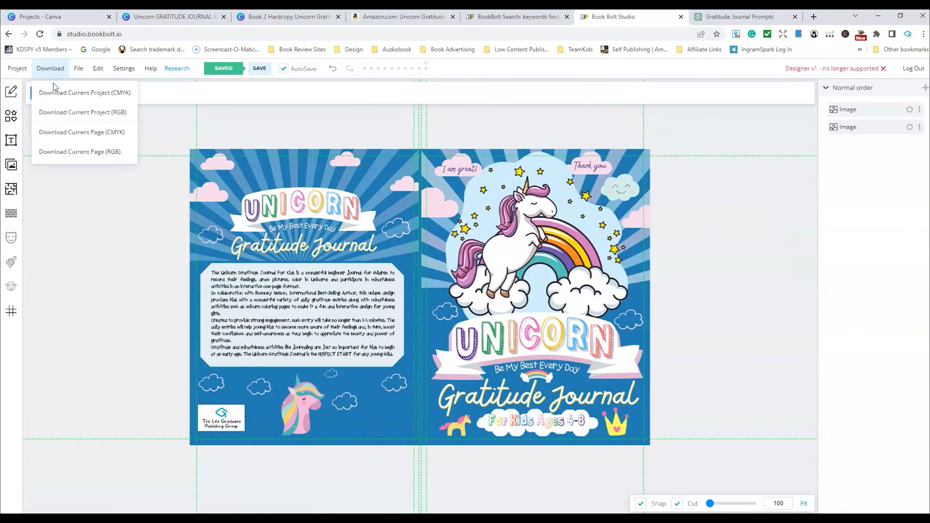
mouse_move(96, 151)
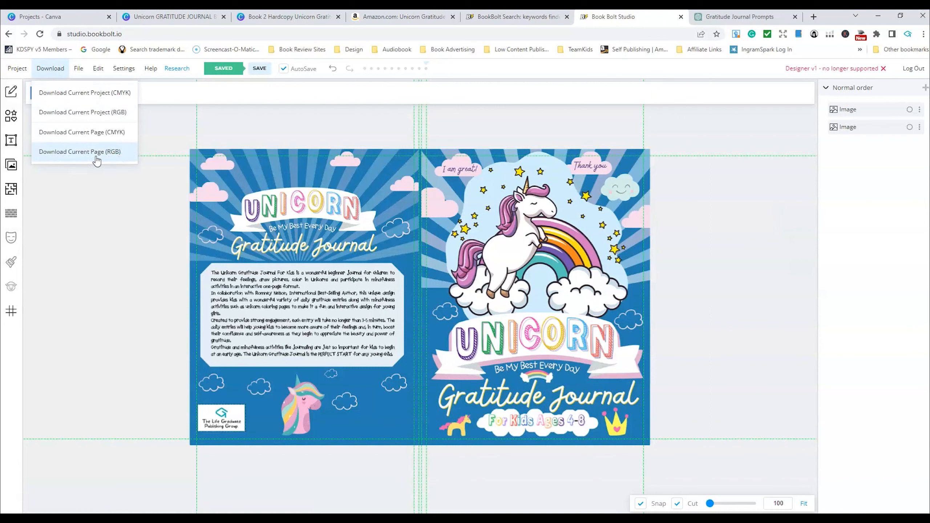
mouse_move(82, 131)
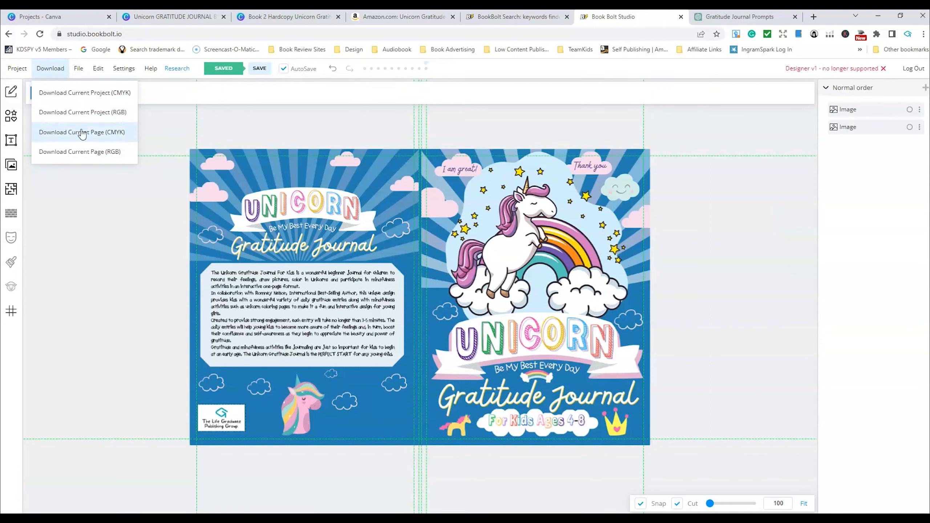
click(81, 131)
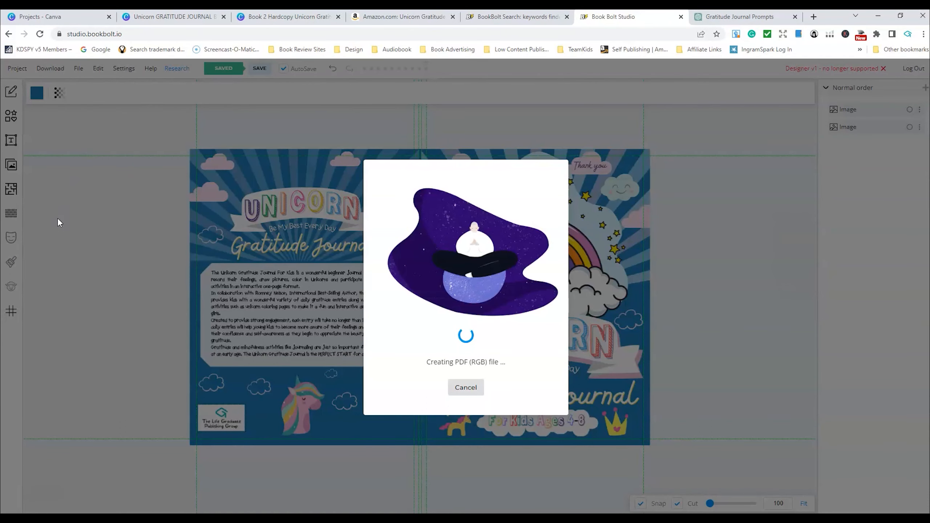
mouse_move(51, 282)
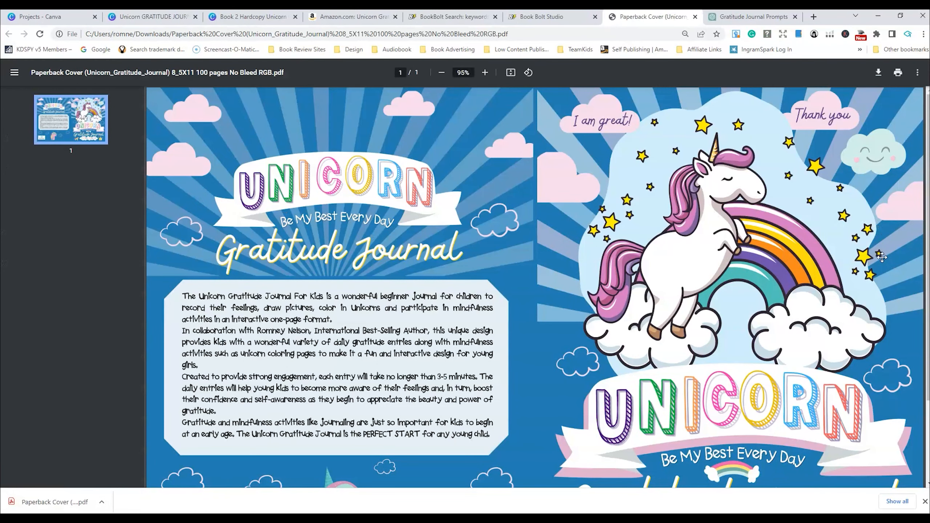
scroll(down, 3)
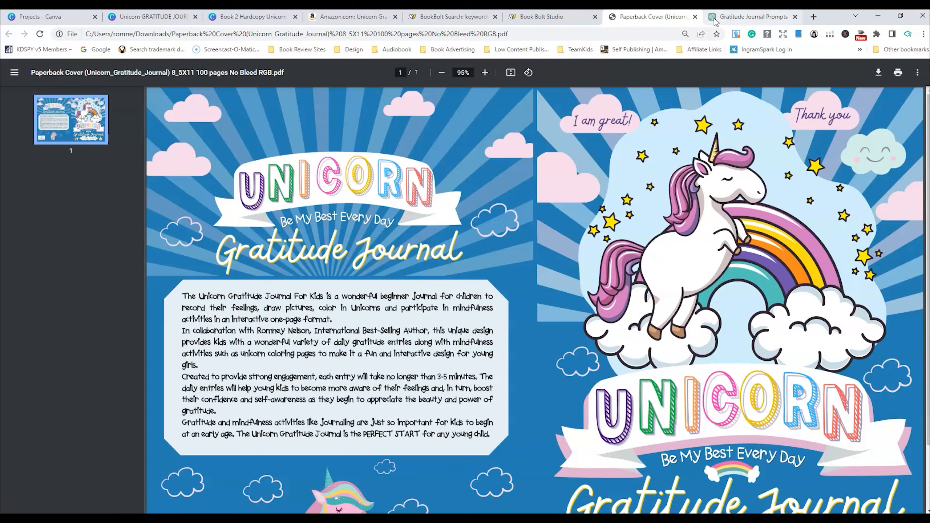
click(551, 16)
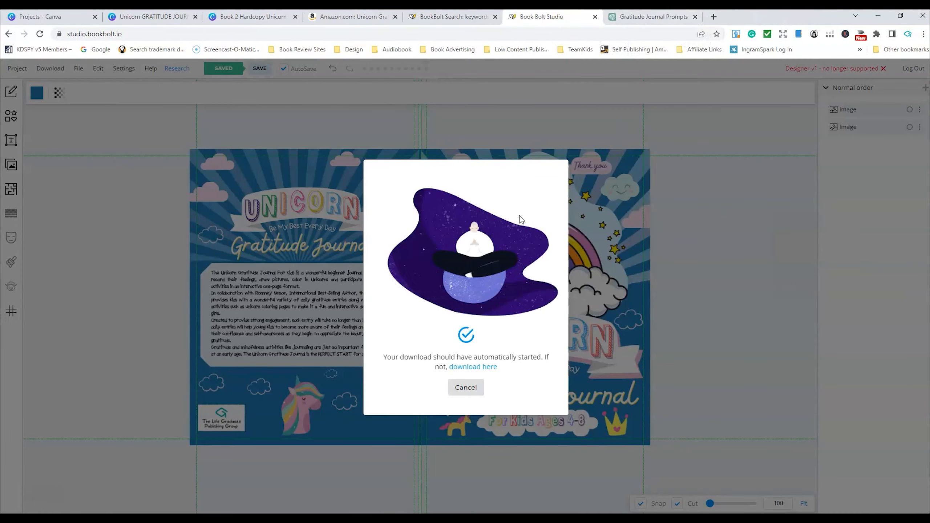
click(466, 387)
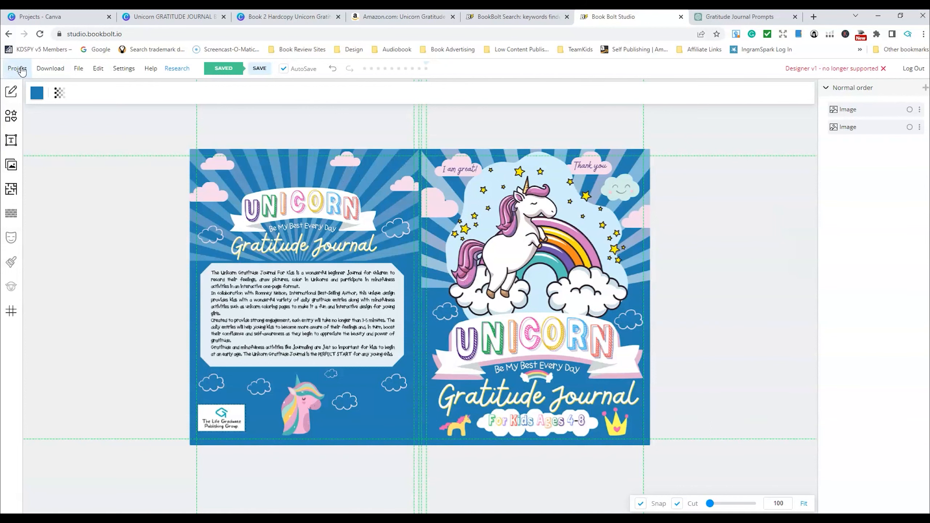
Step: Start a new Paperback: Interior project, then switch to the Canva cover design tab
click(18, 69)
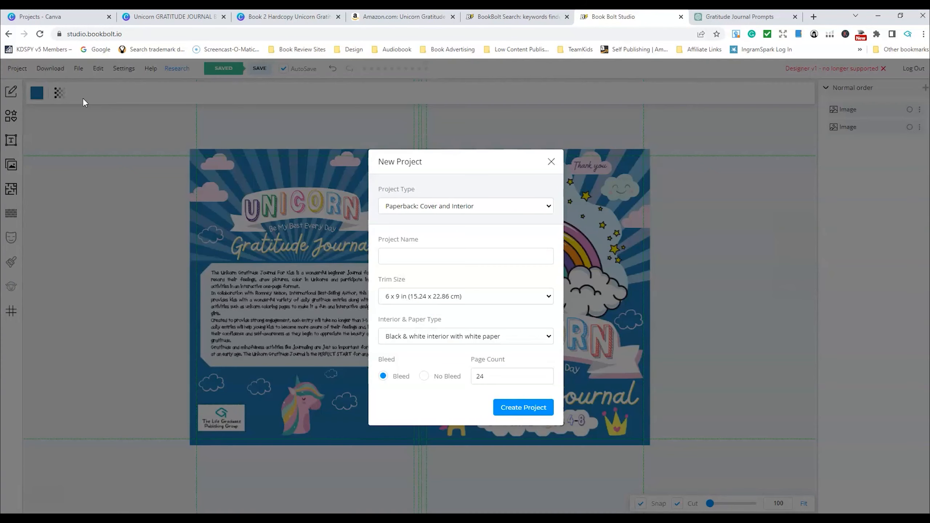
click(465, 206)
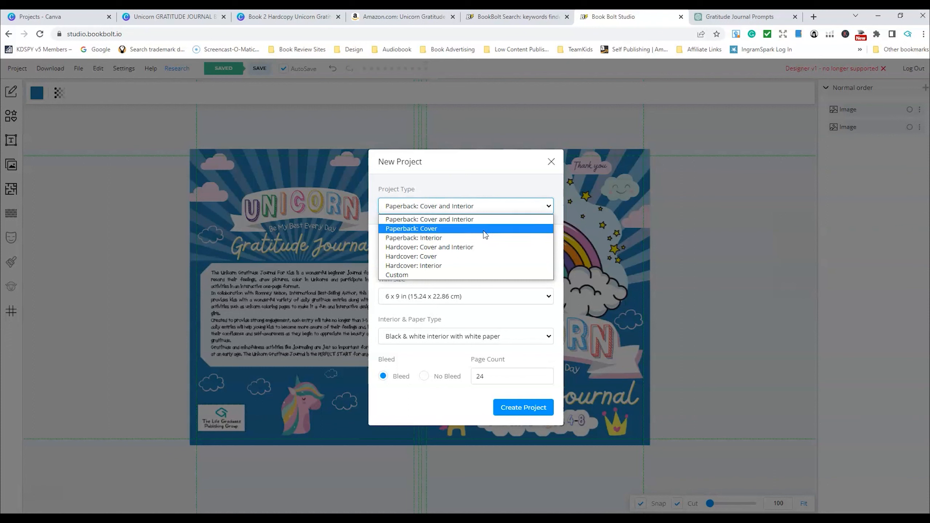
mouse_move(432, 266)
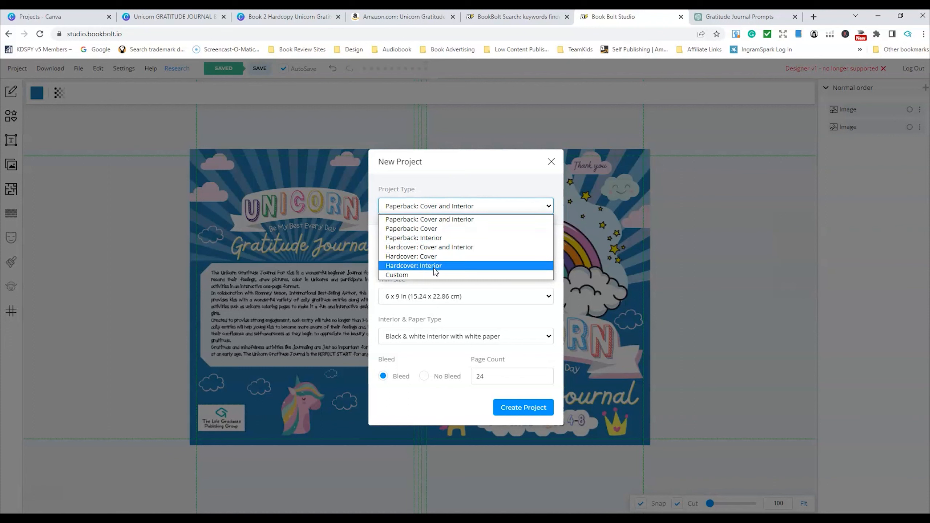
mouse_move(431, 267)
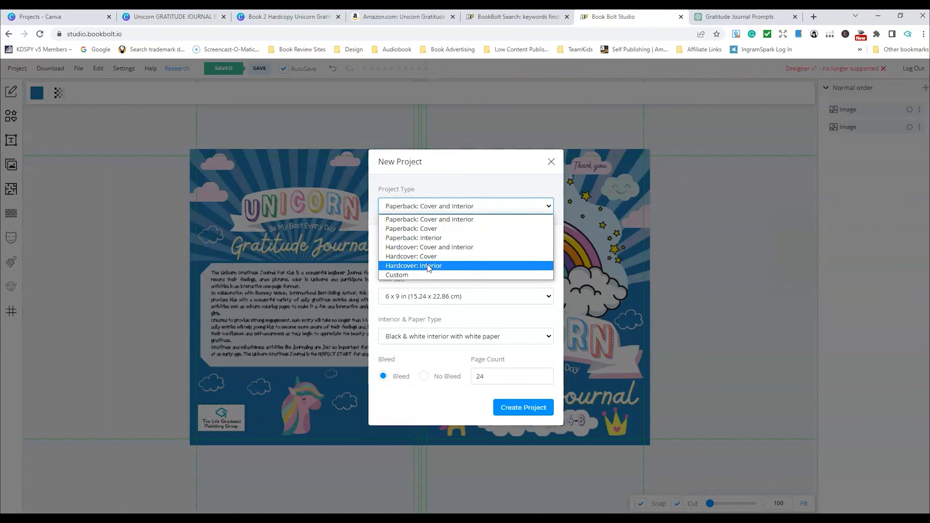
click(413, 238)
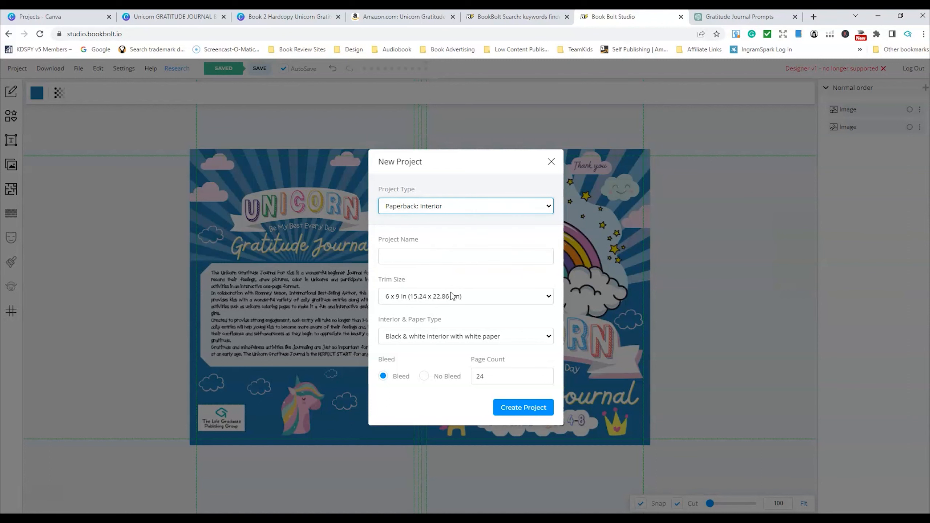
mouse_move(446, 231)
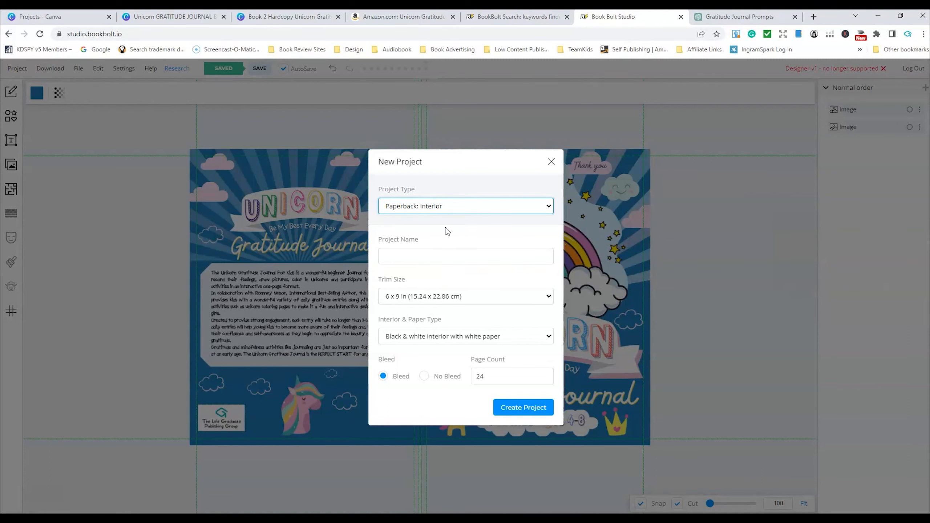
click(172, 16)
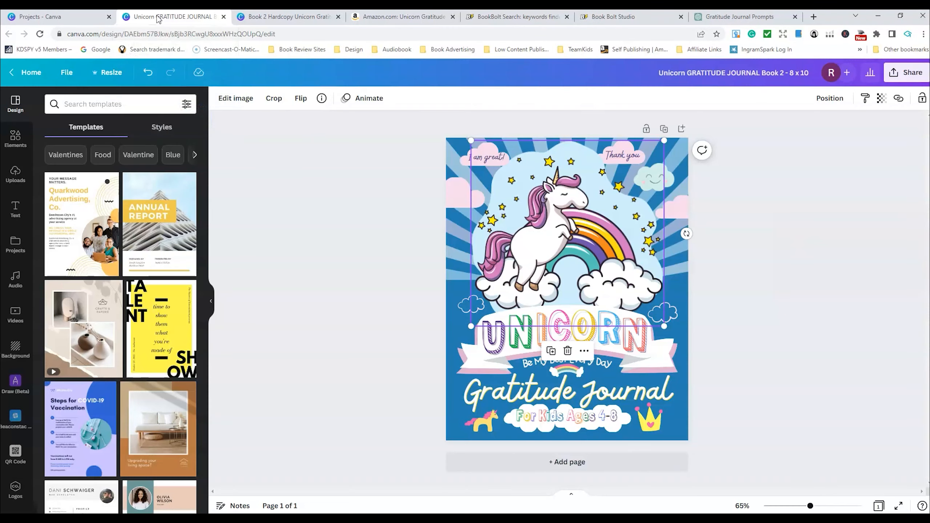
Step: Bring up the 100-page journal interior design in Canva and open its download settings
click(286, 16)
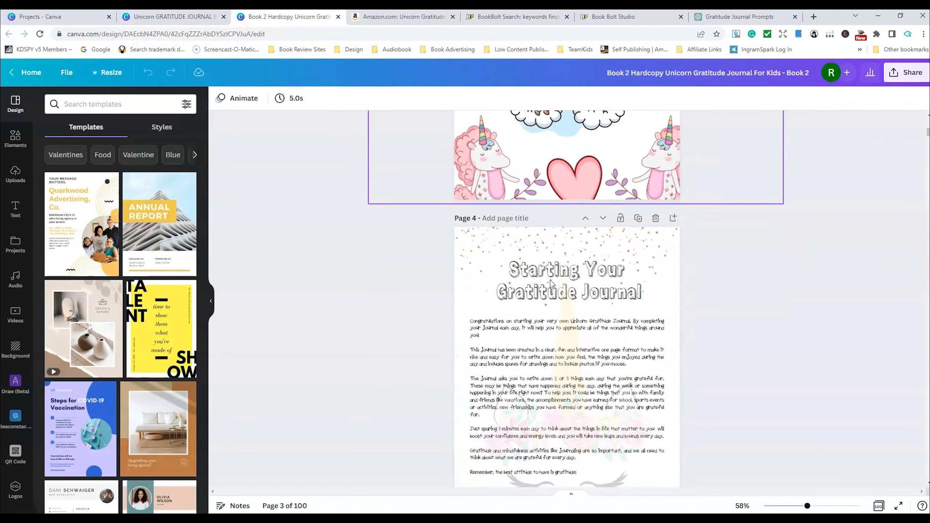
scroll(down, 3)
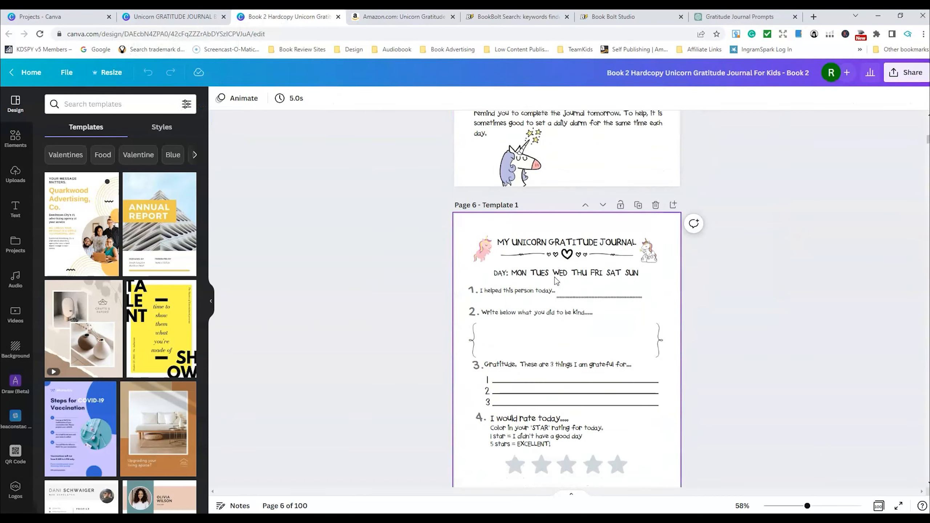
scroll(down, 3)
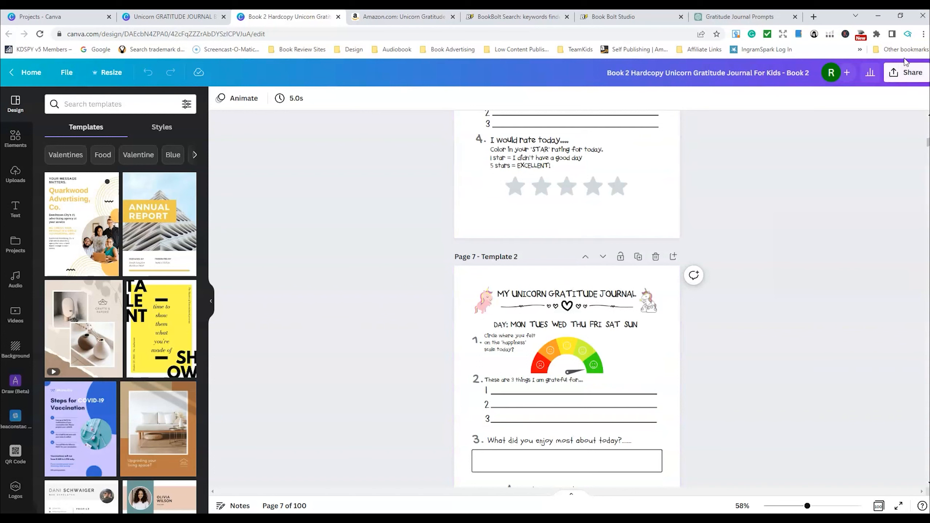
click(906, 72)
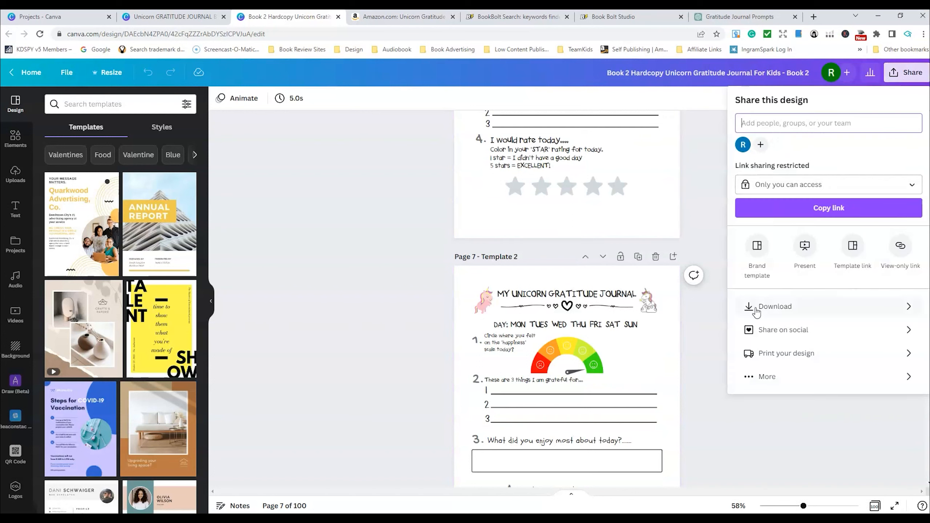
click(774, 306)
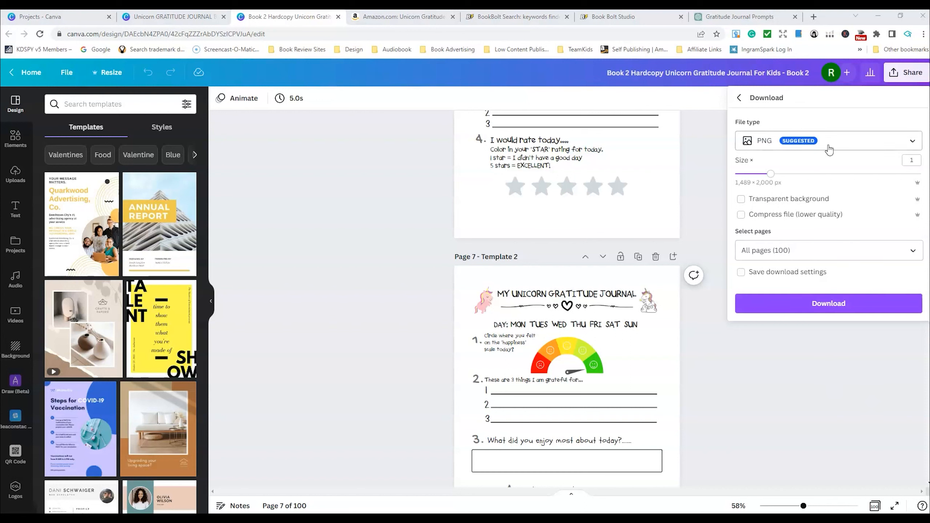
Step: Set the export to PDF Print with CMYK colour profile and start the download
click(827, 140)
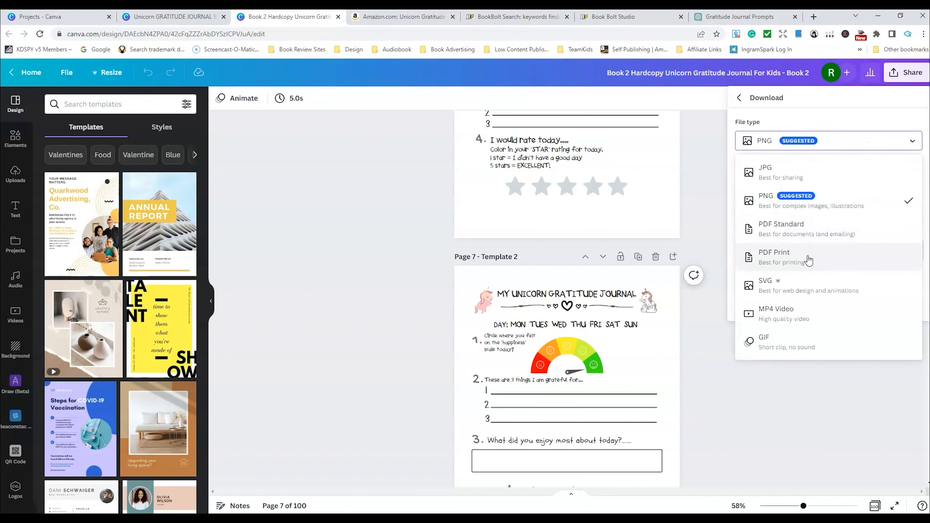
click(772, 256)
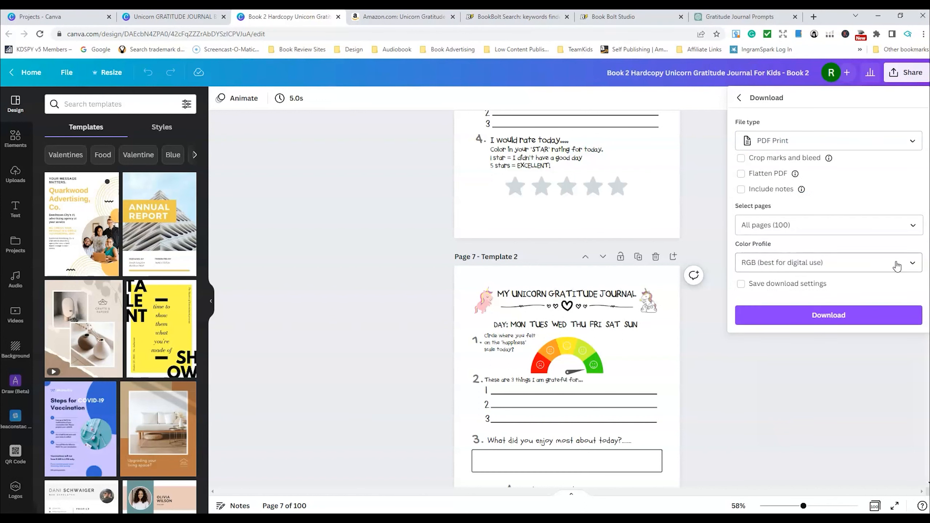
click(828, 262)
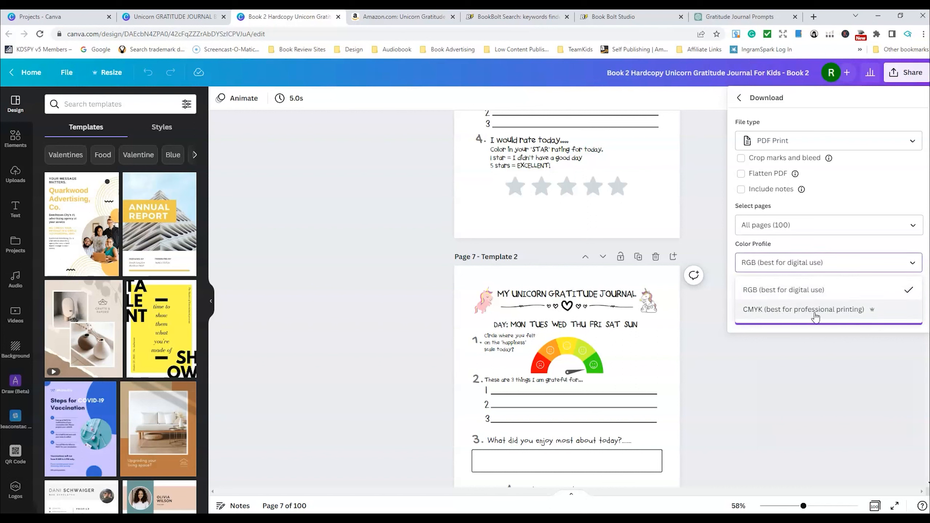
click(804, 309)
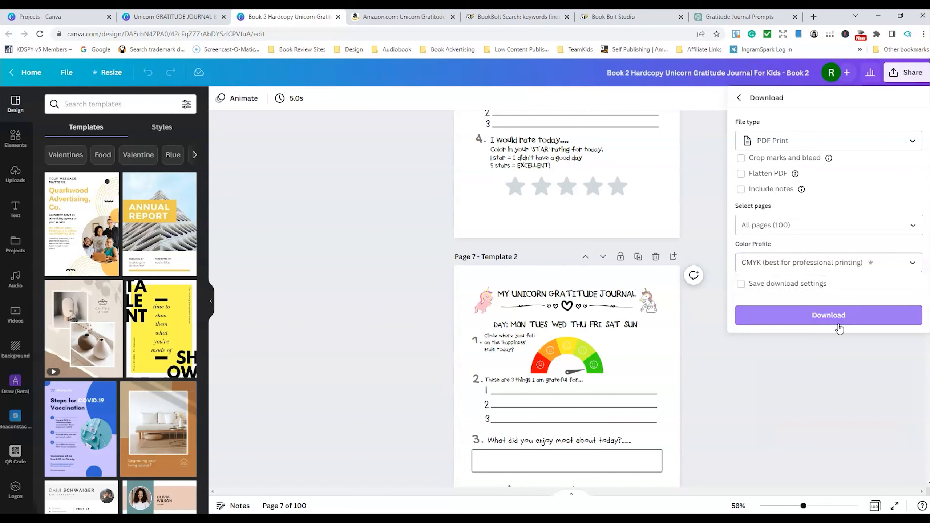
click(631, 16)
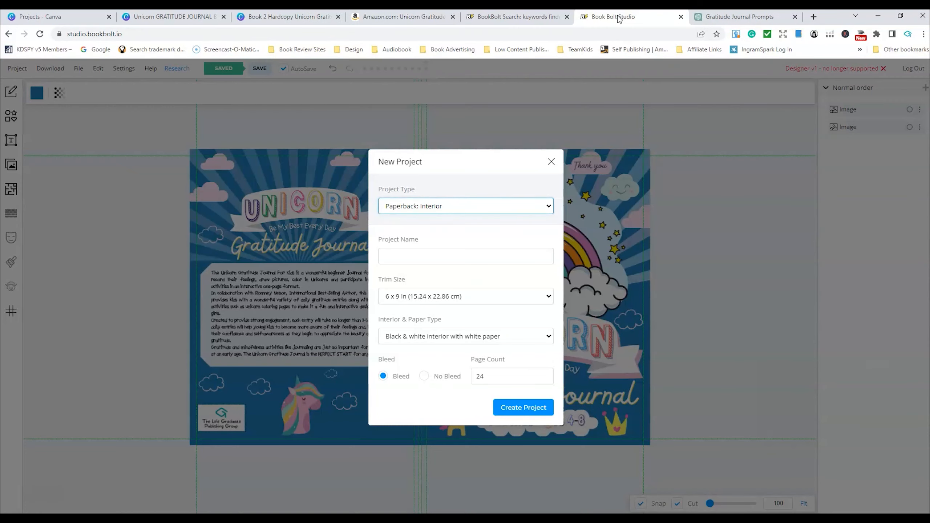
Step: Name the interior project Unicorn Manuscript and set trim size 8.5 x 11 in
click(465, 256)
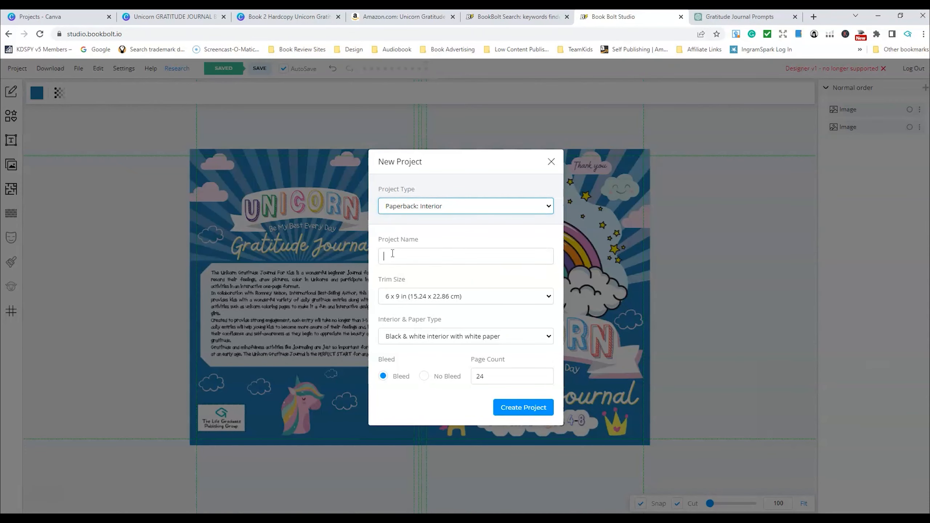
text(Unicorn Manuscript)
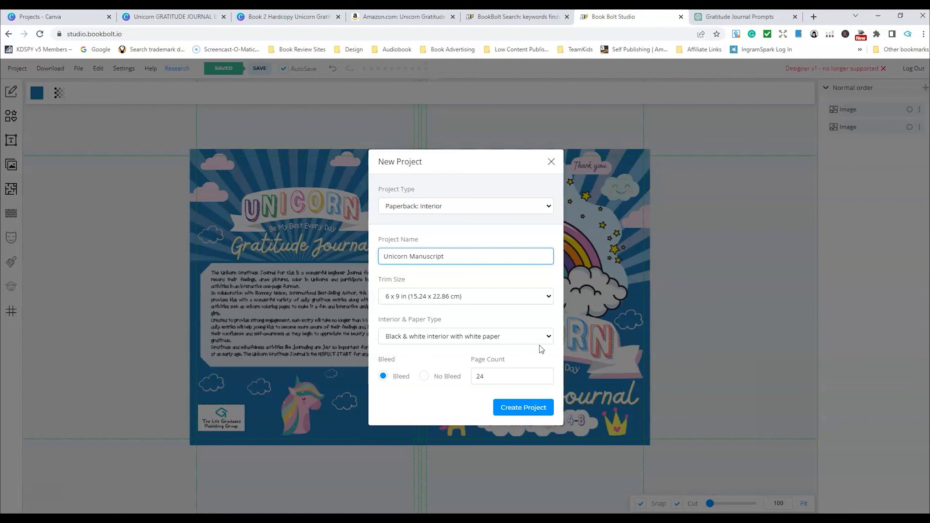
click(465, 296)
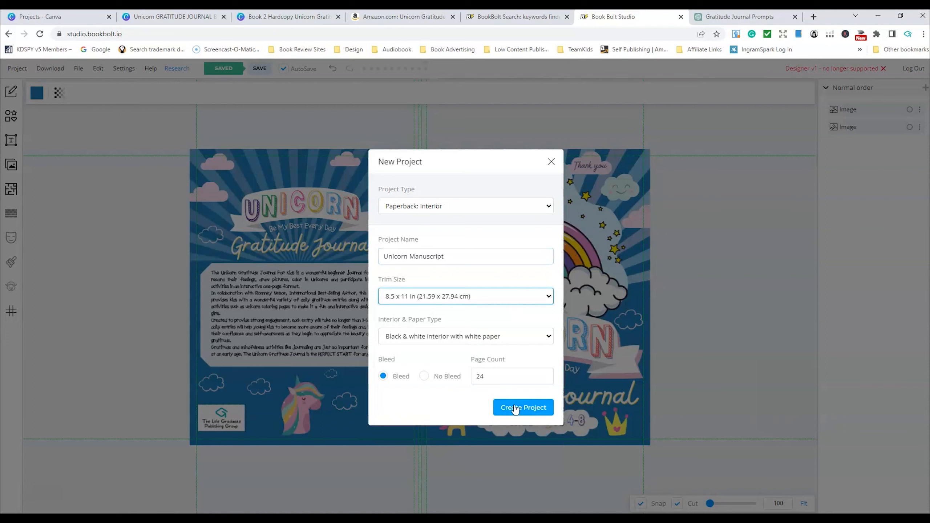
click(512, 376)
text(100)
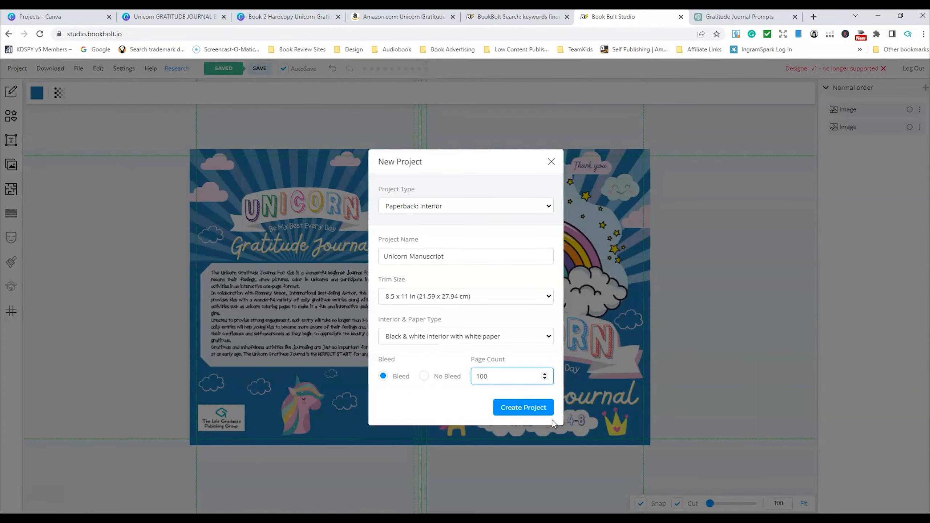
mouse_move(425, 379)
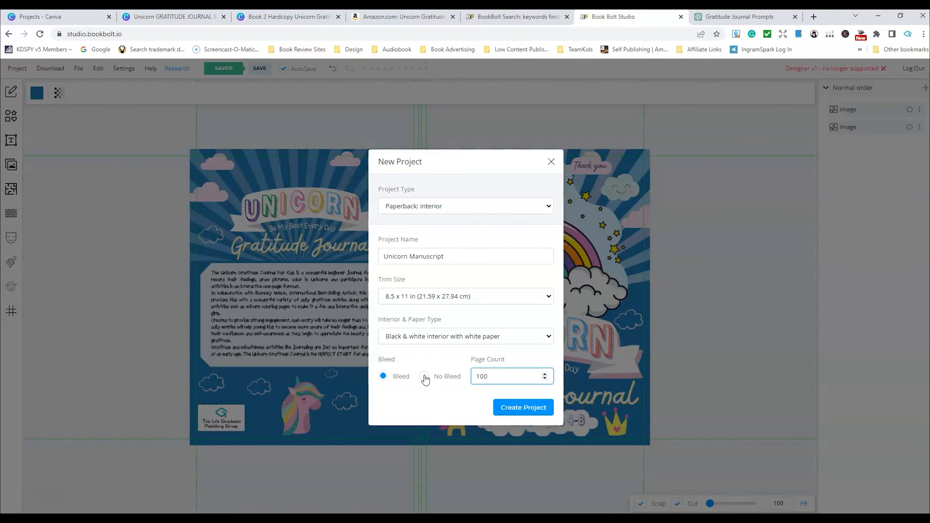
mouse_move(422, 381)
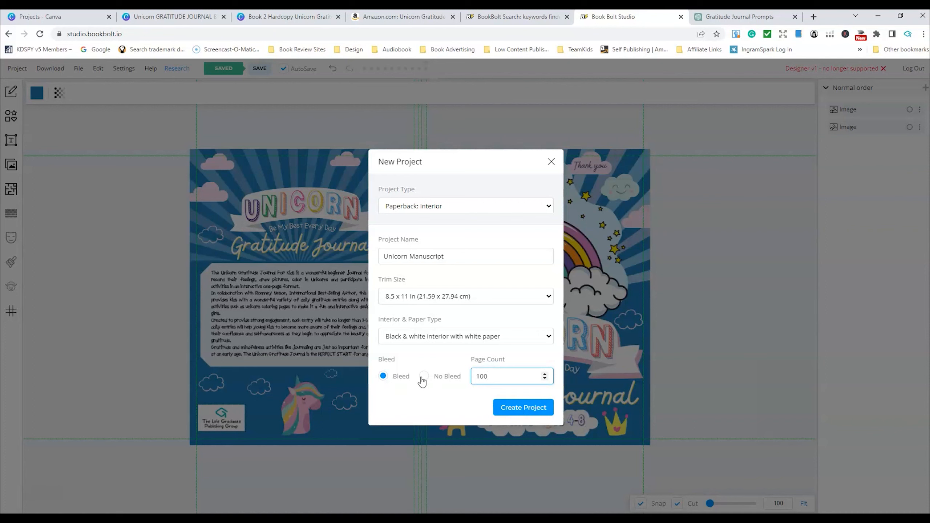
Step: Switch to No Bleed and create the 100-page interior project
click(423, 376)
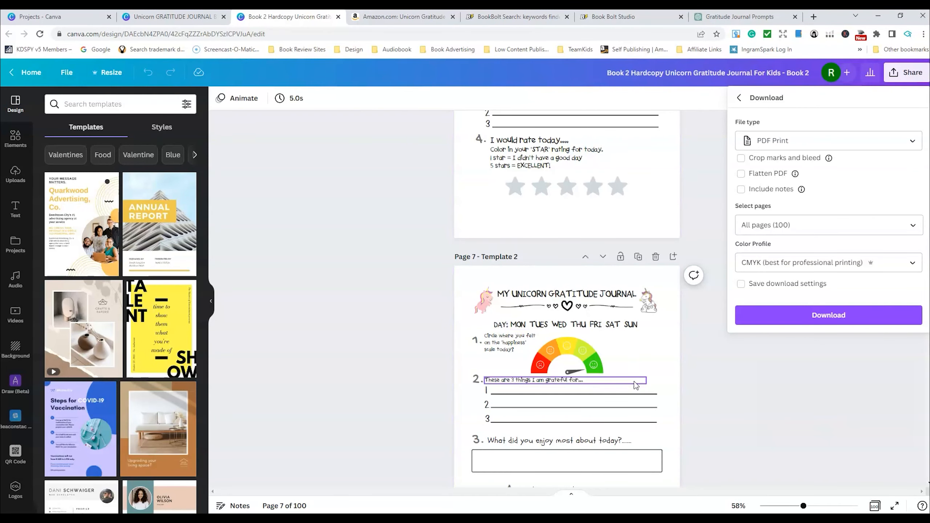
scroll(down, 3)
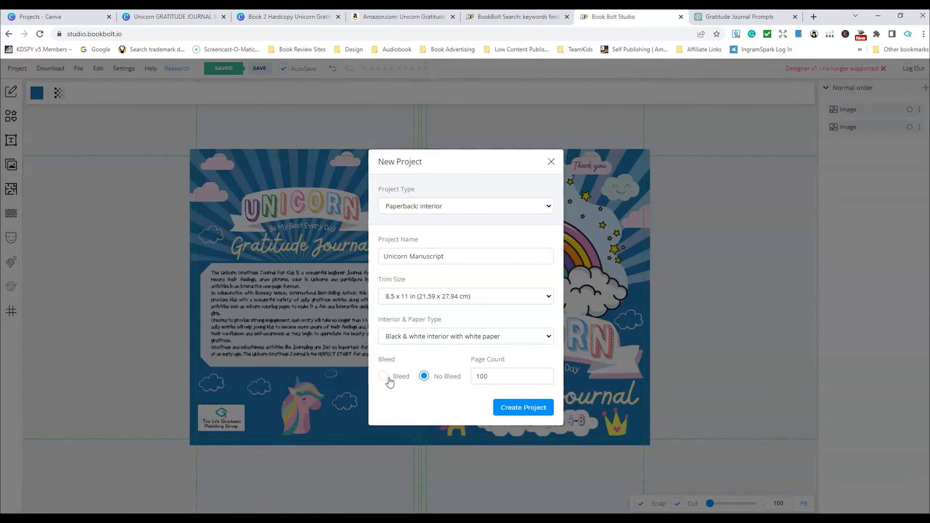
click(522, 407)
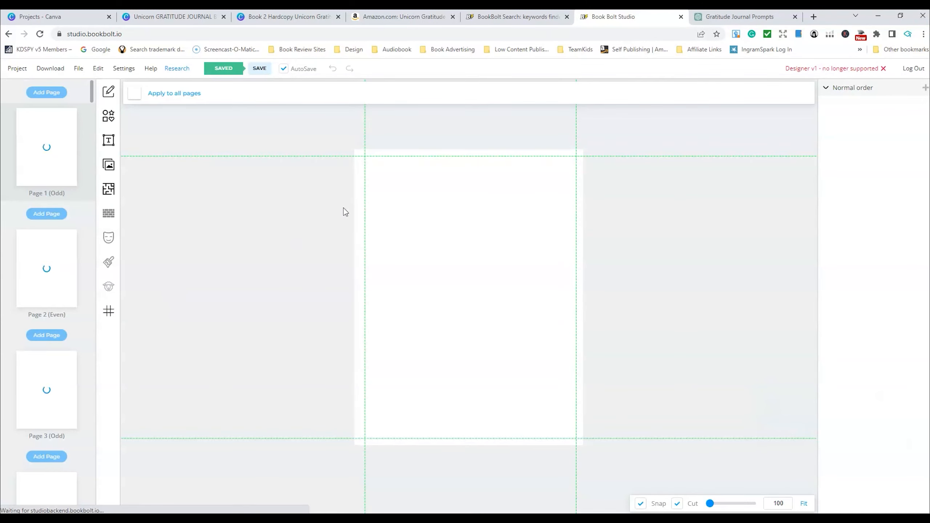
Step: Add a page to the interior and respond to the page-count warning before returning to keyword finder
click(46, 92)
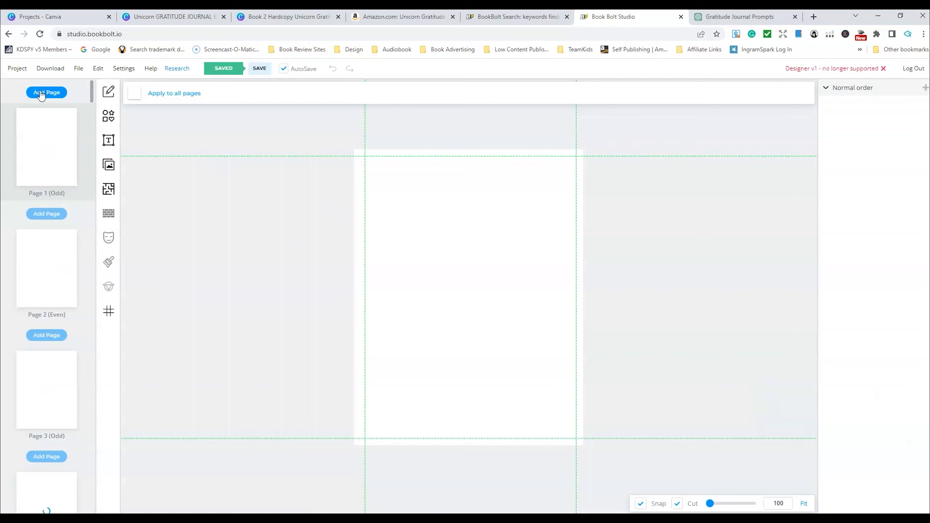
mouse_move(54, 125)
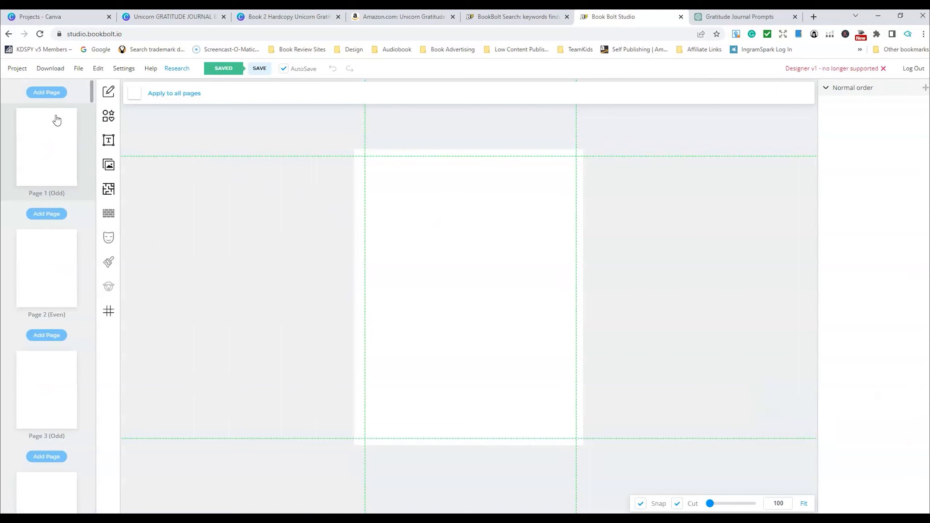
click(47, 93)
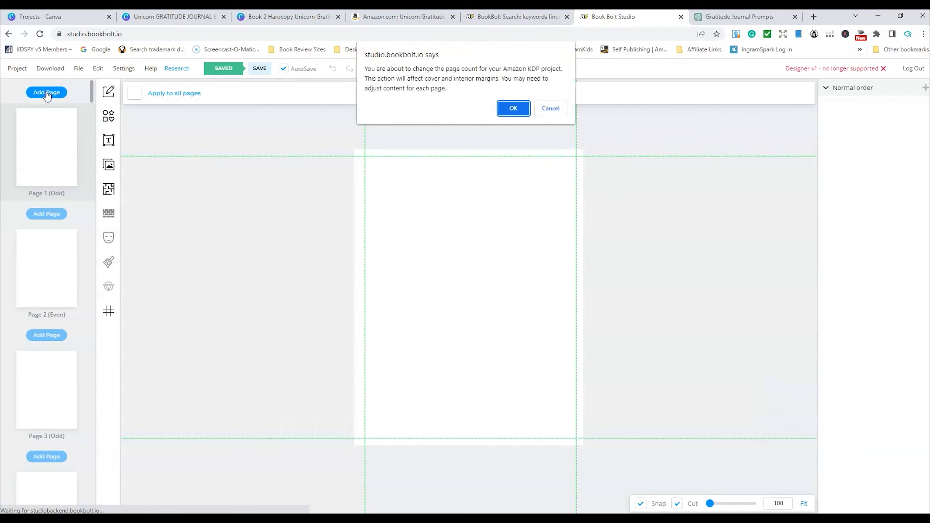
click(512, 108)
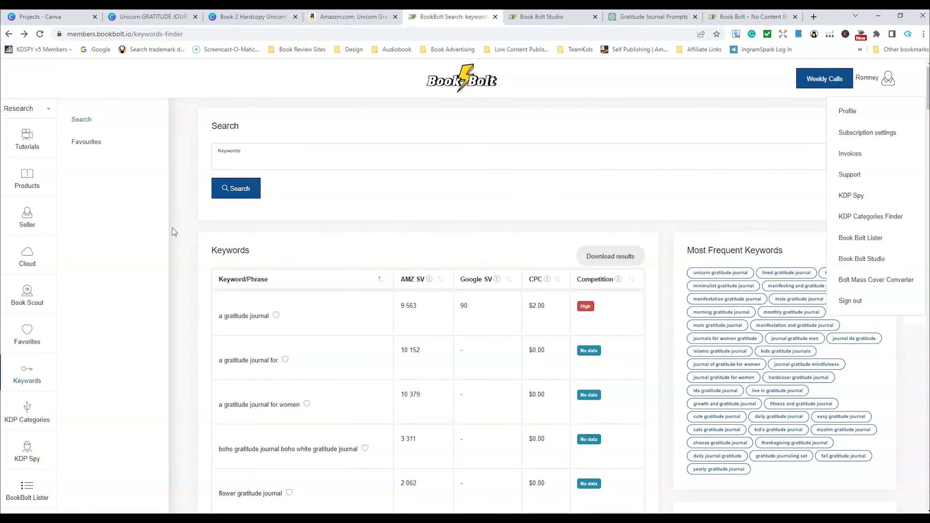
mouse_move(96, 247)
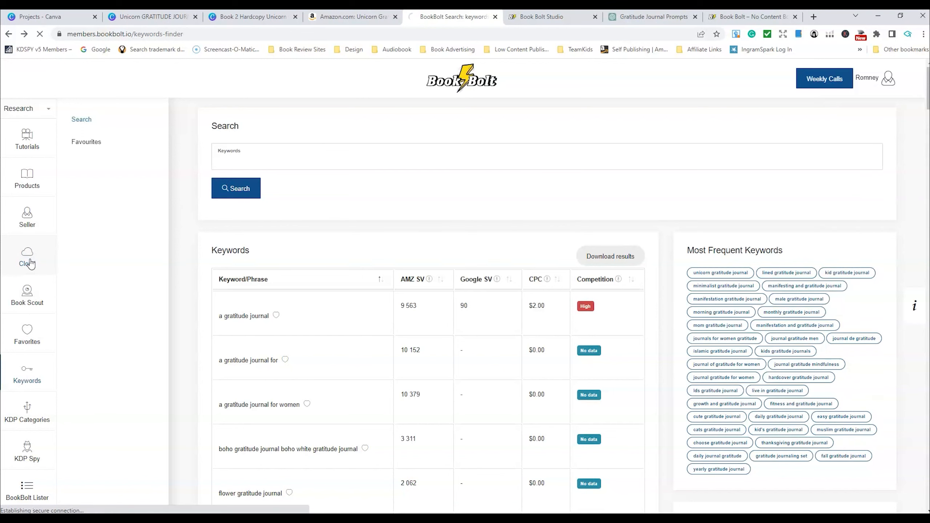
Step: Visit the Cloud bestseller search, then the Book Scout ASIN lookup, then return to Amazon
click(27, 258)
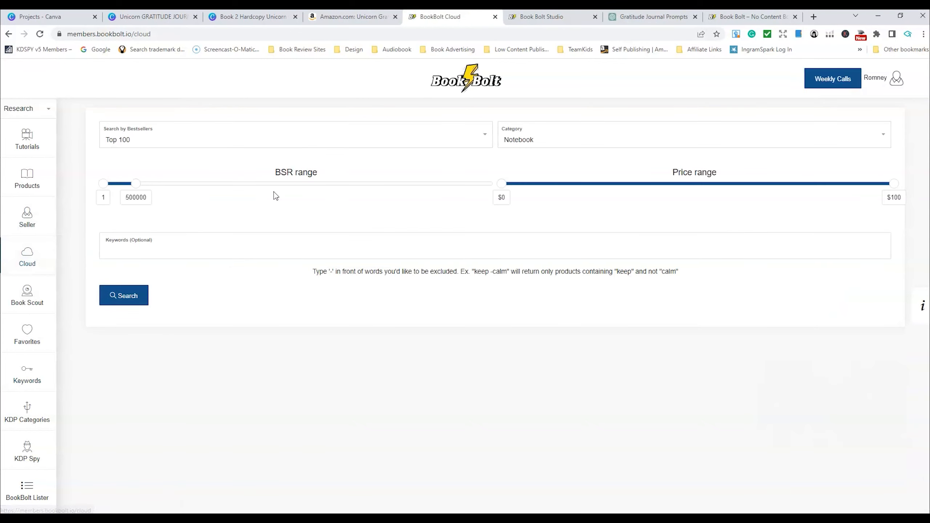
mouse_move(27, 295)
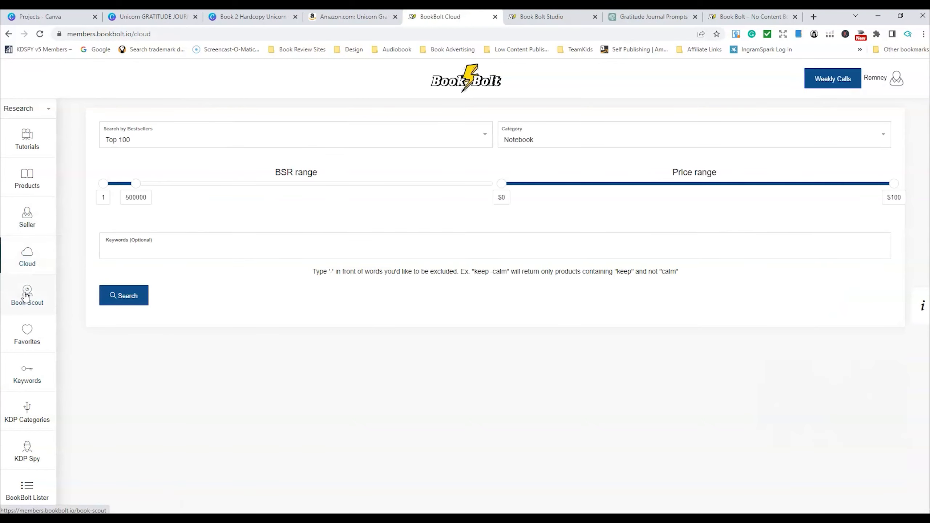
click(27, 295)
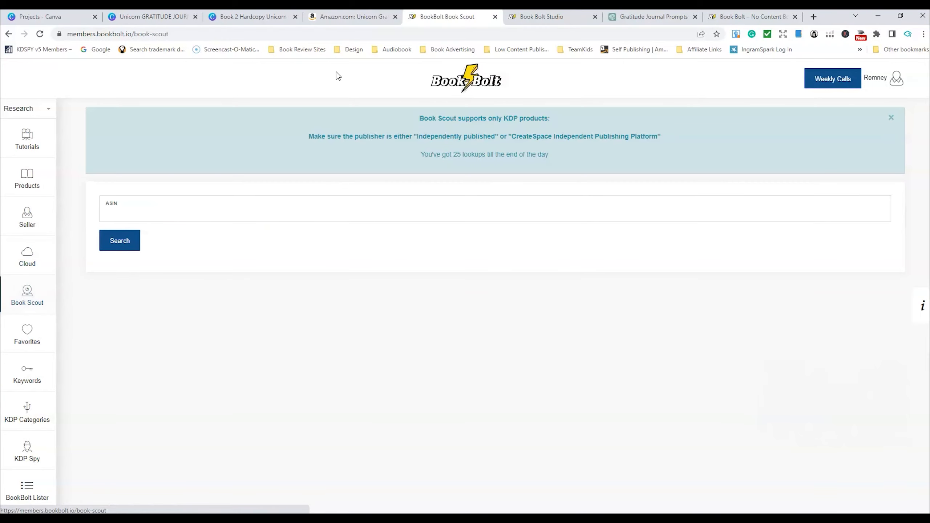
click(351, 16)
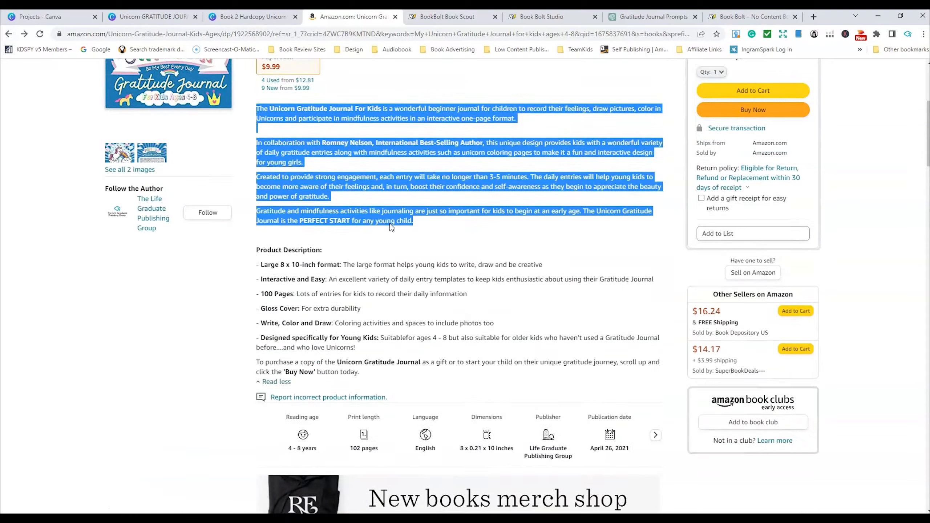
Step: Search Amazon for 'Unicorn Gratitude journal'
click(450, 16)
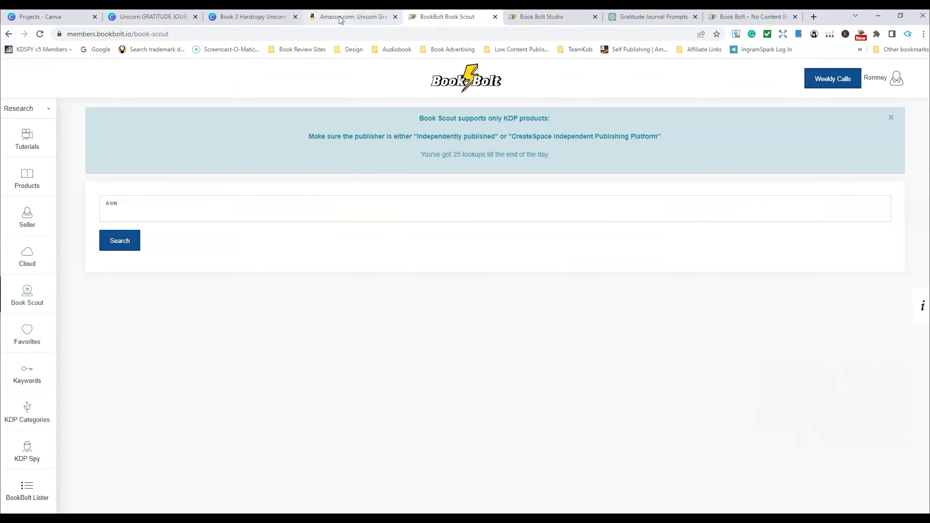
click(350, 16)
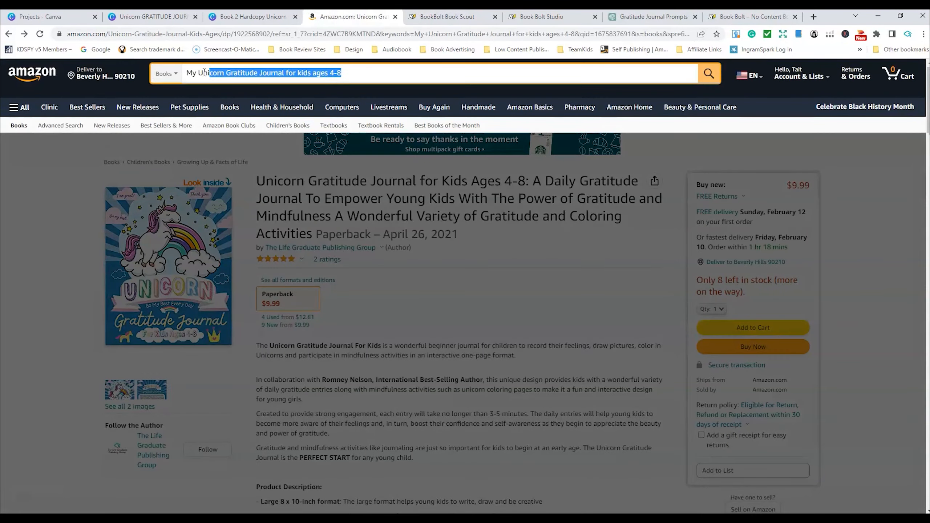
text(Unico)
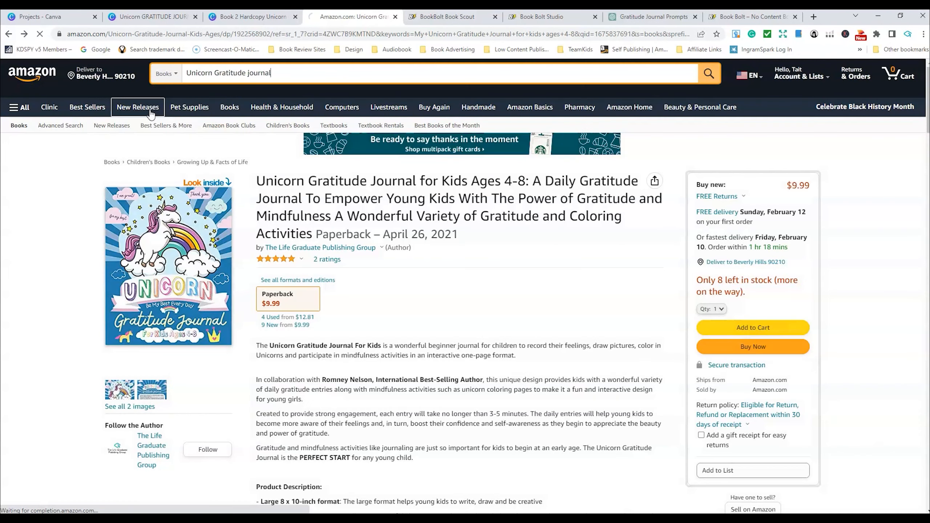
click(707, 73)
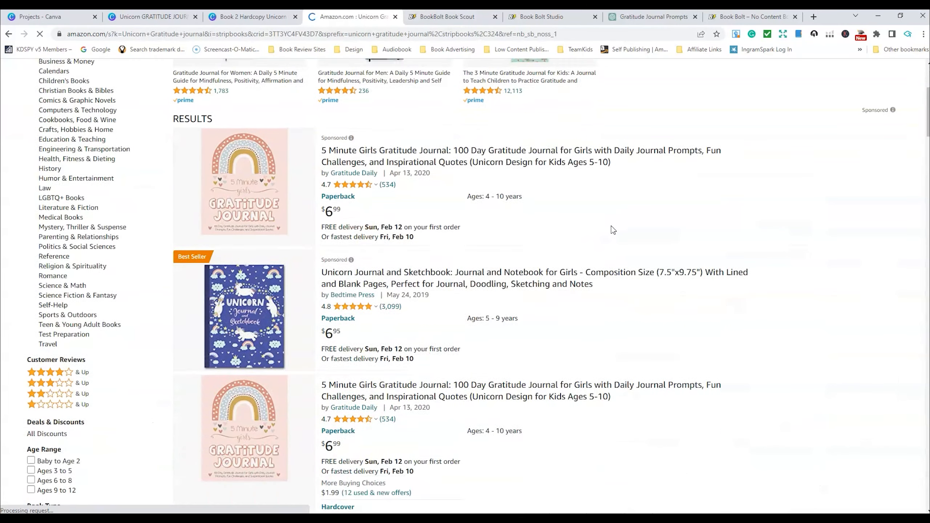
Step: Browse the results and grab the ASIN of the Girl, You are Amazing journal
scroll(down, 3)
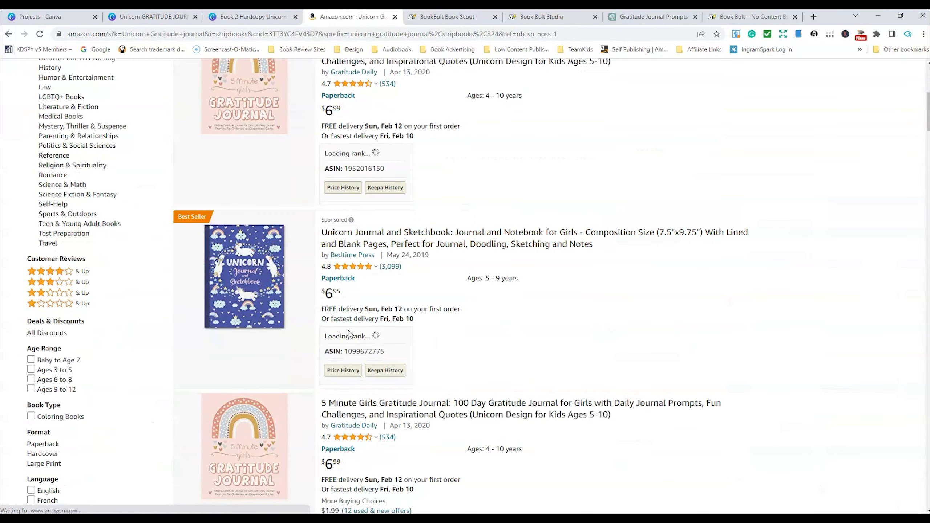
scroll(down, 3)
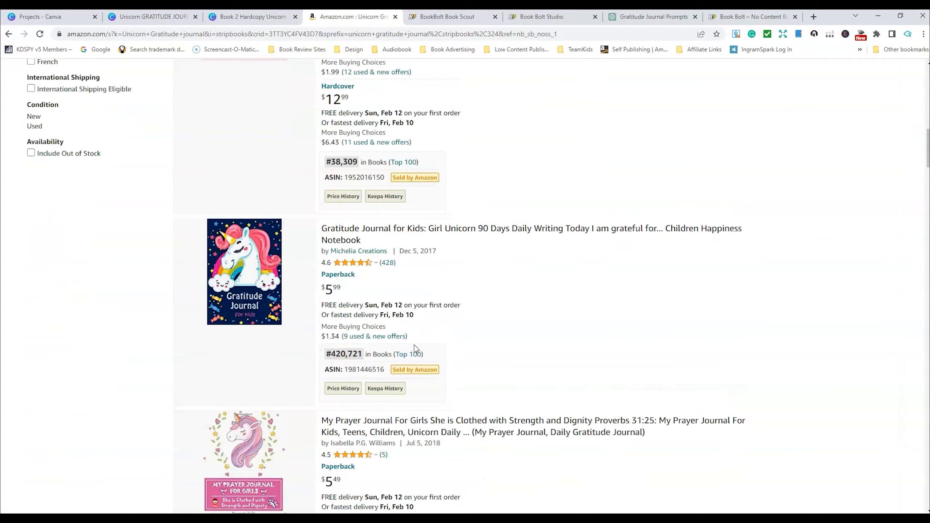
scroll(down, 3)
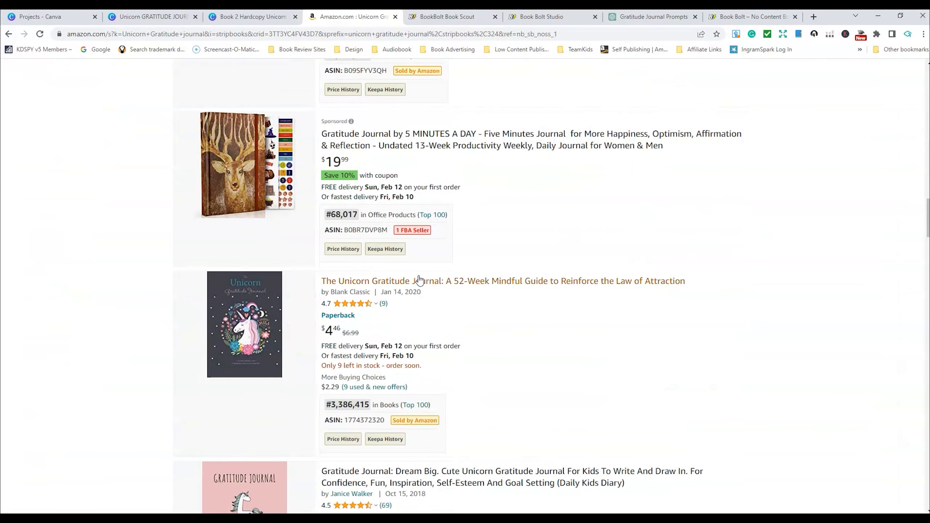
scroll(down, 3)
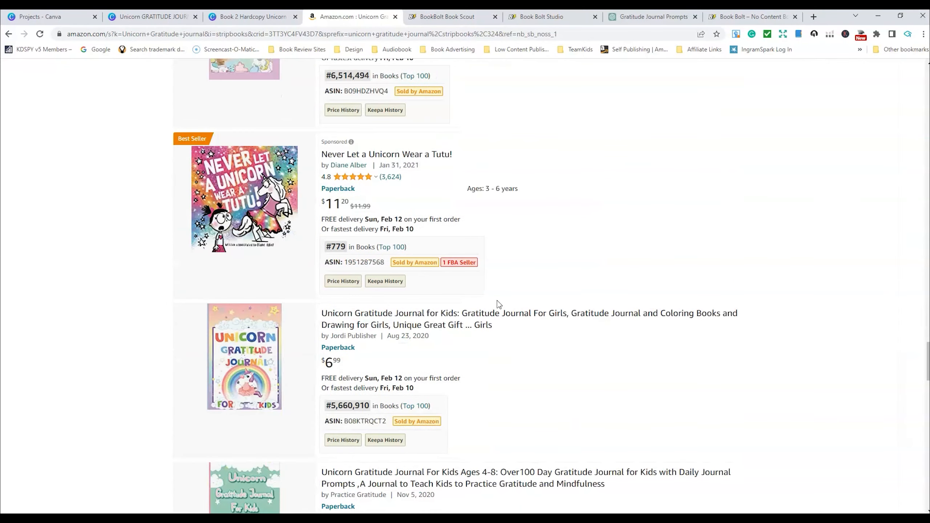
scroll(down, 3)
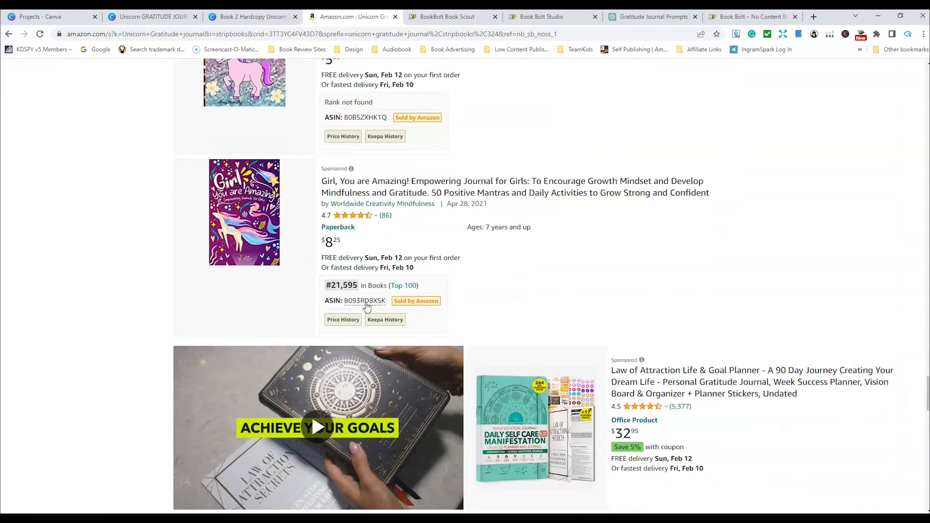
click(540, 16)
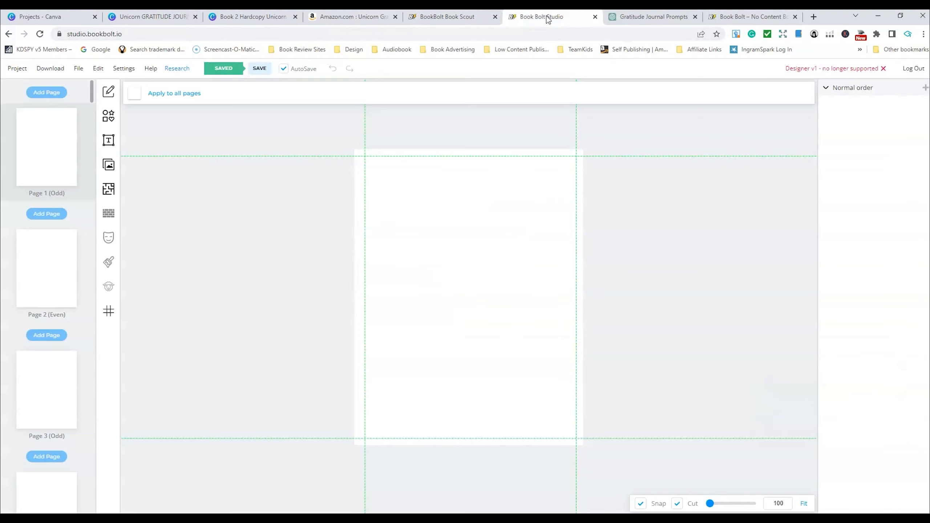
Step: Look up that ASIN in Book Scout and review its keyword list with ranks and search volumes
click(450, 16)
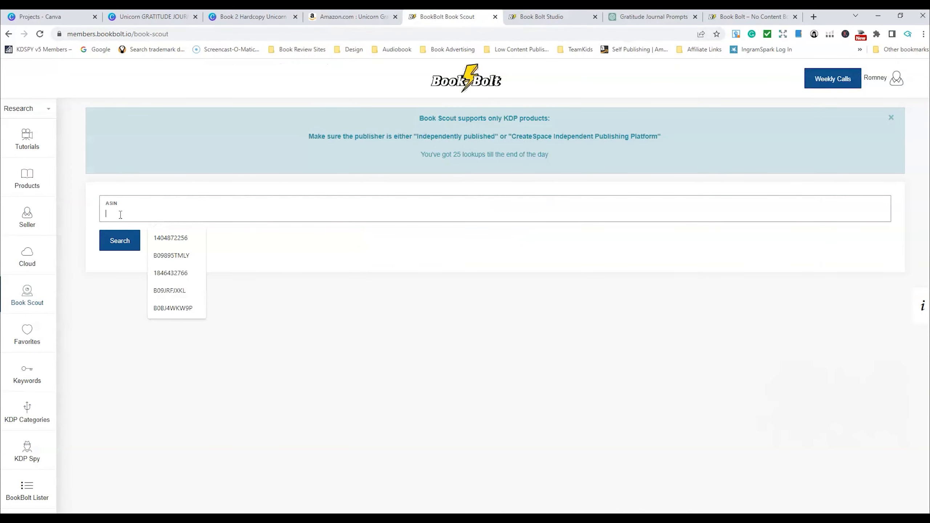
click(119, 241)
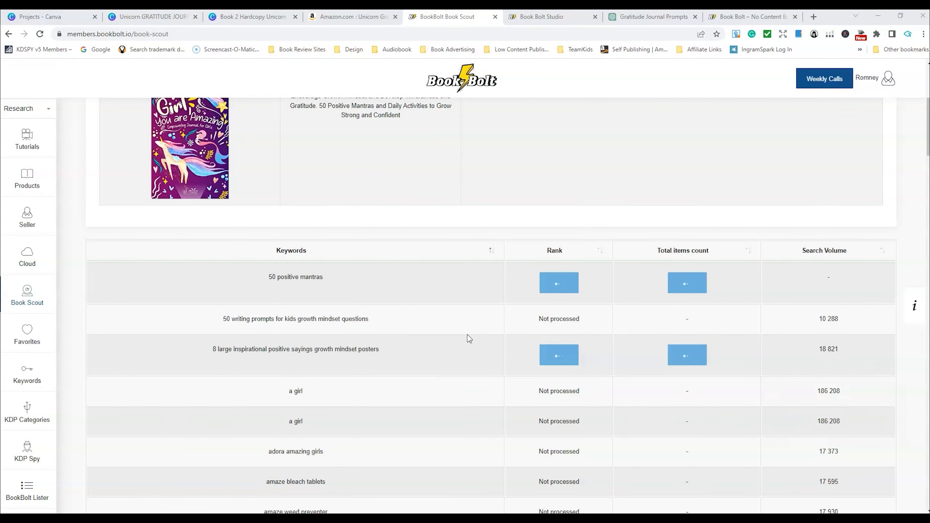
scroll(down, 3)
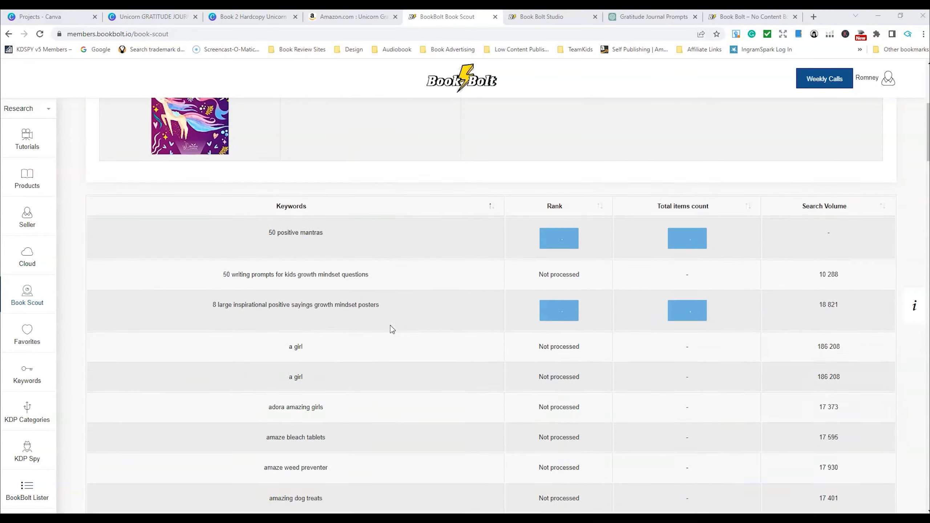
scroll(down, 3)
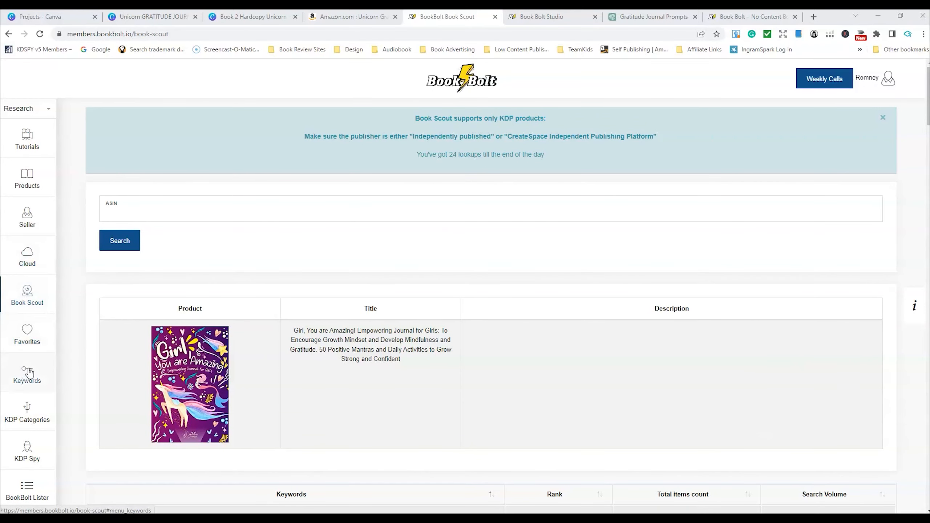
mouse_move(27, 411)
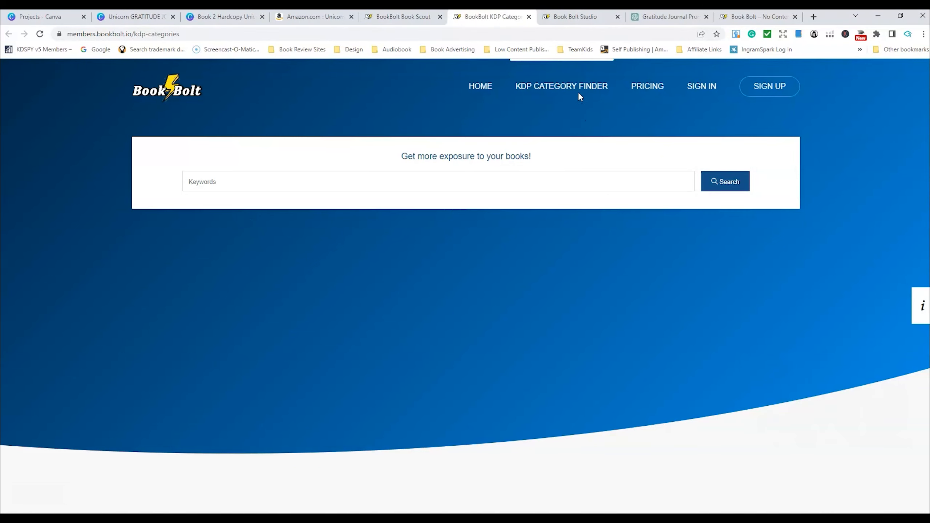
mouse_move(438, 125)
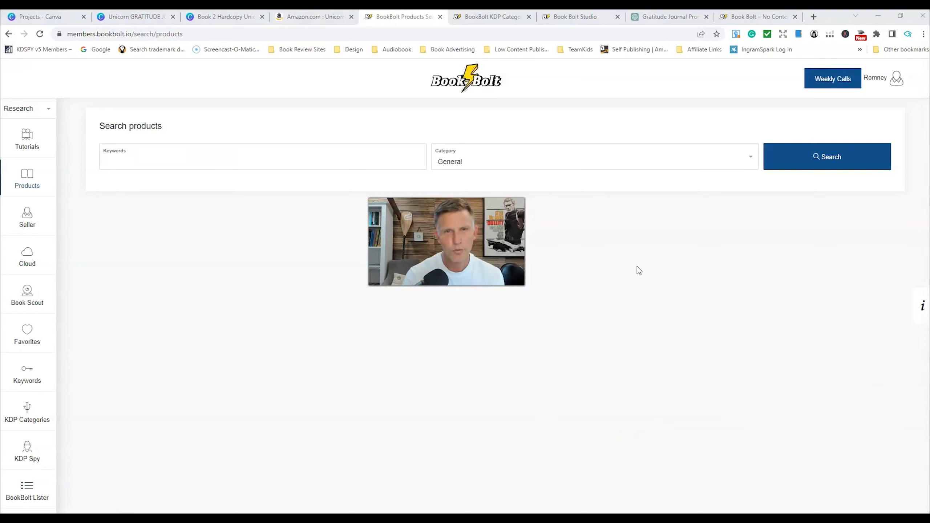
mouse_move(595, 310)
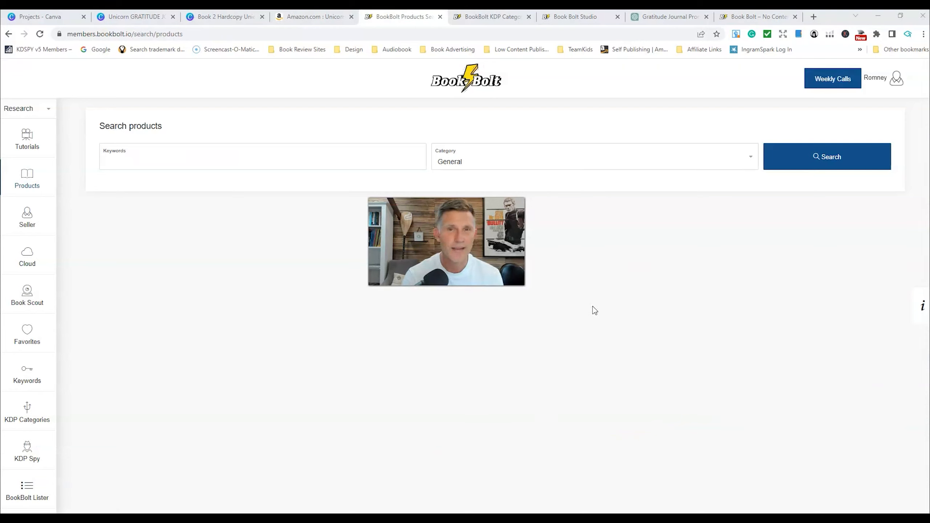